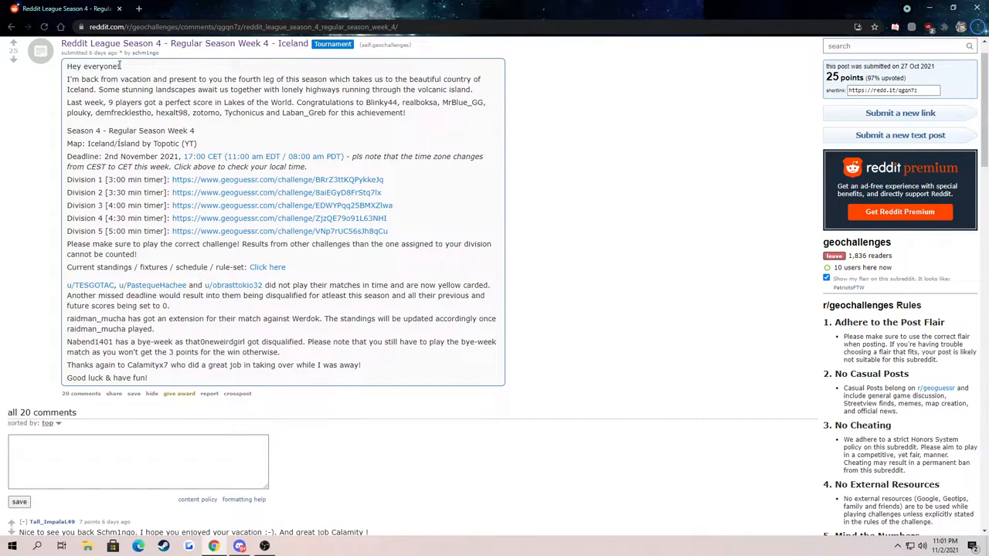
pyautogui.moveTo(266, 60)
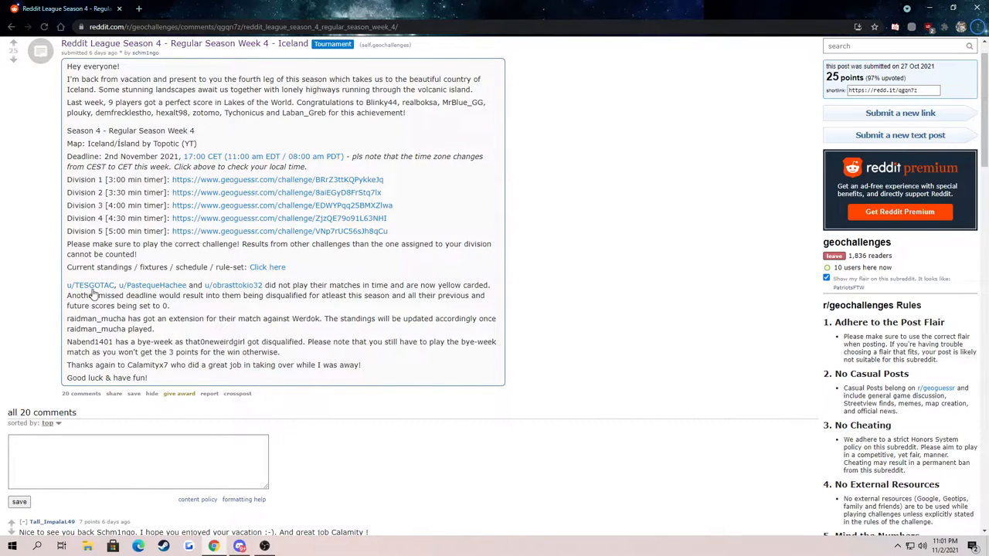
pyautogui.moveTo(180, 99)
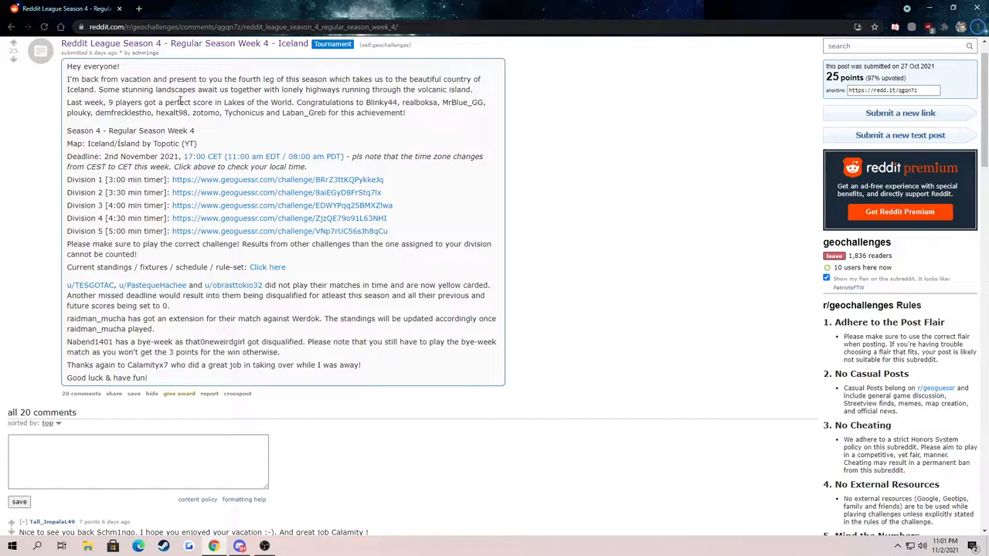
pyautogui.moveTo(337, 224)
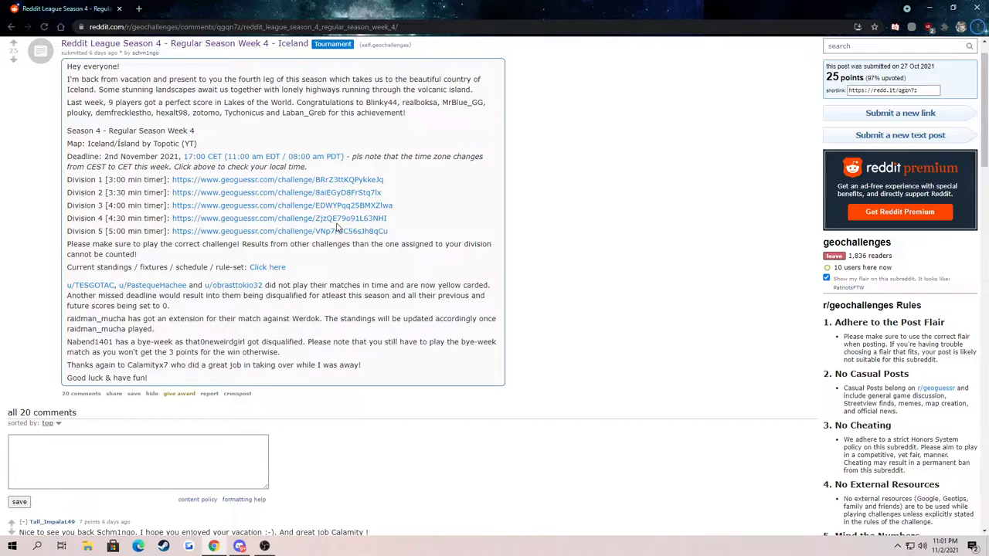
pyautogui.moveTo(361, 199)
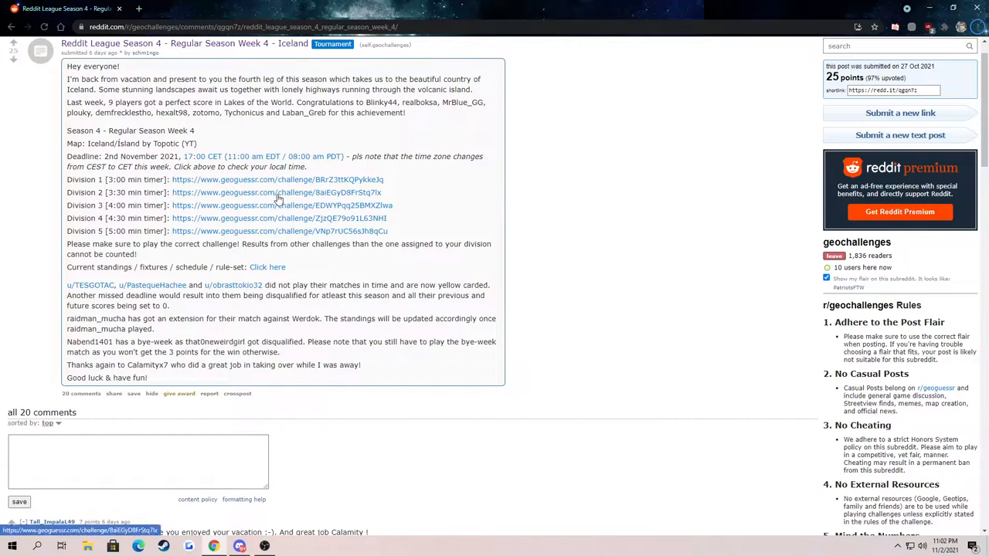
# Open the Division 2 GeoGuessr challenge link from the Reddit Iceland league post
pyautogui.click(277, 192)
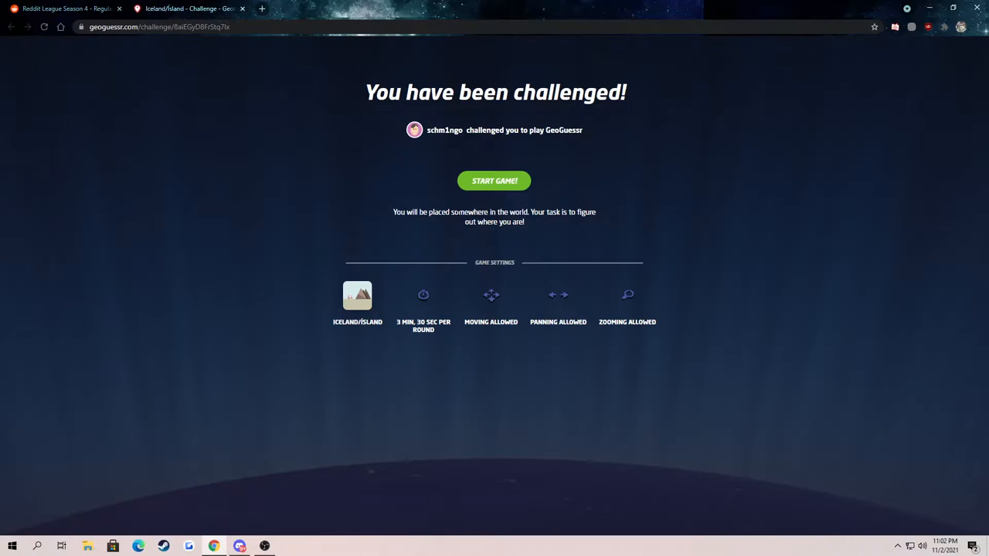
pyautogui.moveTo(495, 180)
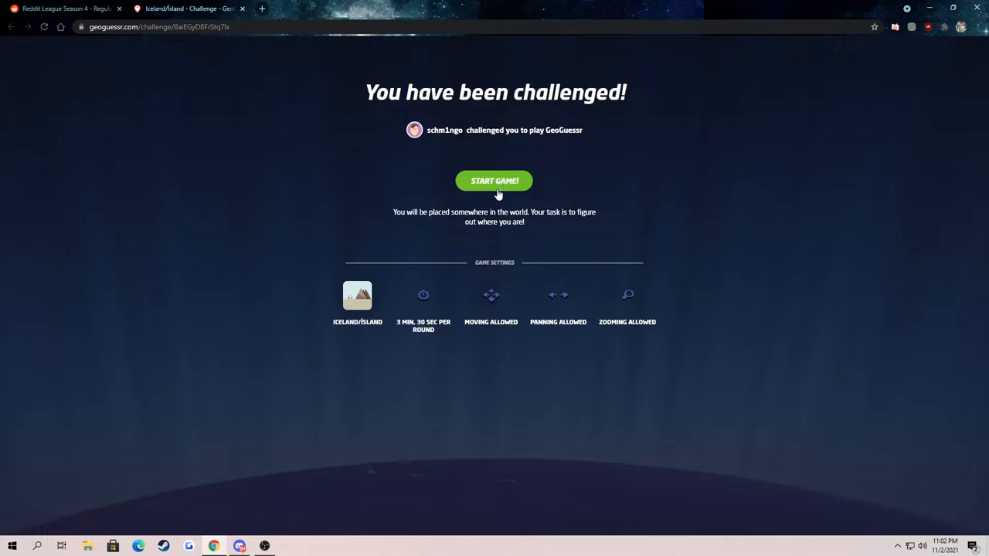
# Start the challenge game and move forward along the round 1 rural road looking for clues
pyautogui.click(495, 180)
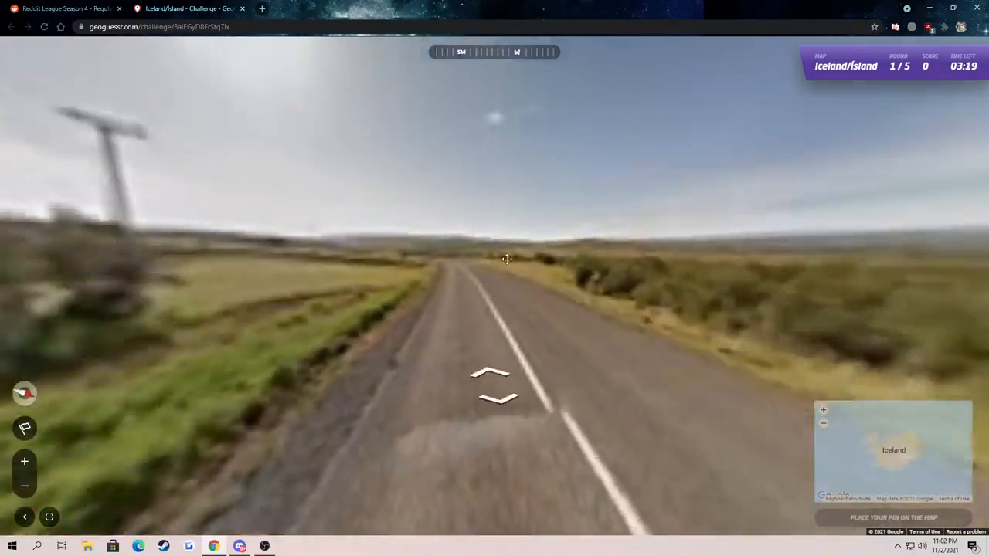
pyautogui.click(490, 372)
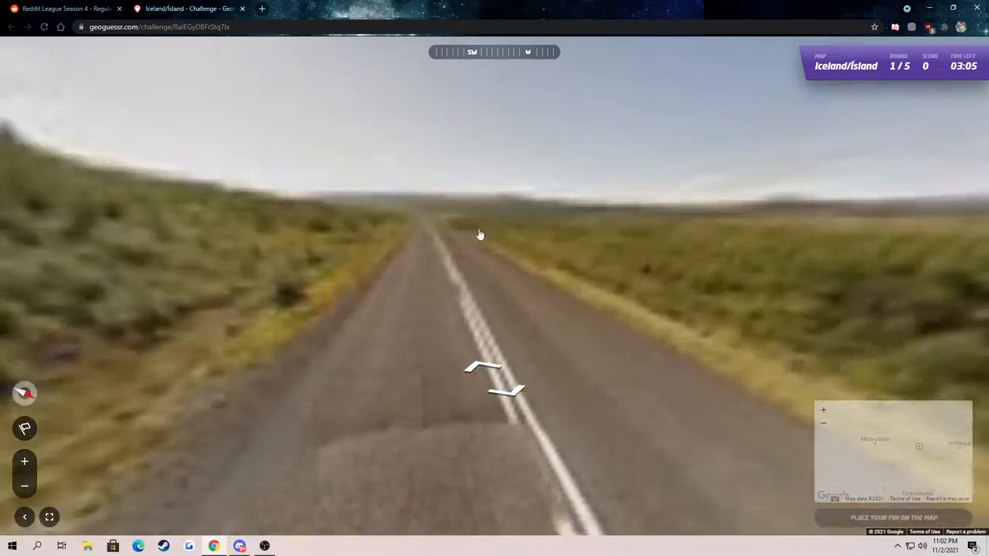
pyautogui.click(482, 375)
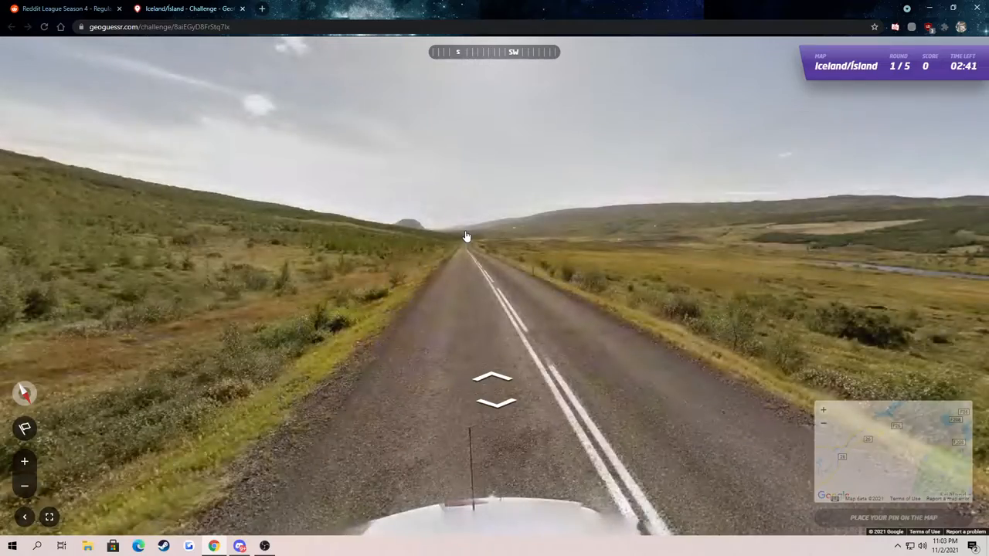
pyautogui.click(492, 379)
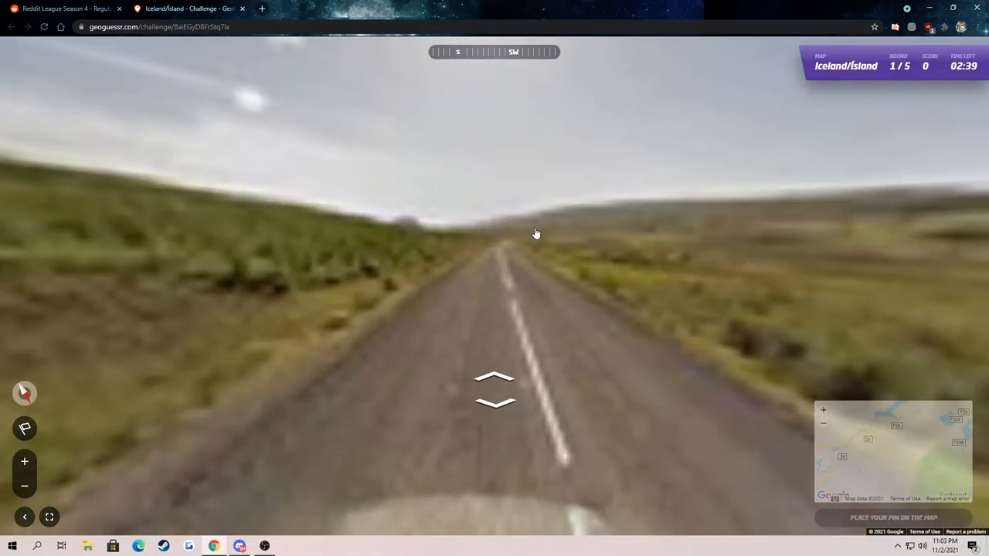
pyautogui.click(495, 379)
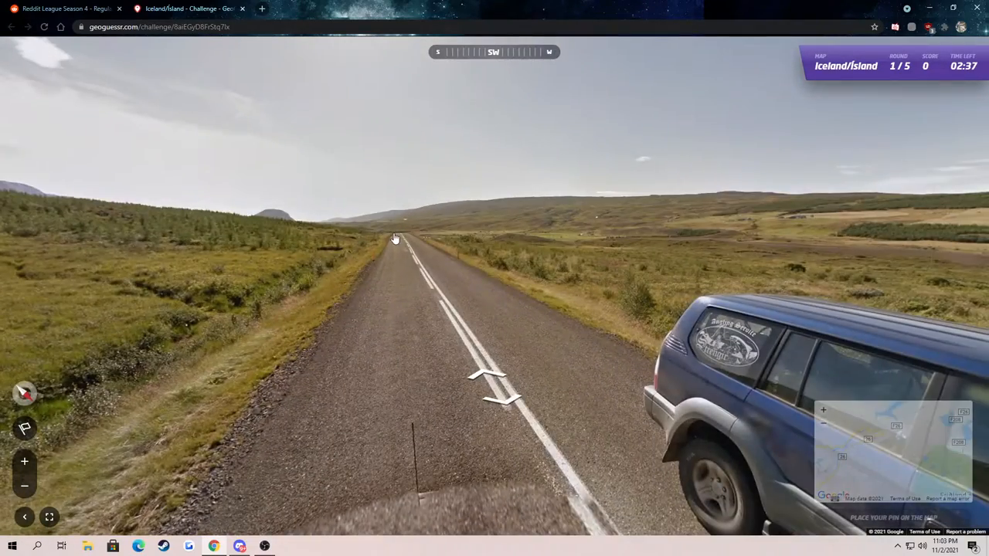
pyautogui.click(394, 238)
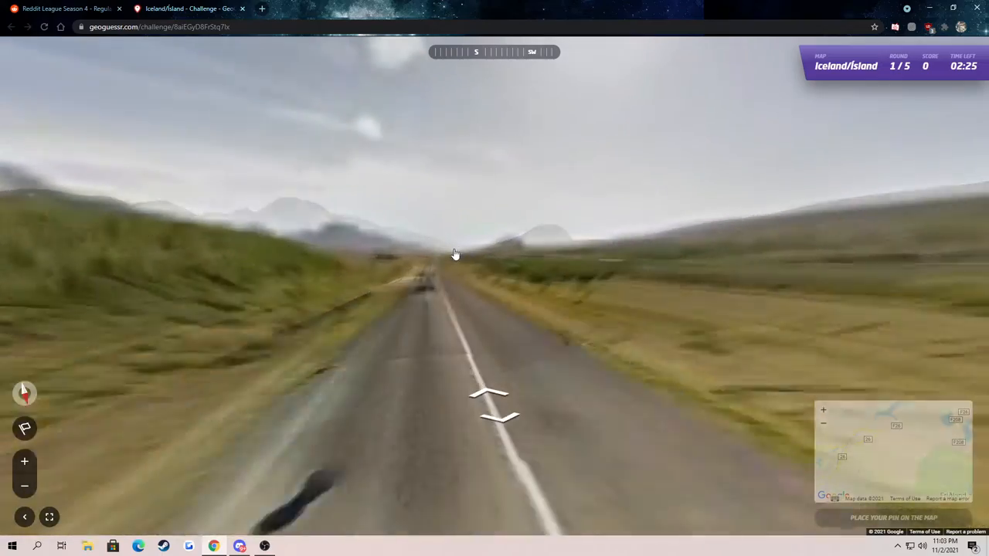
# Advance along the round 1 road toward the mountains
pyautogui.click(488, 399)
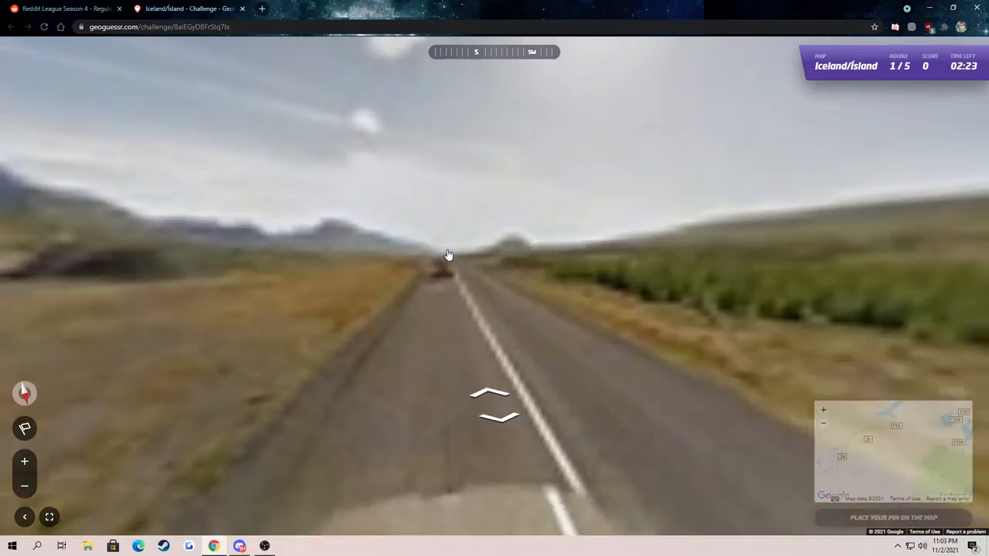
pyautogui.click(488, 394)
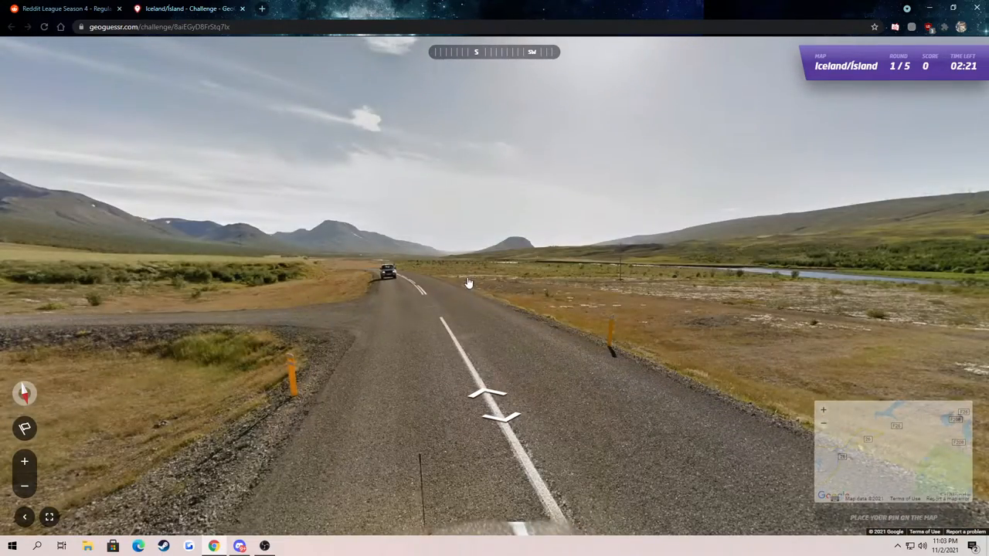
pyautogui.click(467, 281)
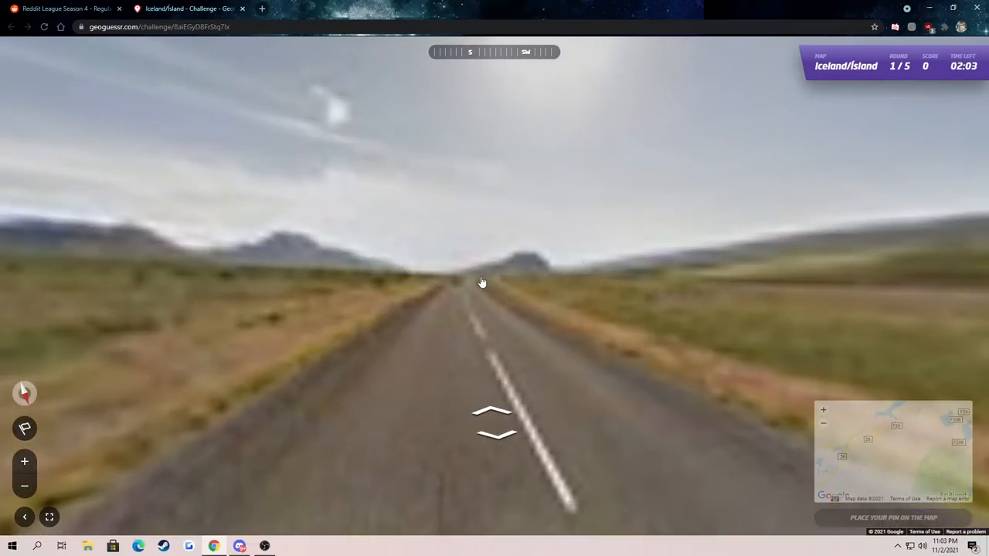
pyautogui.click(495, 421)
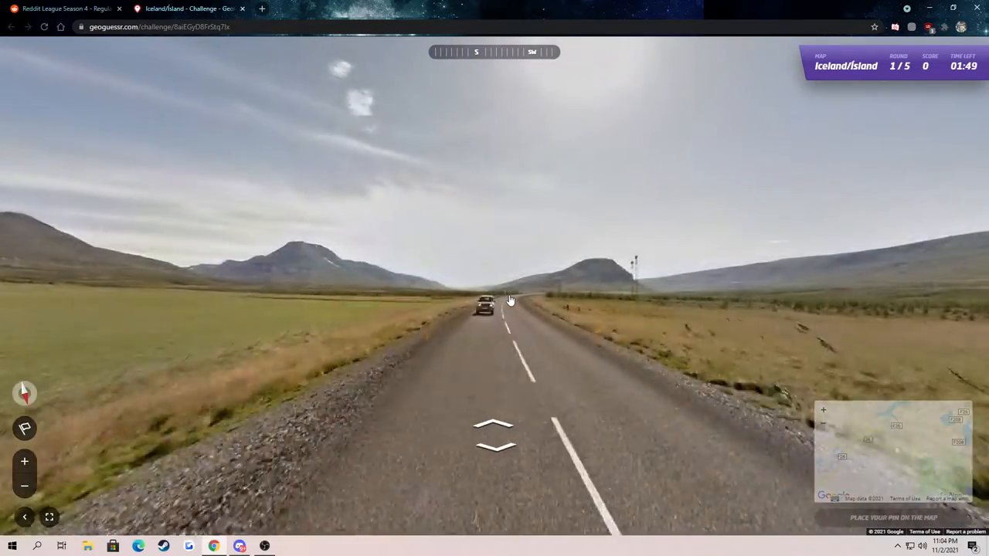
pyautogui.click(494, 425)
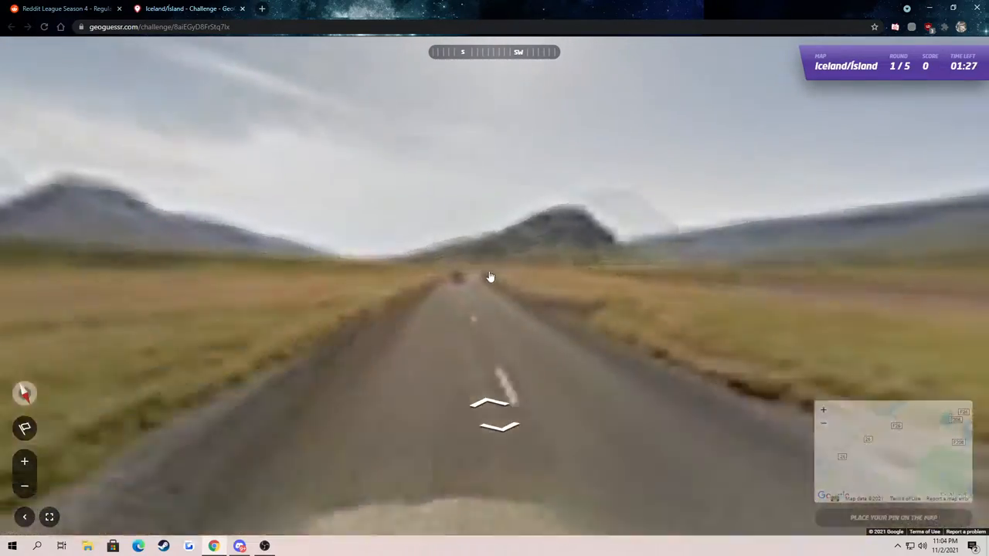
# Continue down the valley road toward the junction with the 937 Norðurbyggð sign
pyautogui.click(491, 277)
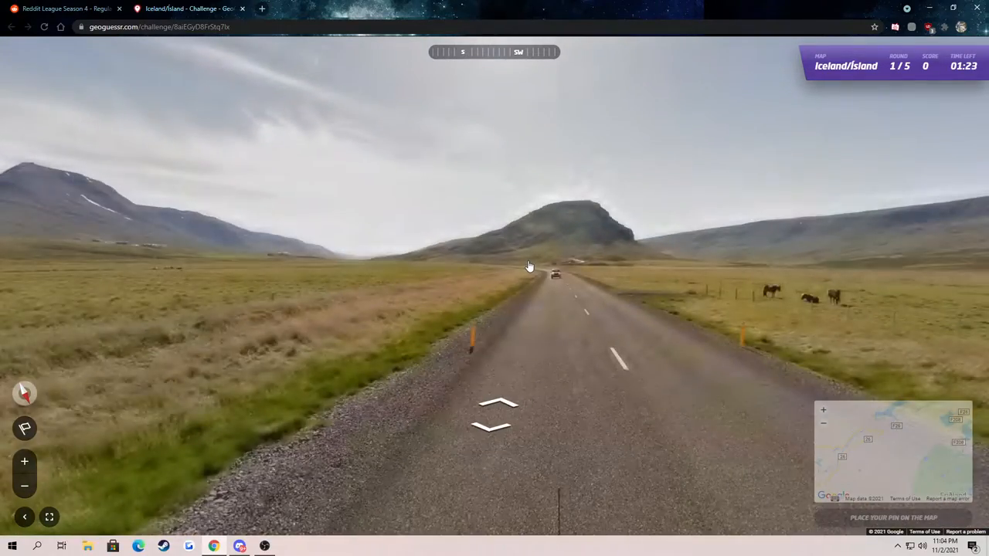
pyautogui.click(498, 404)
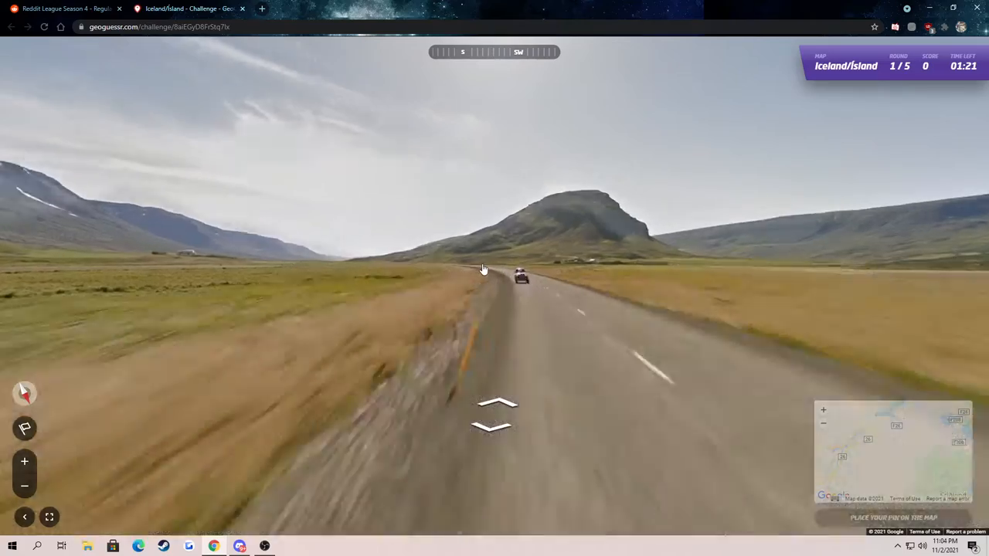
pyautogui.click(498, 405)
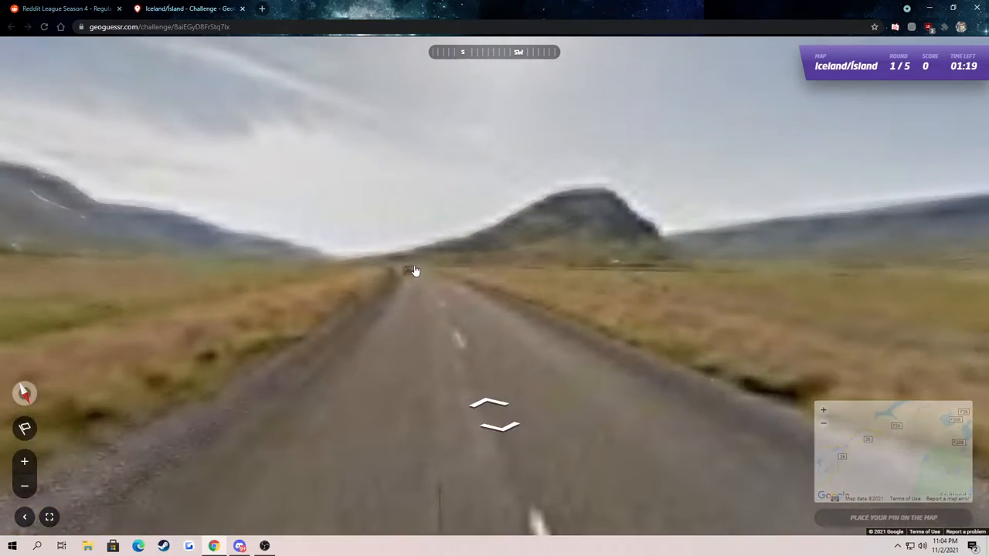
pyautogui.click(488, 414)
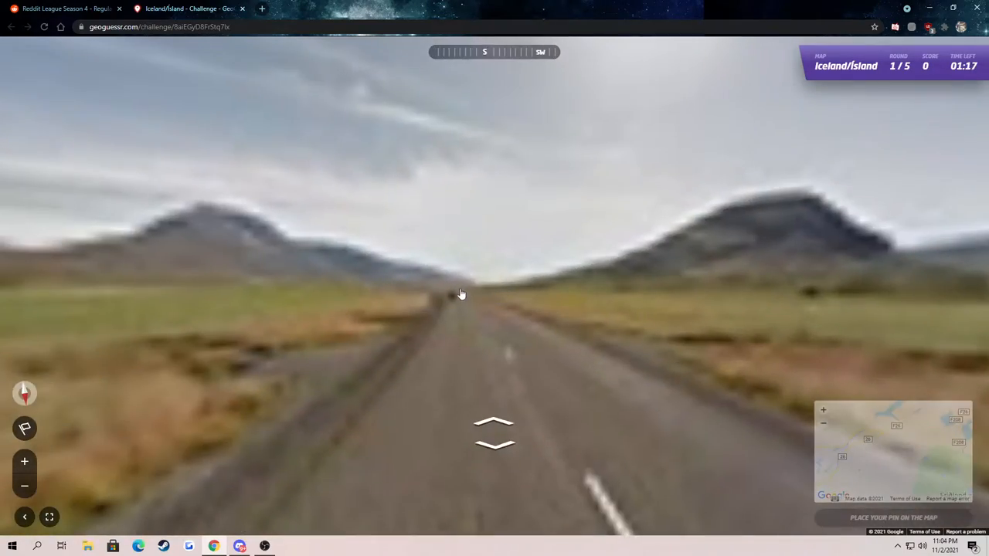
pyautogui.click(495, 433)
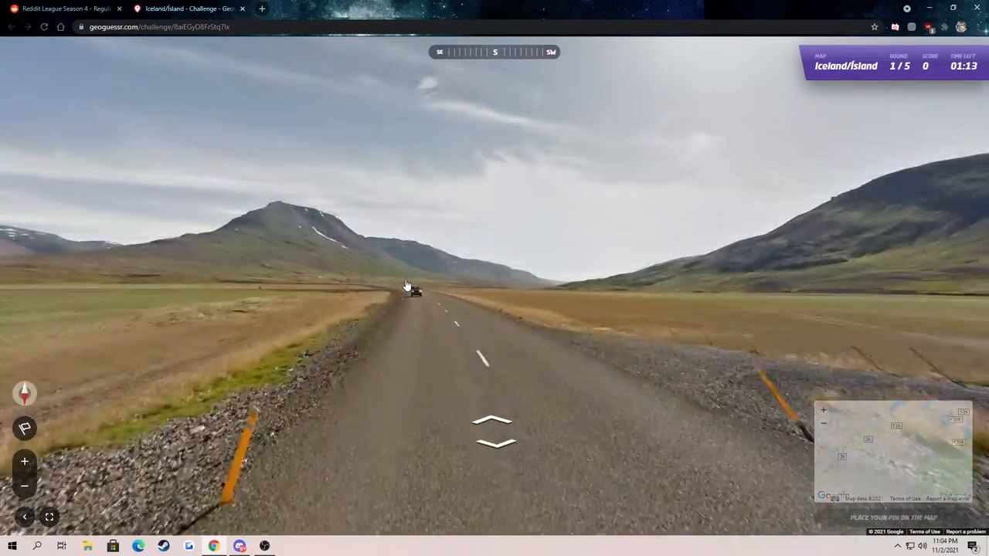
pyautogui.click(492, 430)
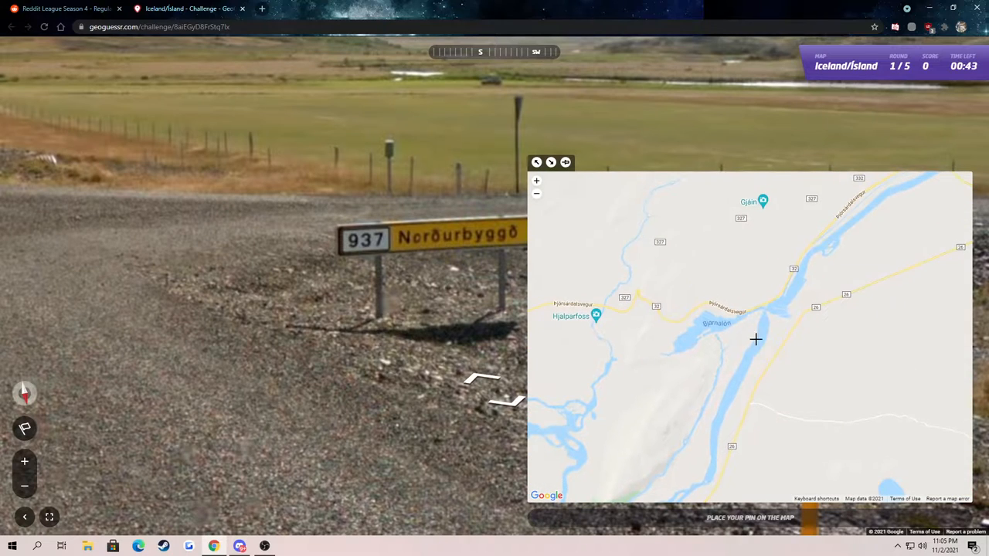
# Pan and zoom the guess map to road 937 near Norðurbyggð and submit the round 1 guess
pyautogui.moveTo(755, 339); pyautogui.dragTo(673, 407)
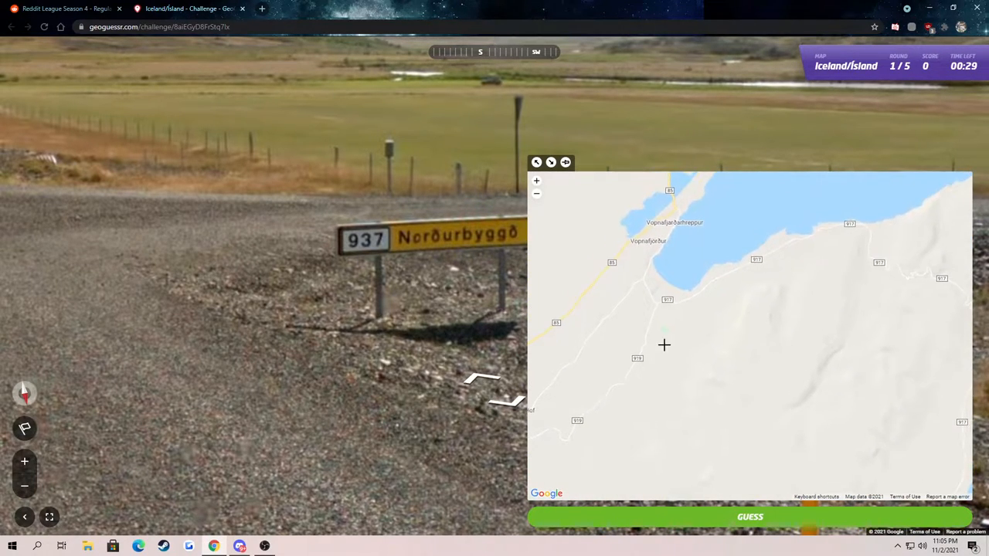
pyautogui.moveTo(664, 345); pyautogui.dragTo(711, 390)
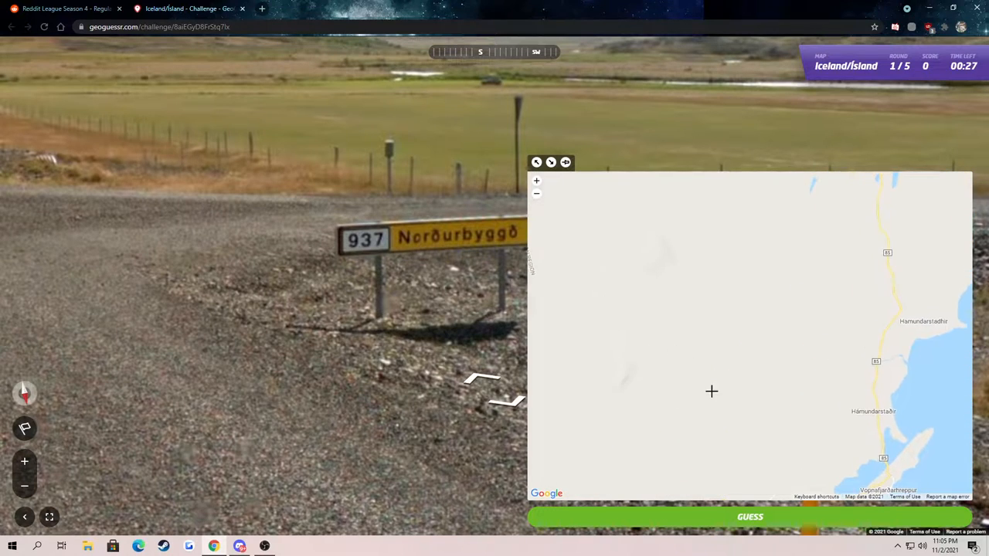
pyautogui.scroll(-3)
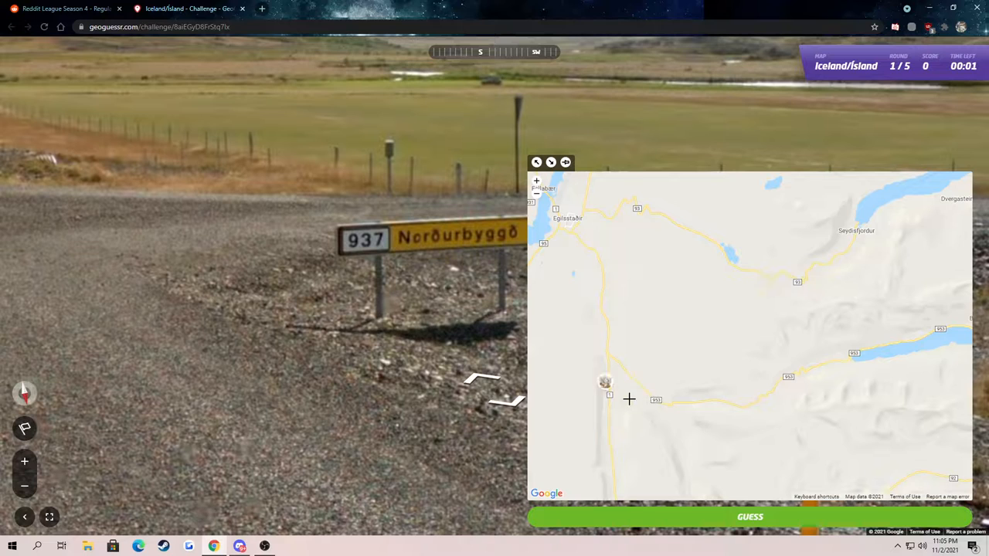
pyautogui.click(749, 517)
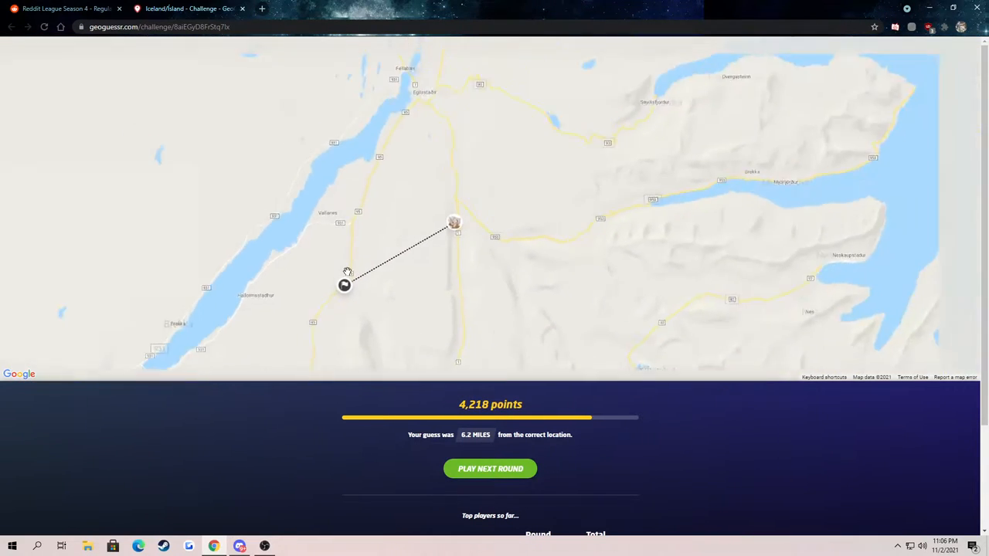
# Review the 4,218-point round 1 result and start round 2
pyautogui.scroll(-3)
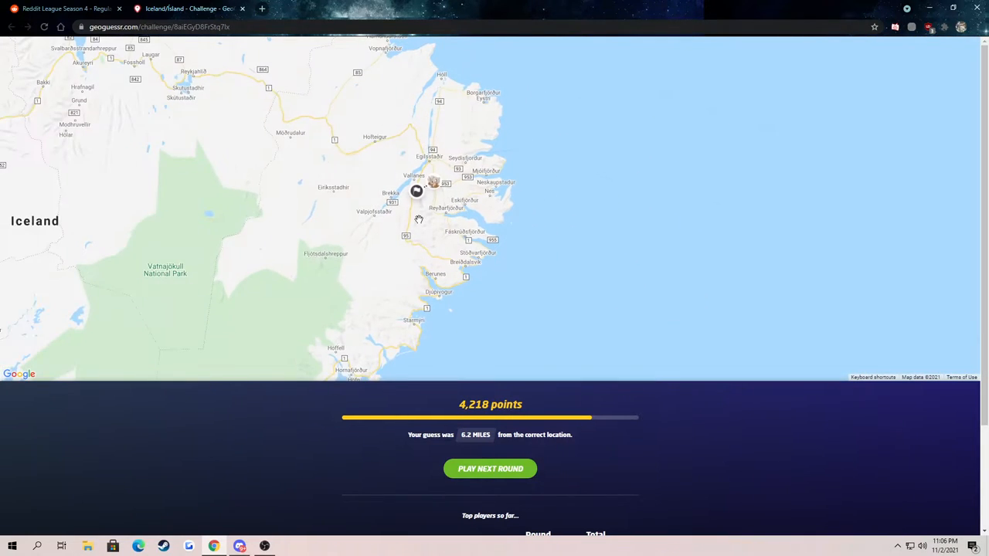
pyautogui.scroll(3)
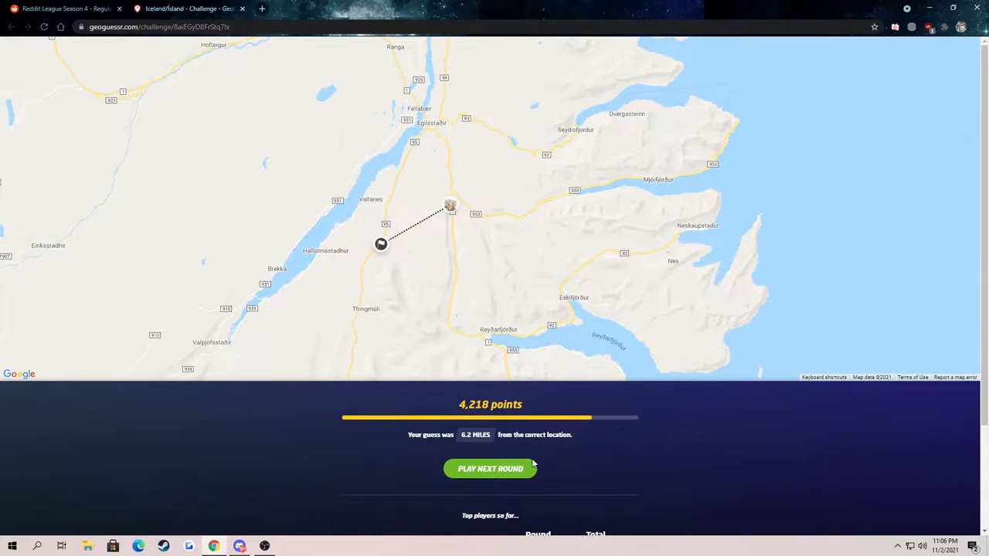
pyautogui.click(491, 470)
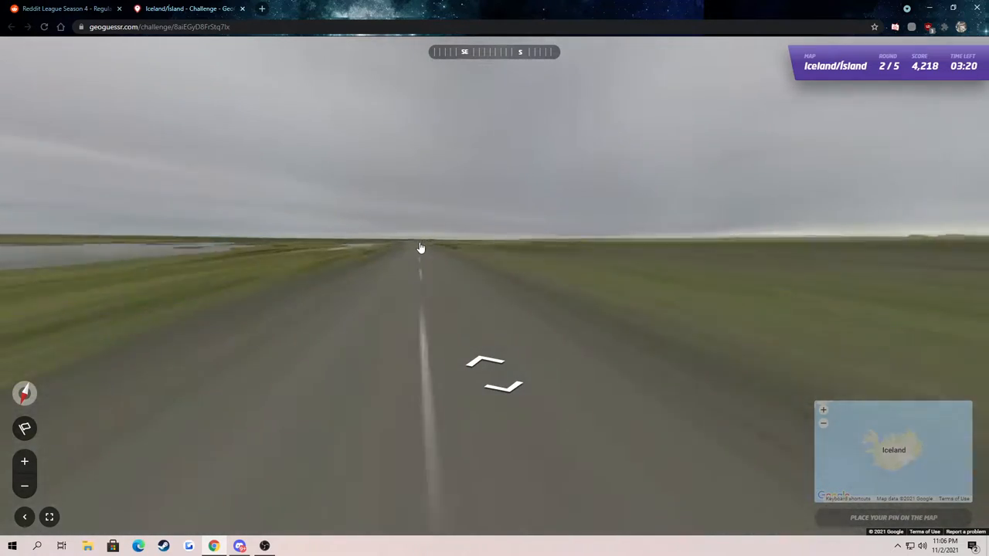
# Travel along the round 2 road, looking around, until the Grindavík / Þorlákshöfn road 427 sign
pyautogui.click(420, 247)
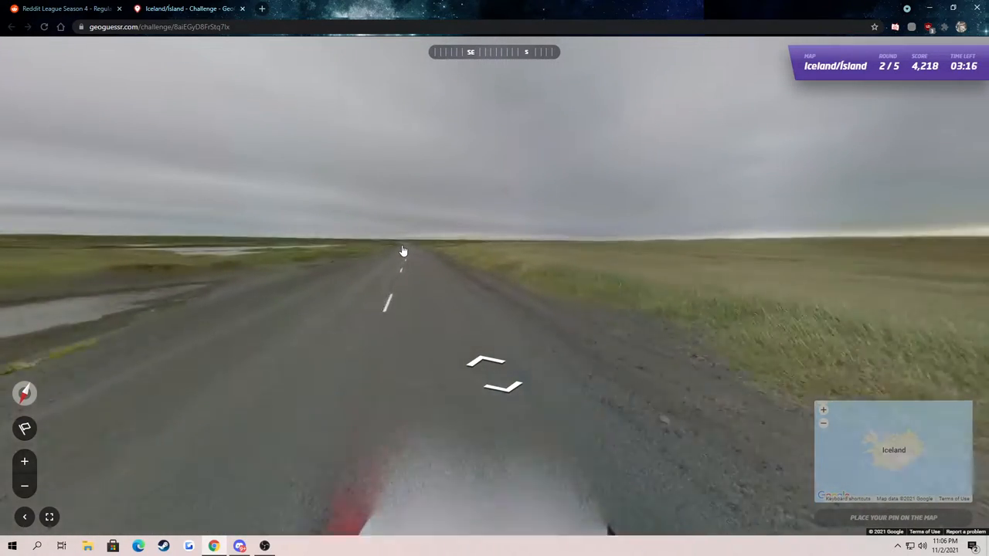
pyautogui.click(486, 363)
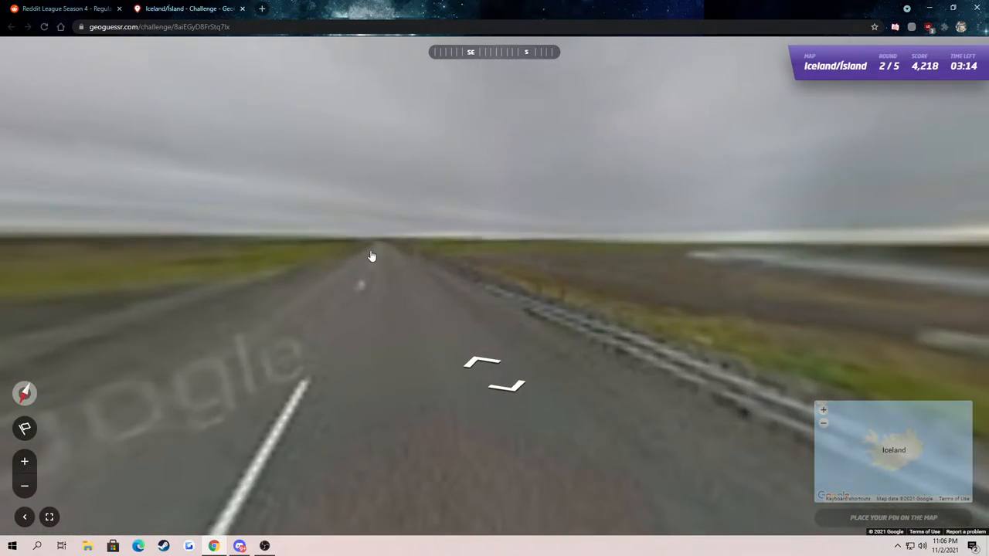
pyautogui.click(370, 257)
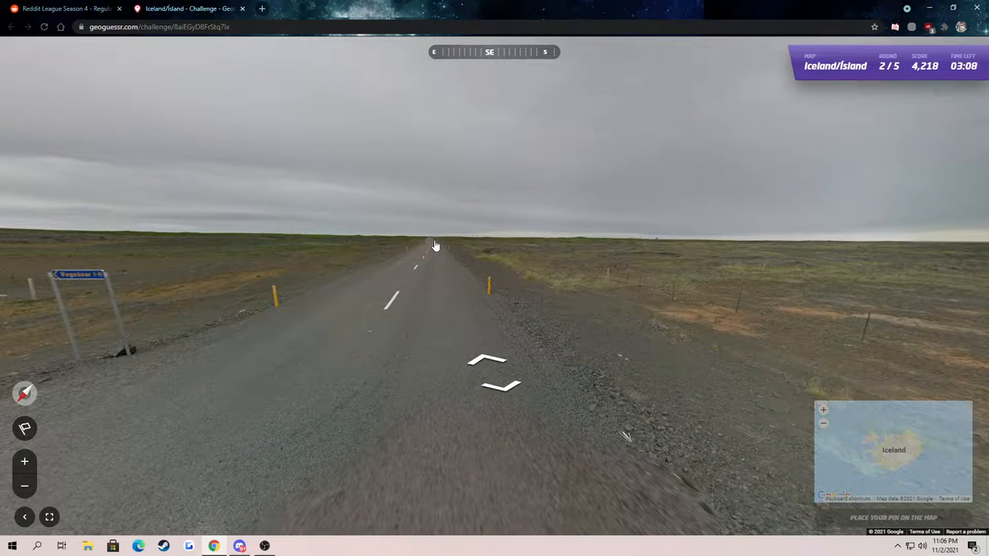
pyautogui.moveTo(433, 238)
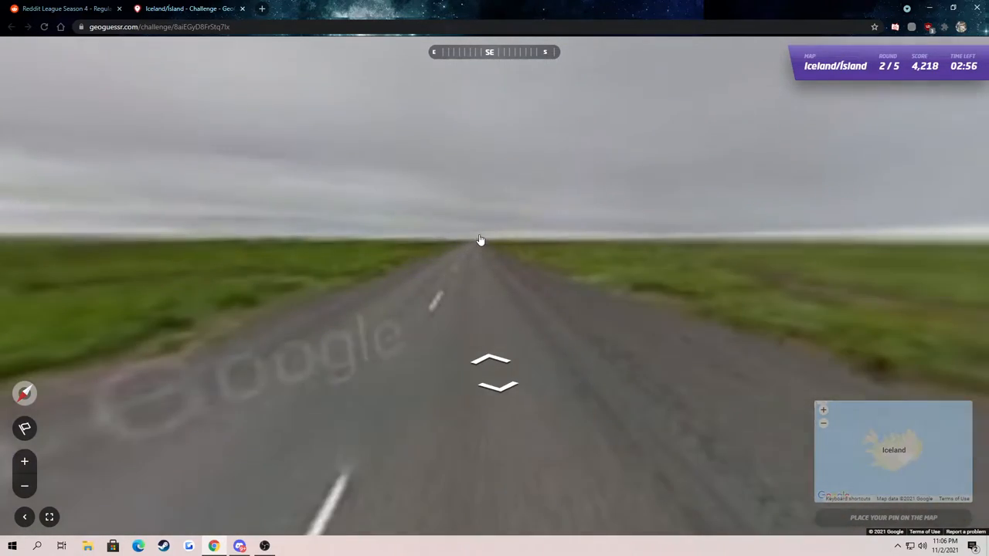
pyautogui.click(491, 362)
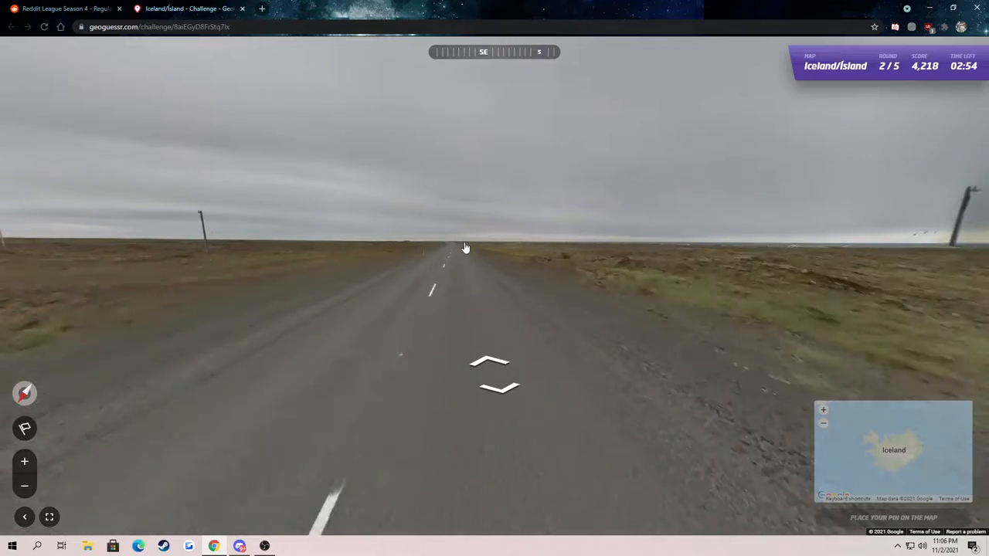
pyautogui.click(491, 363)
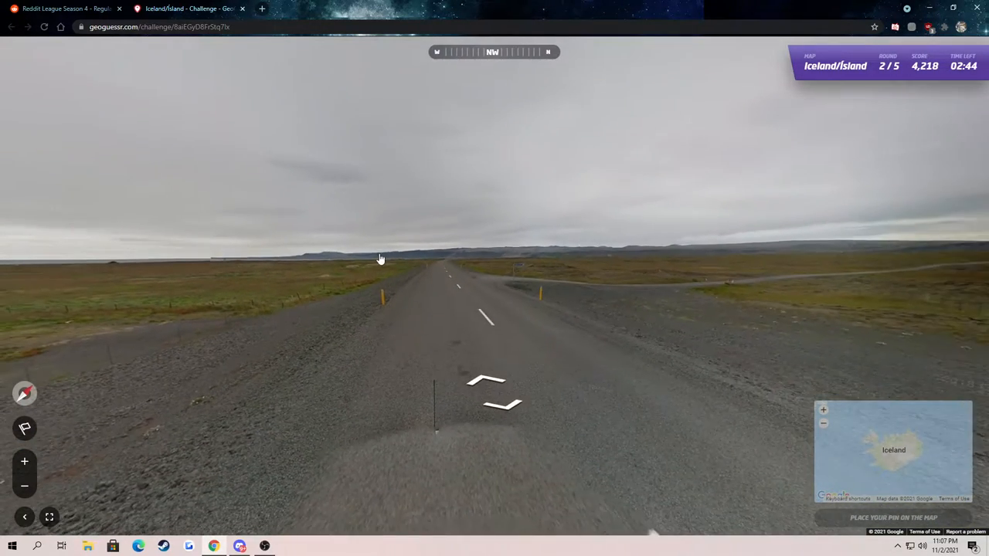
pyautogui.moveTo(379, 259); pyautogui.dragTo(580, 284)
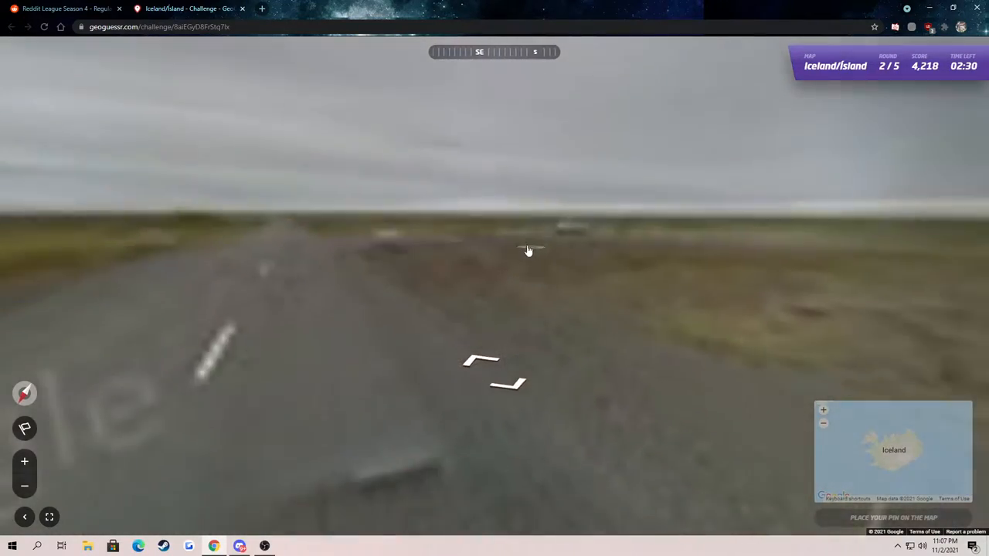
pyautogui.click(528, 250)
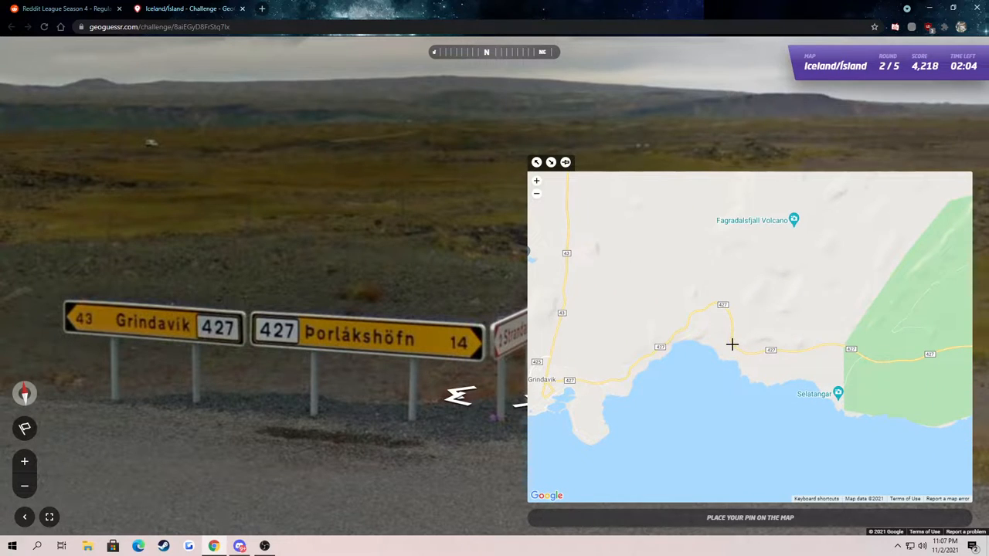
pyautogui.moveTo(624, 338)
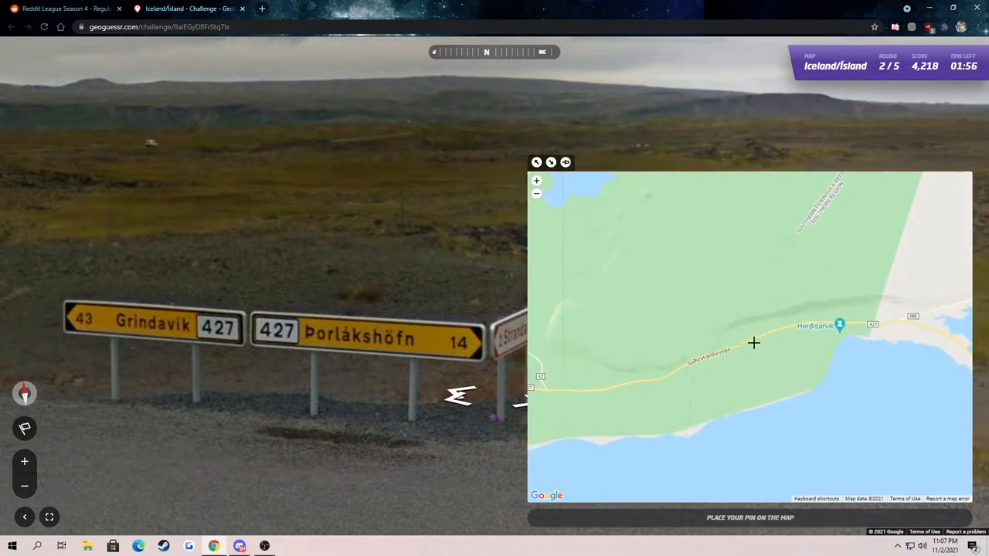
# Pan the guess map along road 427 toward Krýsuvíkurberg Cliffs for the round 2 pin
pyautogui.moveTo(754, 343); pyautogui.dragTo(723, 360)
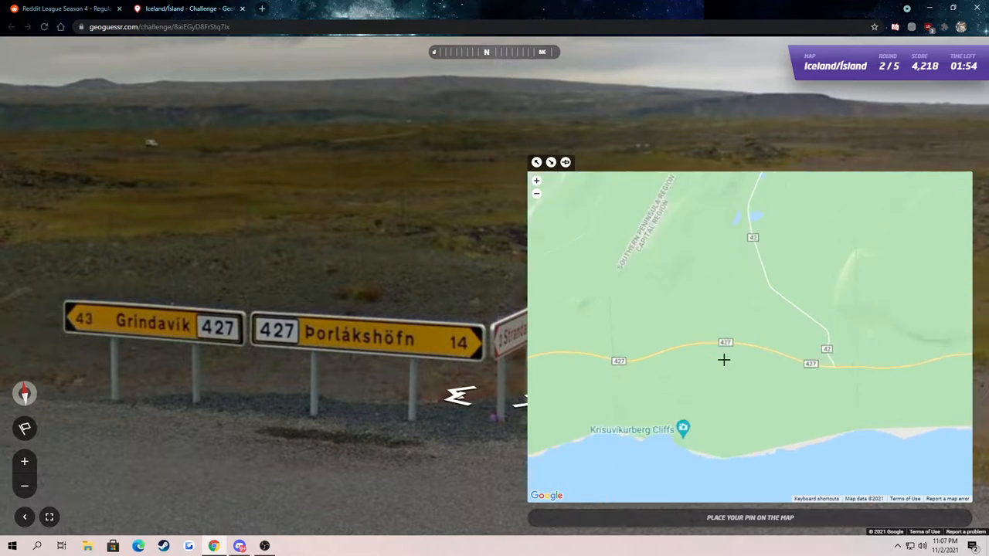
pyautogui.moveTo(723, 360); pyautogui.dragTo(682, 352)
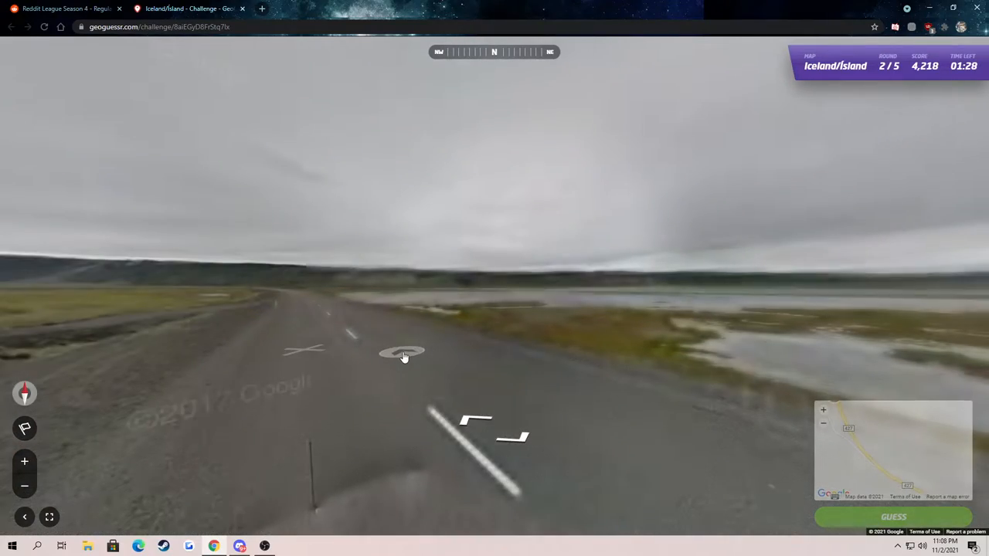
# Look across the landscape and move forward along the lakeside road in round 2
pyautogui.moveTo(402, 355); pyautogui.dragTo(460, 269)
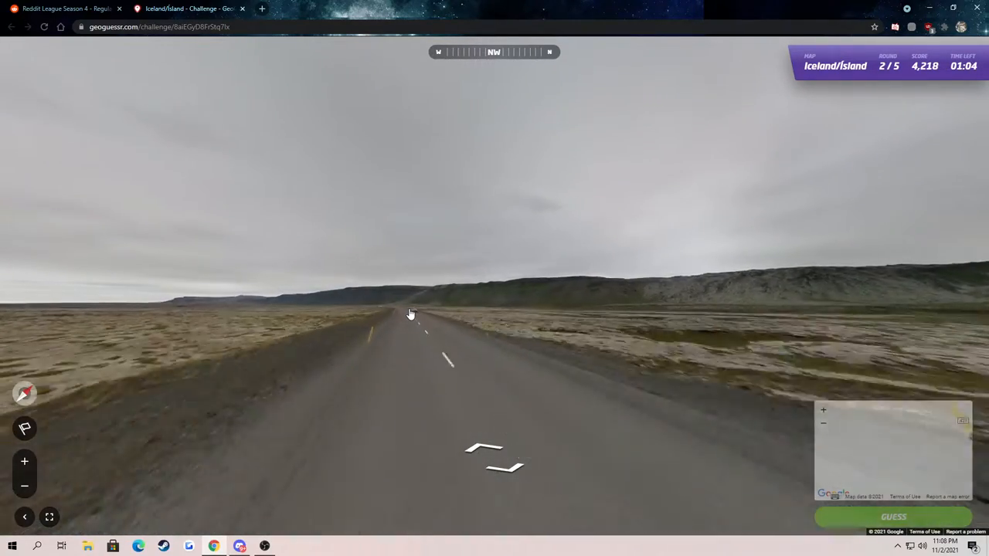
pyautogui.click(411, 313)
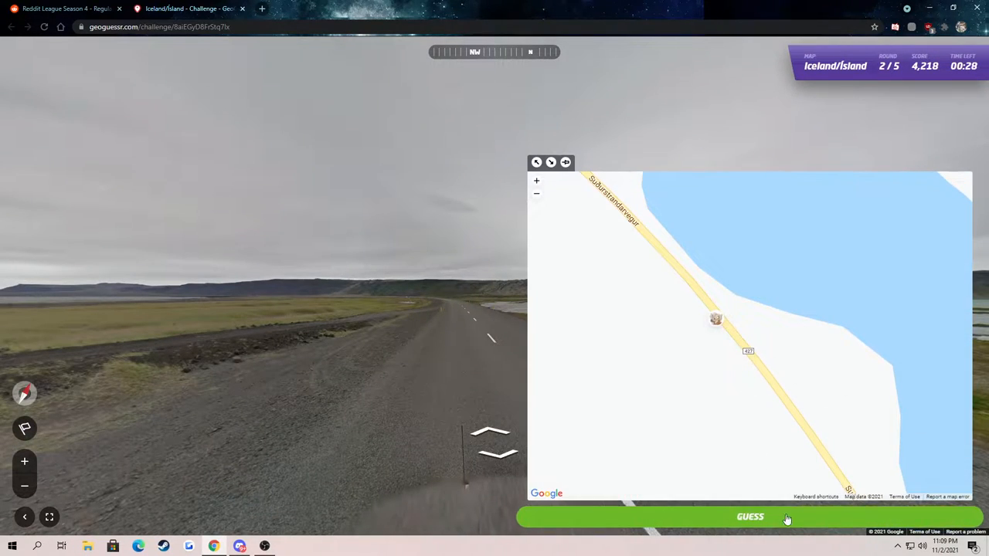
# Submit the round 2 guess for 4,993 points and start round 3
pyautogui.click(750, 516)
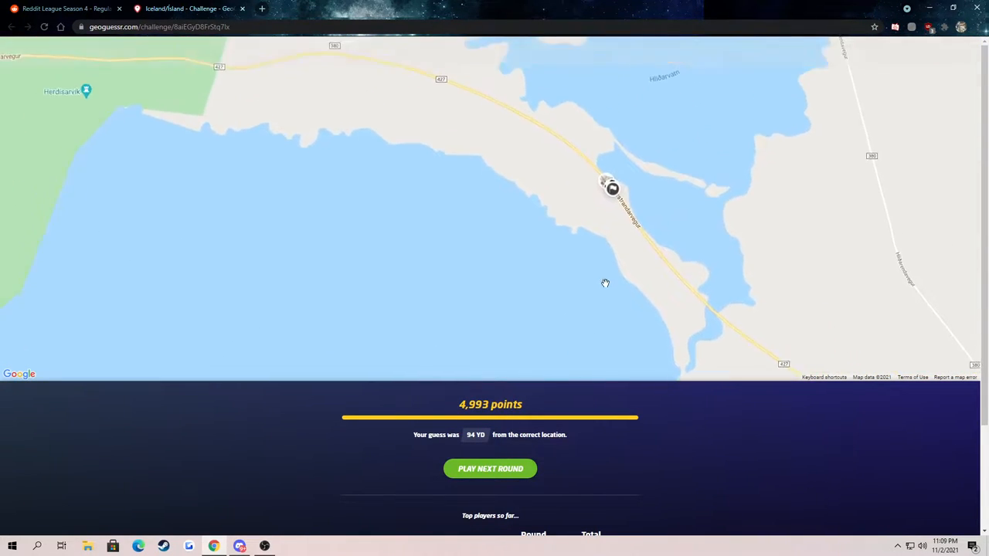
pyautogui.click(489, 469)
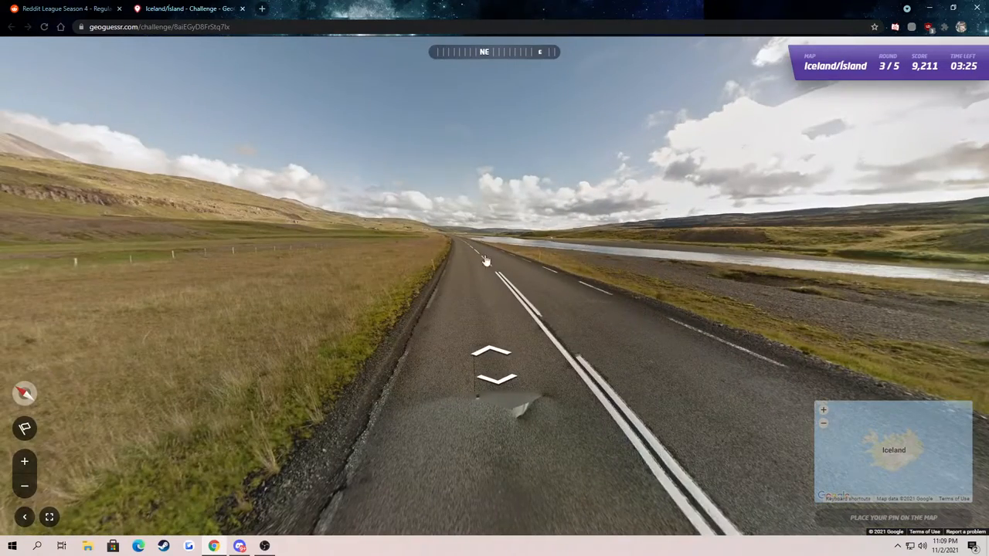
# Travel along the round 3 road through open moorland
pyautogui.click(485, 260)
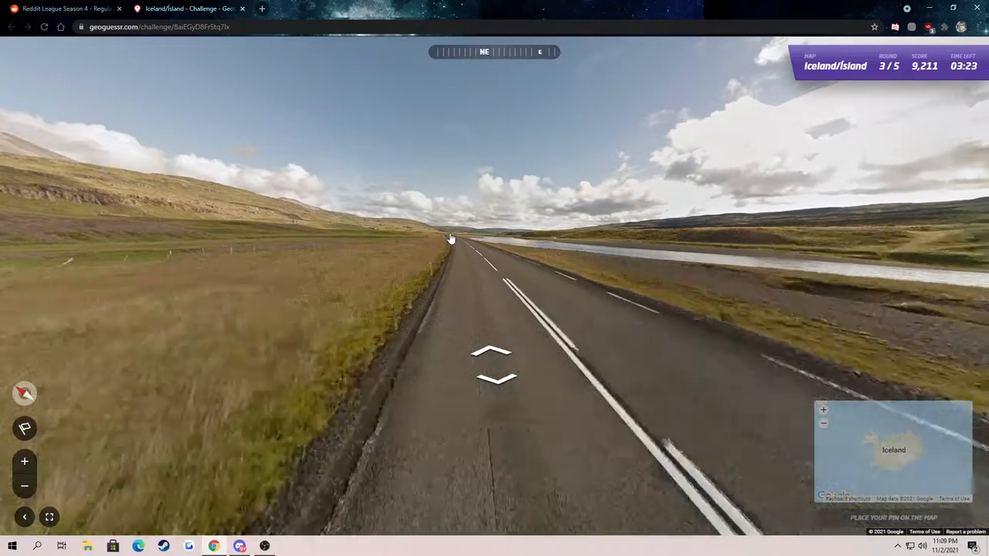
pyautogui.click(491, 363)
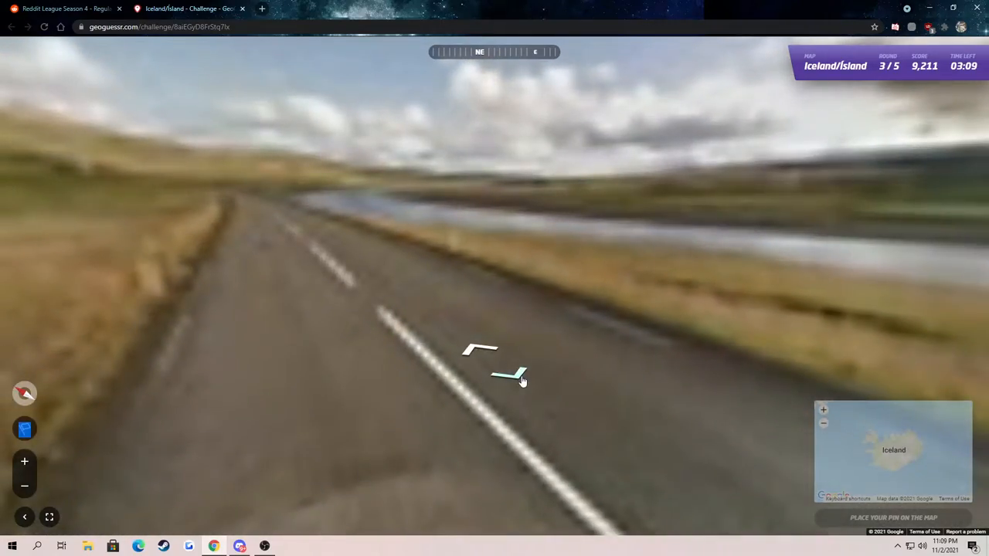
pyautogui.click(510, 377)
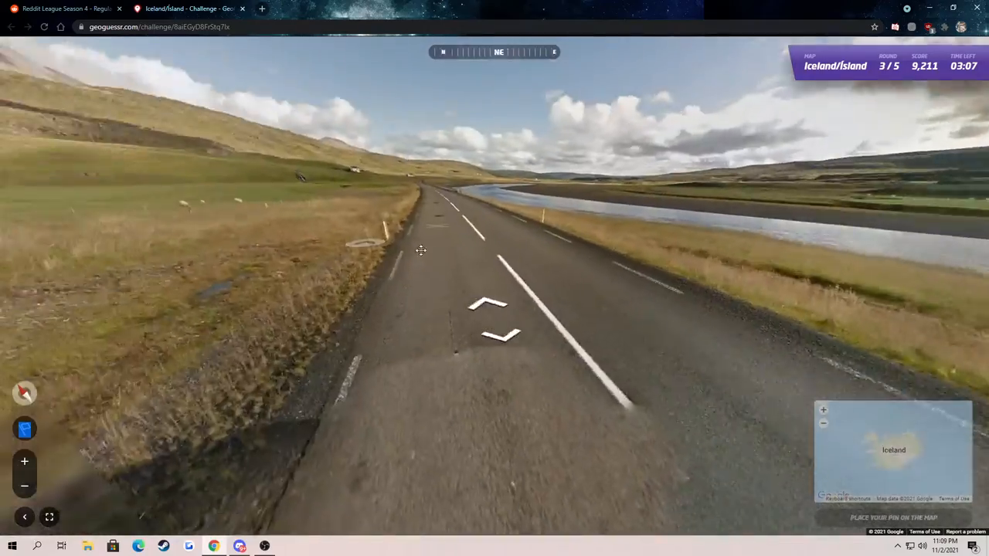
pyautogui.click(563, 193)
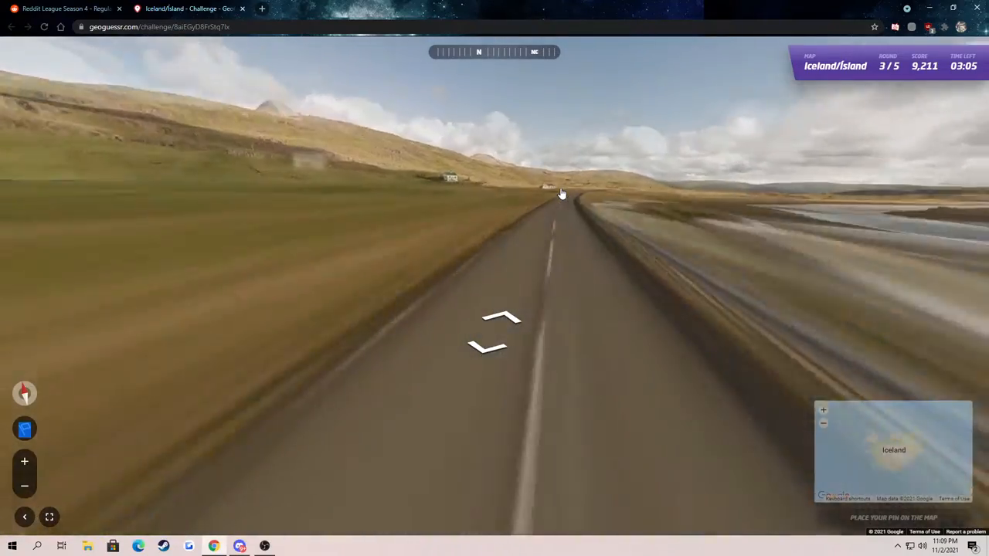
pyautogui.click(495, 332)
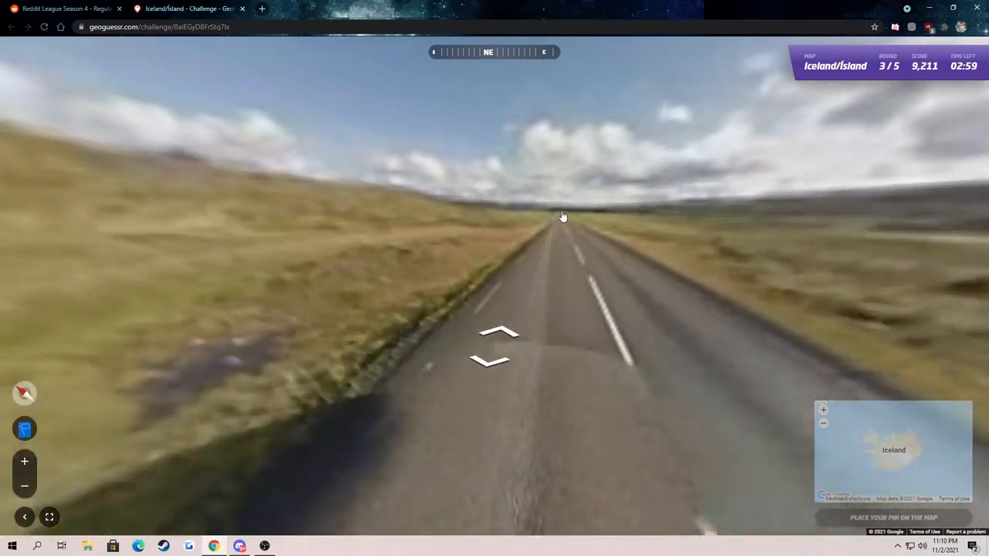
pyautogui.click(498, 337)
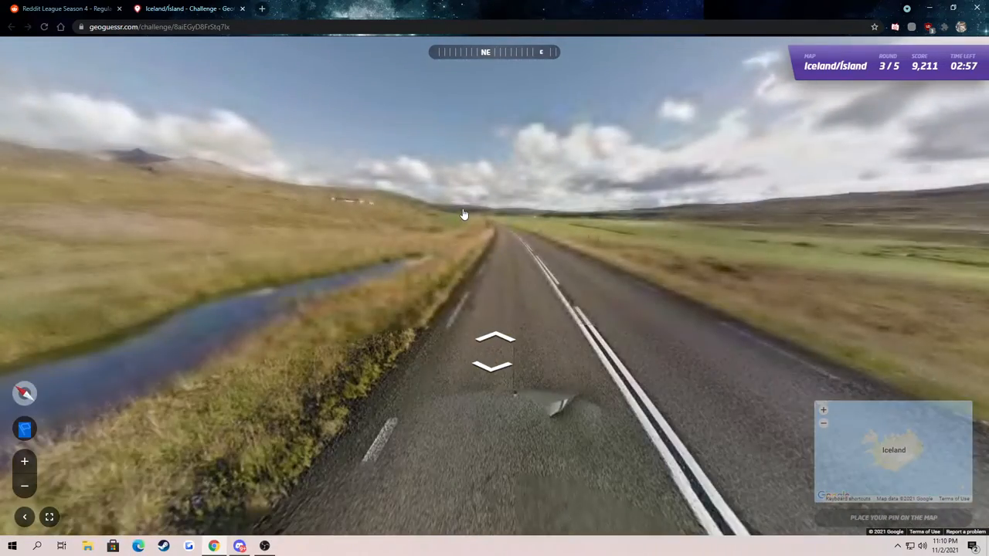
pyautogui.click(494, 337)
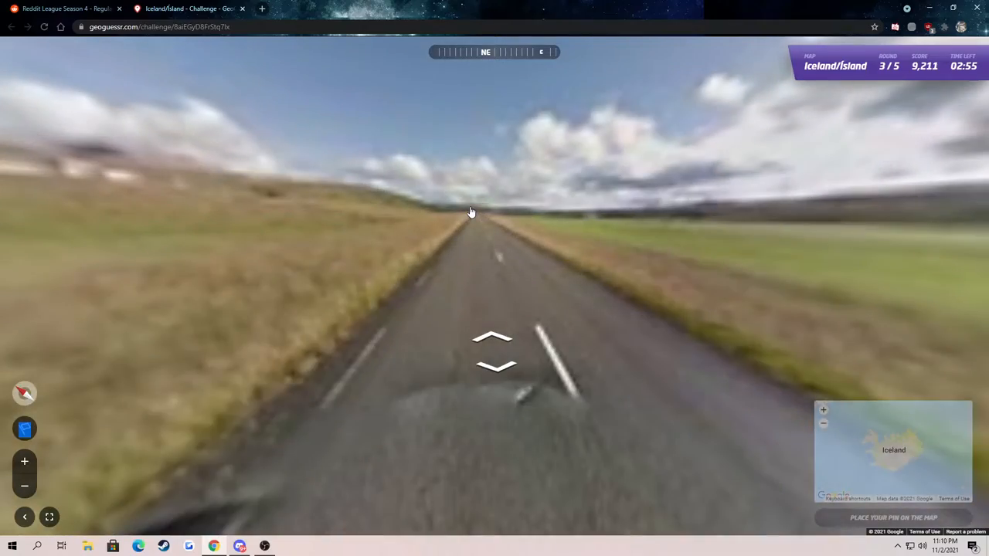
pyautogui.click(492, 338)
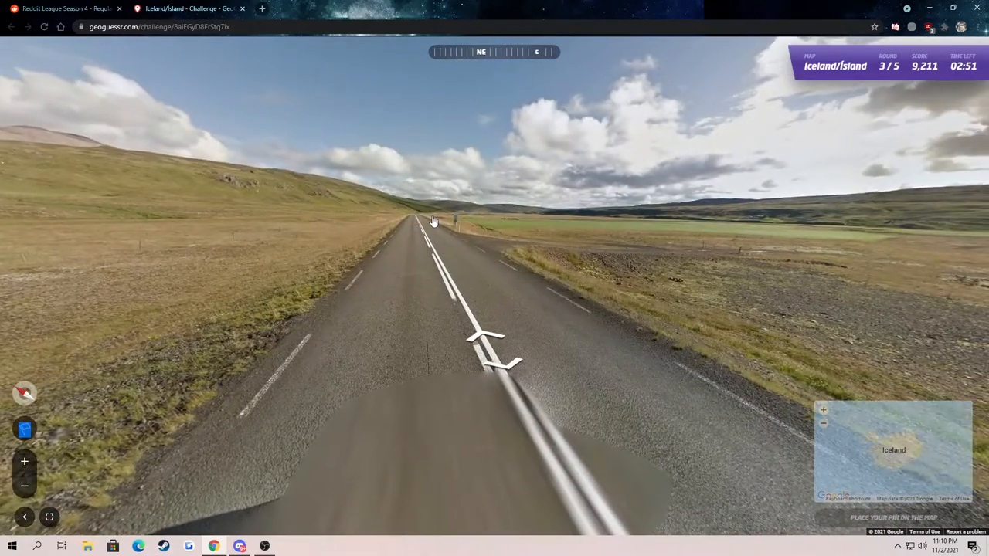
pyautogui.click(441, 220)
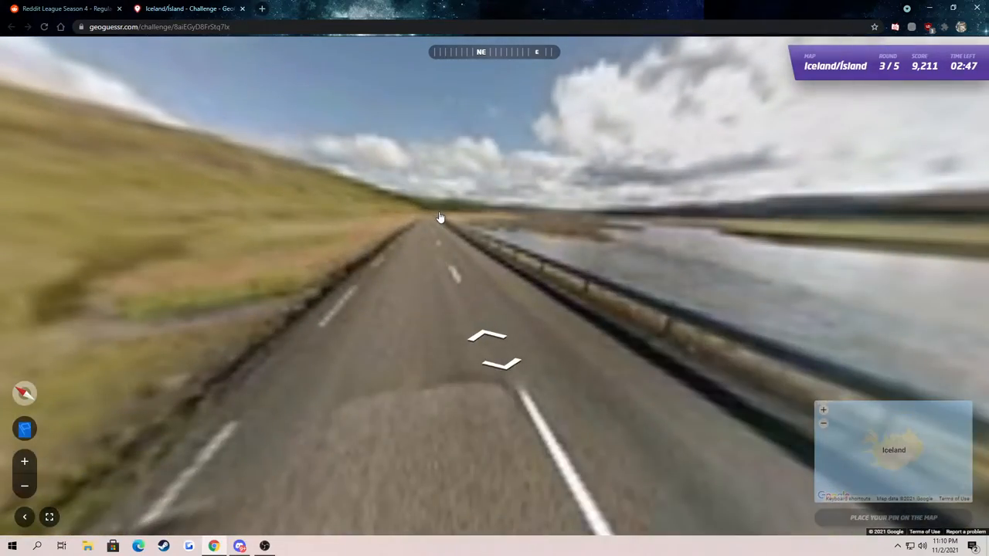
pyautogui.click(487, 340)
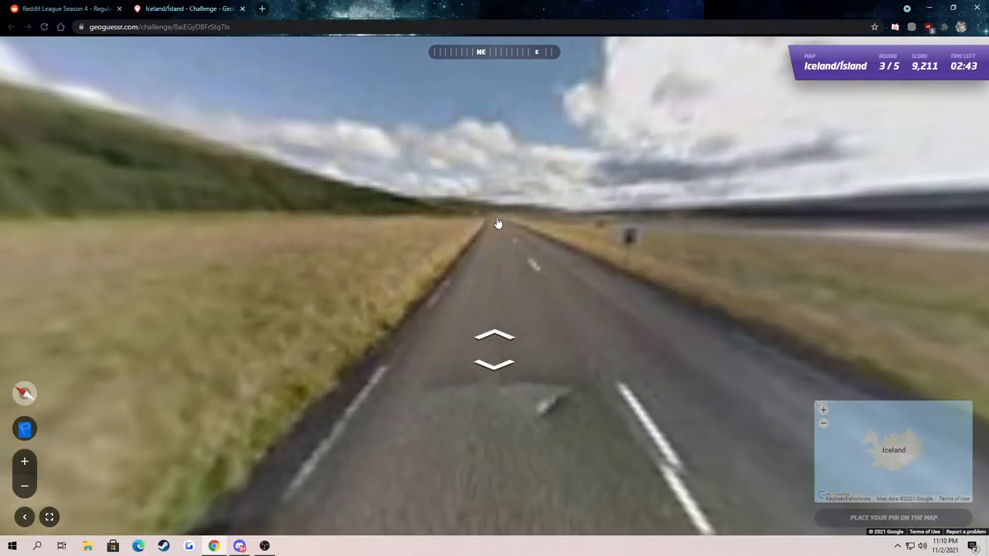
# Continue along the lakeside highland road until the blue Holtavörðuheiði sign
pyautogui.click(495, 338)
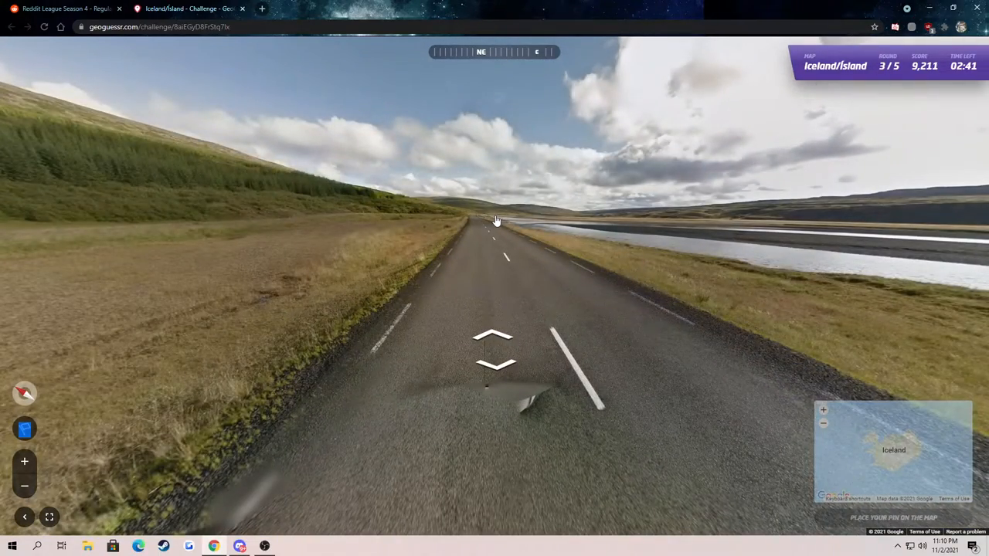
pyautogui.click(492, 337)
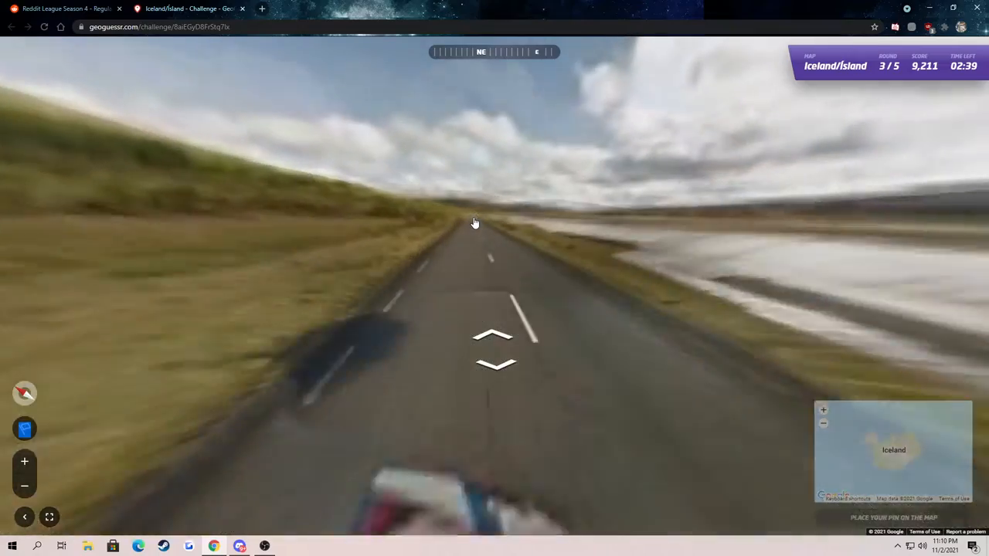
pyautogui.click(491, 337)
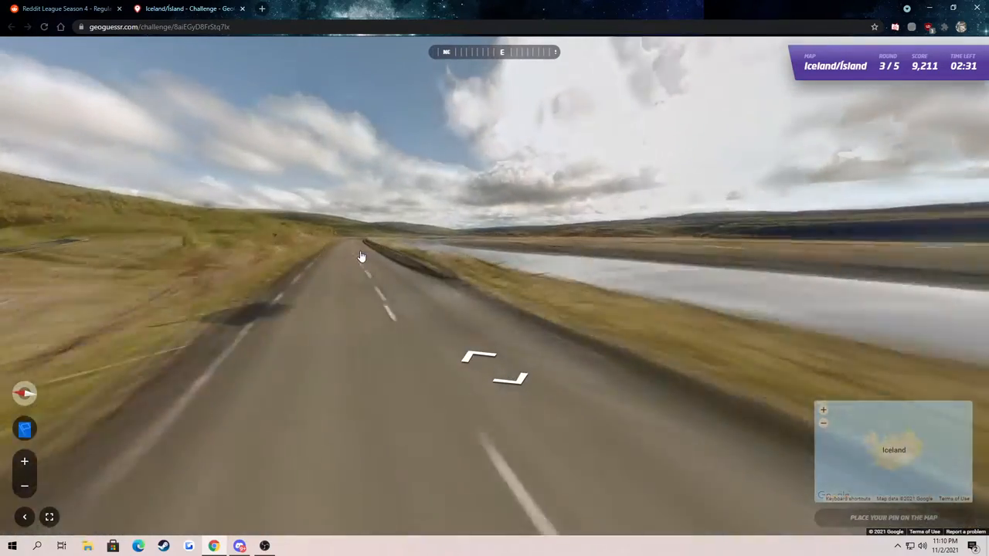
pyautogui.click(479, 363)
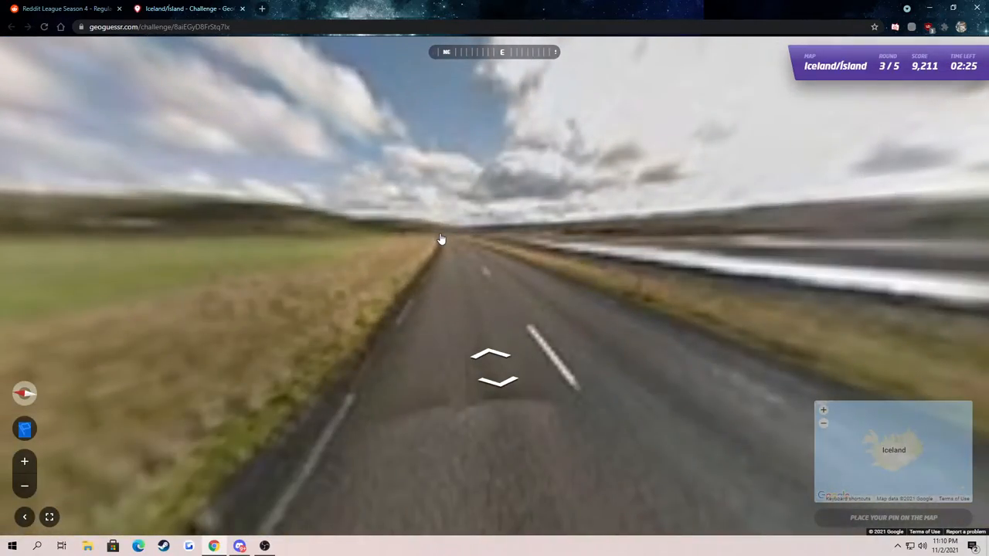
pyautogui.click(492, 358)
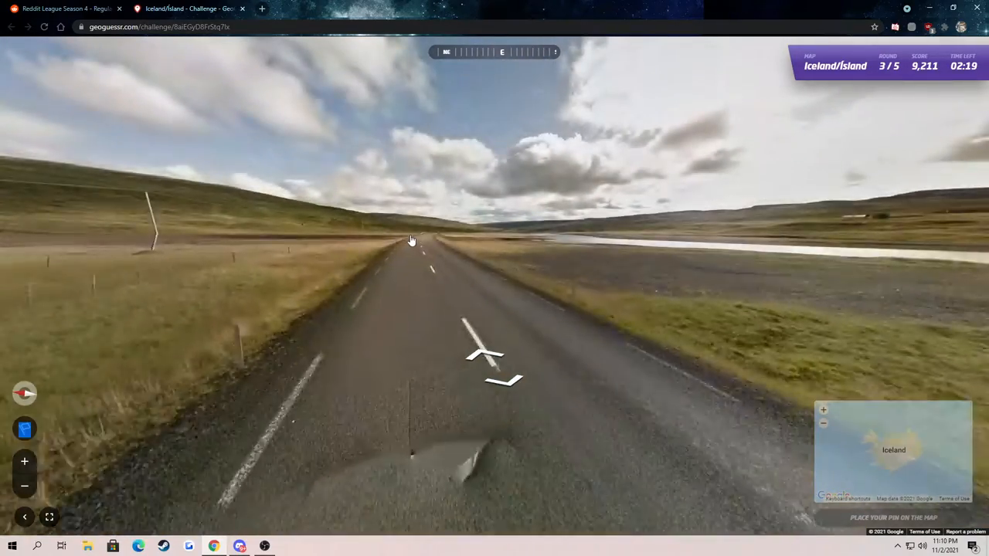
pyautogui.click(490, 242)
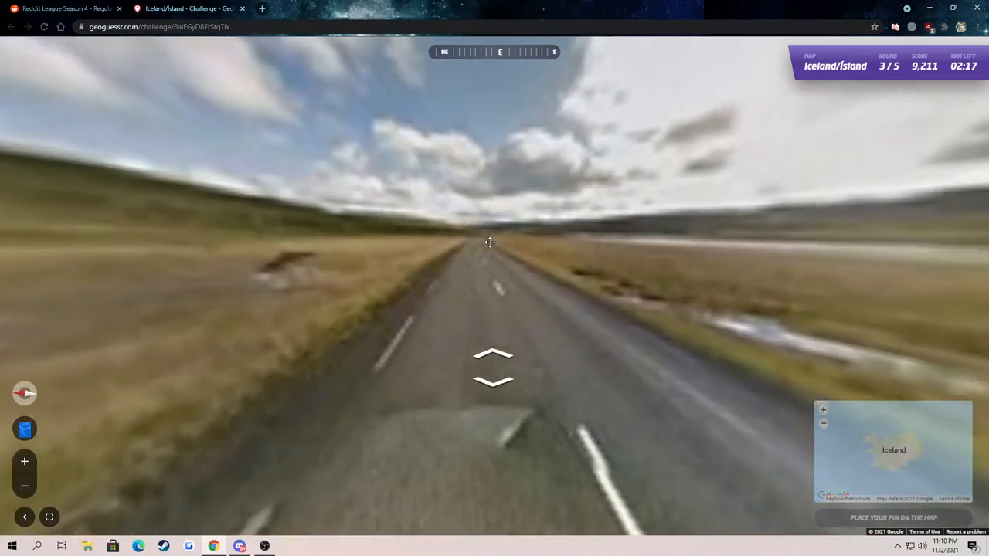
pyautogui.click(489, 242)
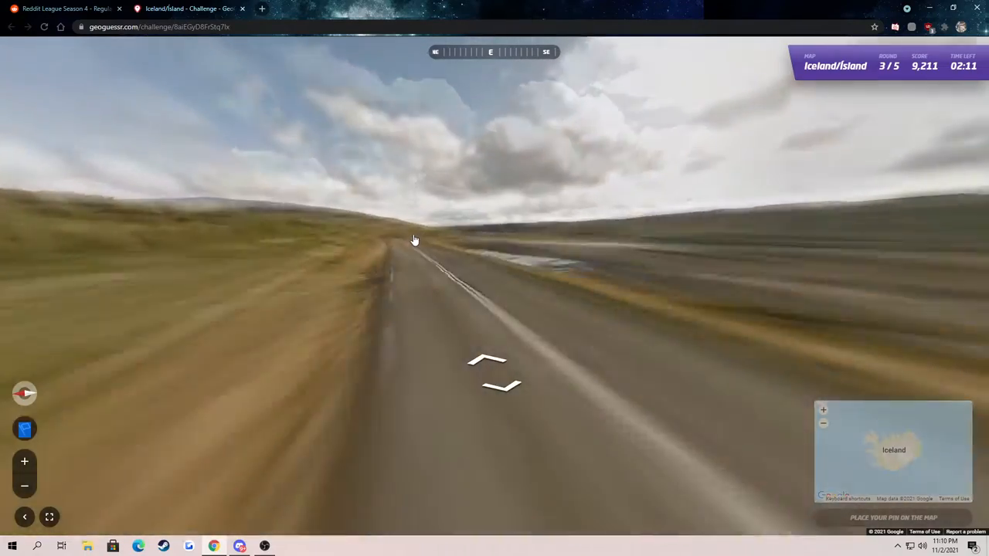
pyautogui.click(488, 363)
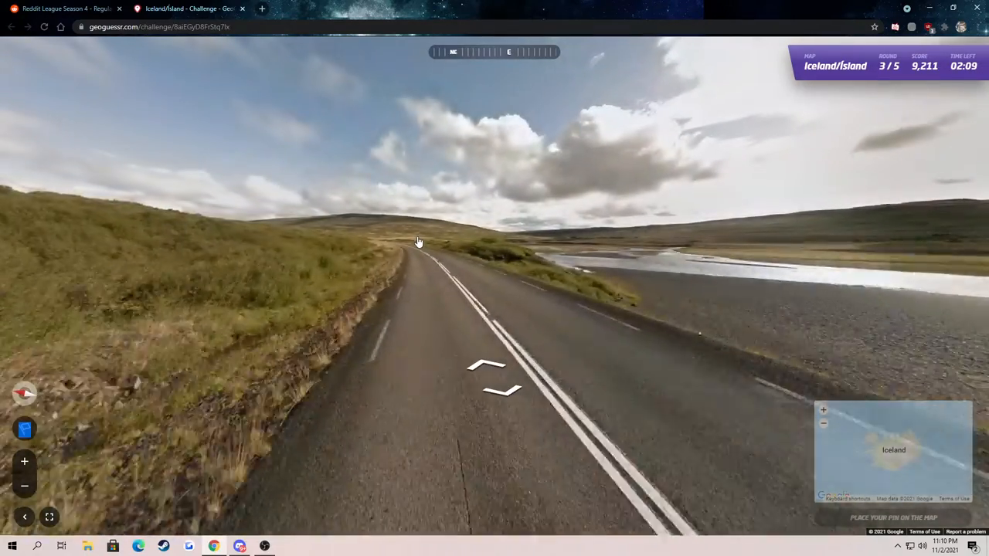
pyautogui.click(494, 379)
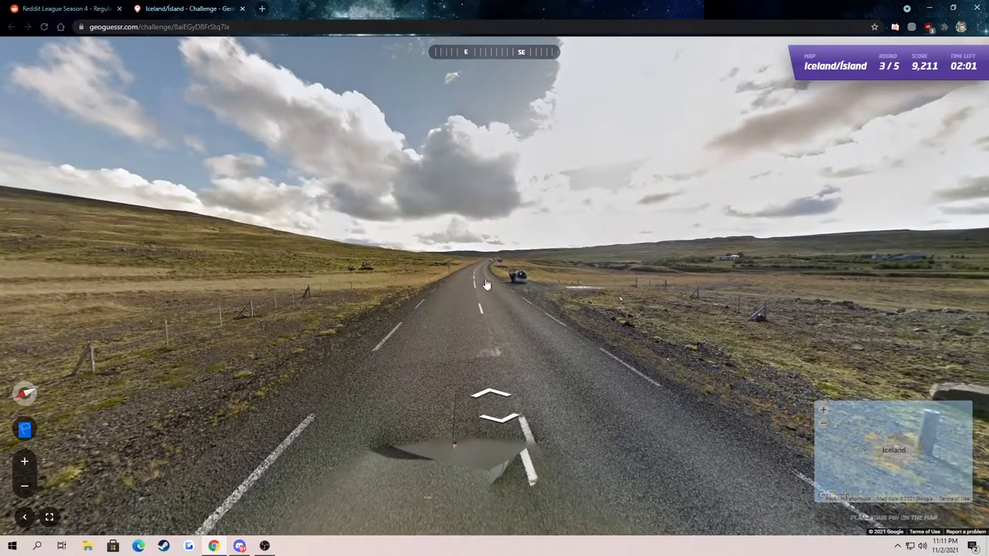
pyautogui.click(491, 398)
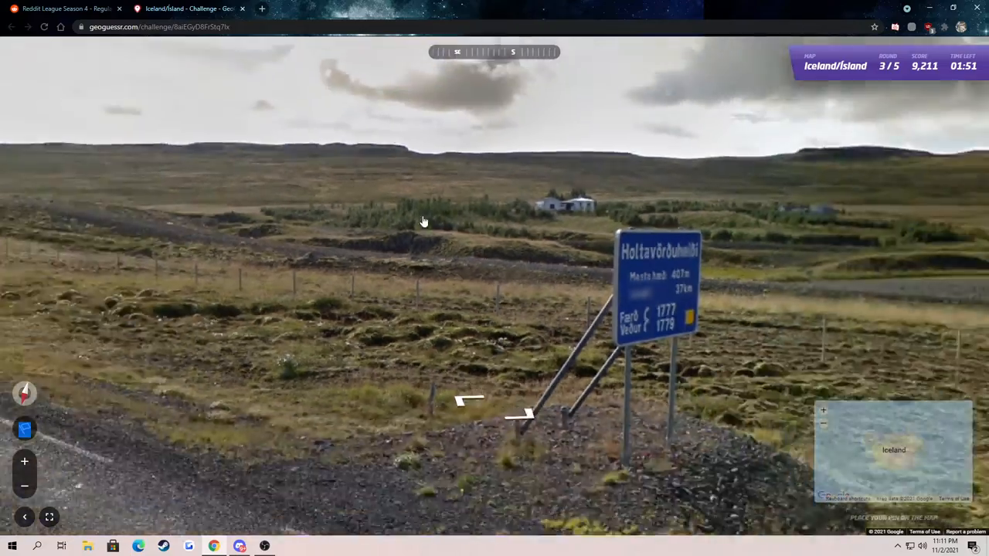
# Advance past the road sign toward the Borgarnes, Hvammstangi and Skarðshamrar signs
pyautogui.click(494, 402)
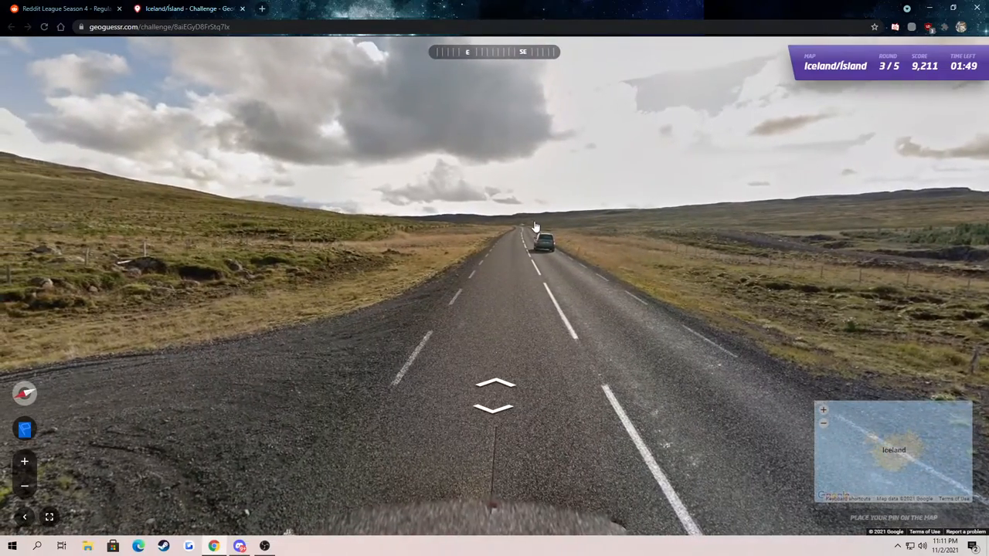
pyautogui.click(494, 399)
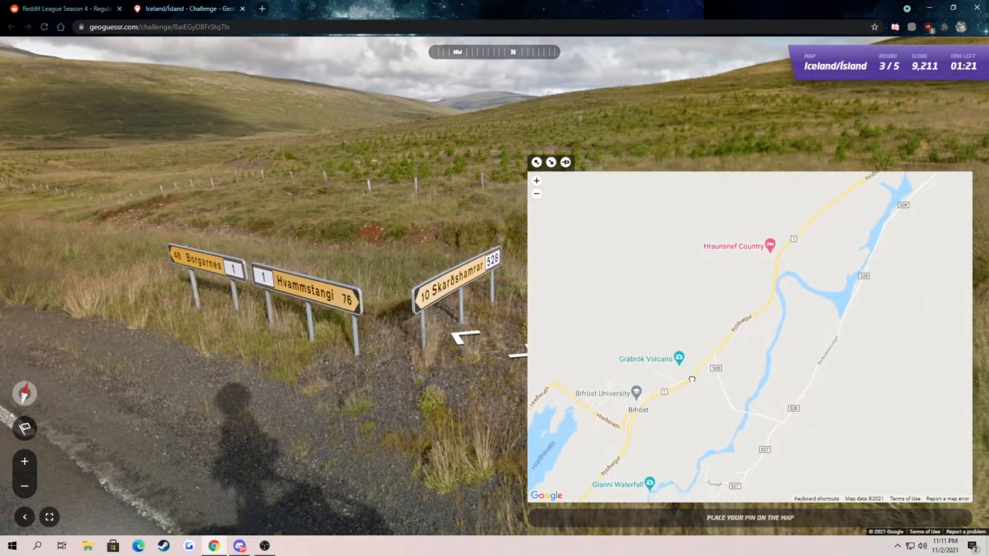
# Drop the round 3 pin on road 1 near Hvammur and check its surroundings on the map
pyautogui.click(723, 309)
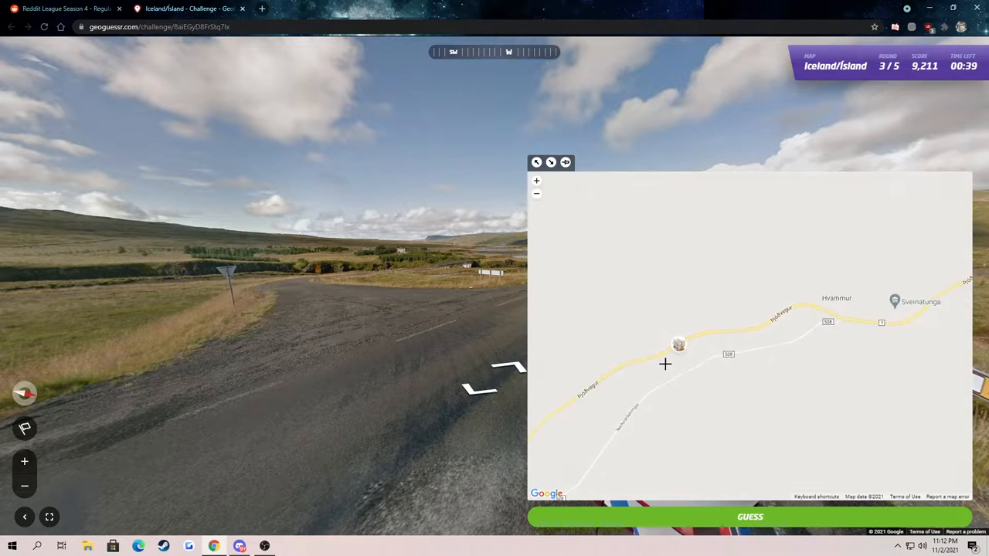
pyautogui.moveTo(664, 365); pyautogui.dragTo(713, 342)
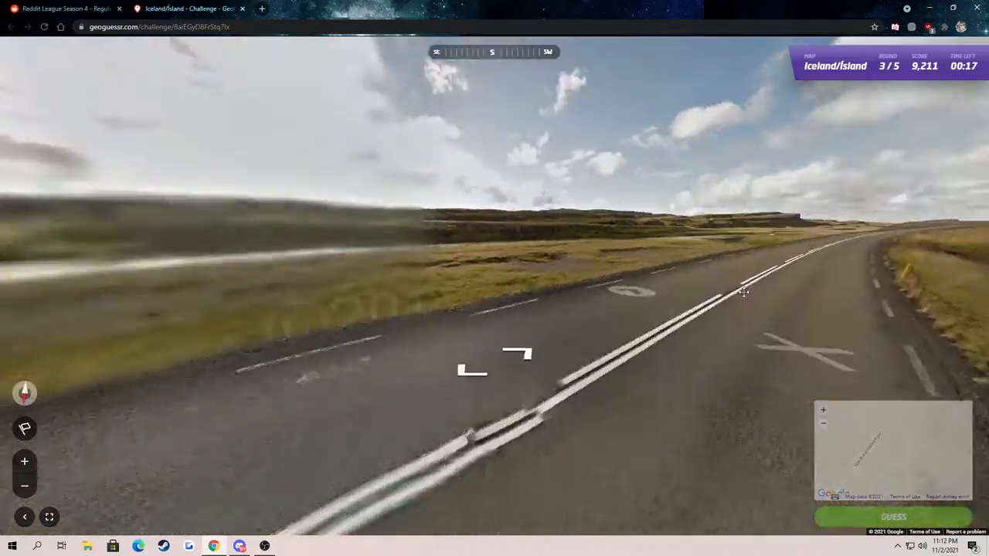
# Lock in the round 3 guess for 4,638 points, 2.7 miles off
pyautogui.click(741, 292)
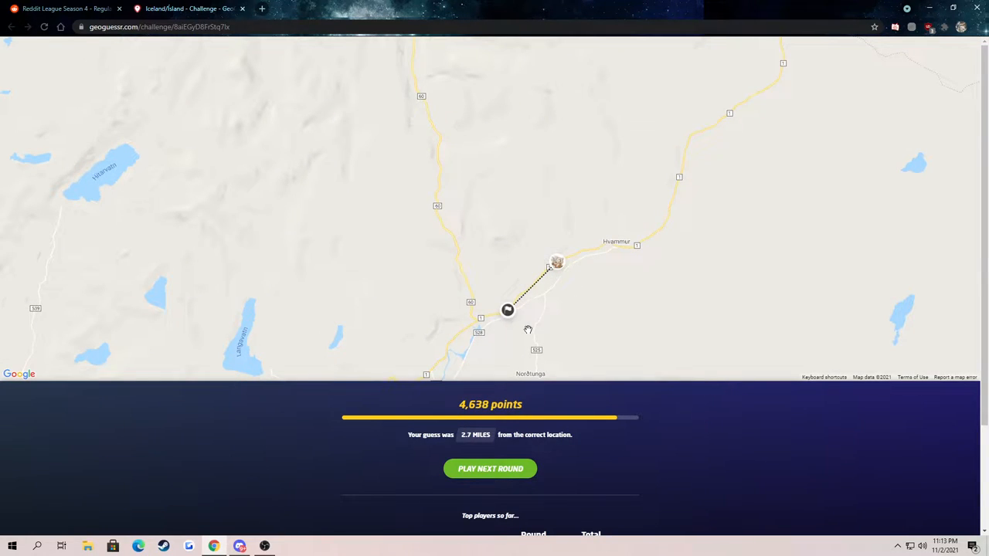
pyautogui.moveTo(529, 325)
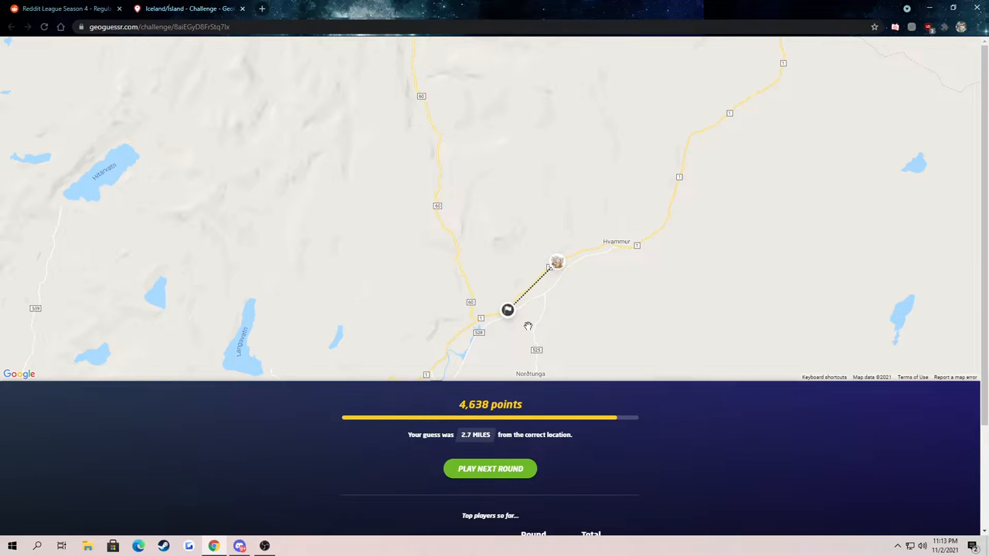
pyautogui.scroll(-3)
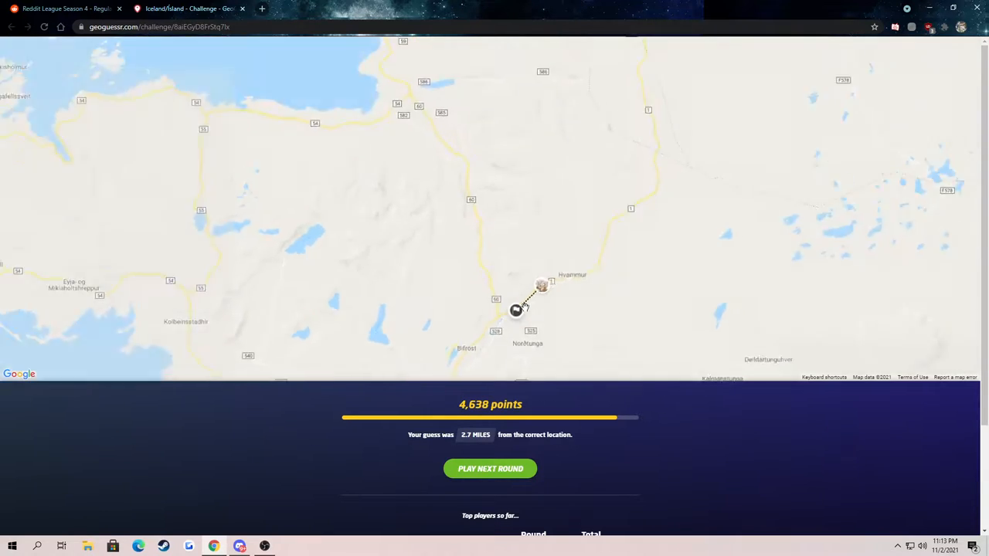
pyautogui.scroll(-3)
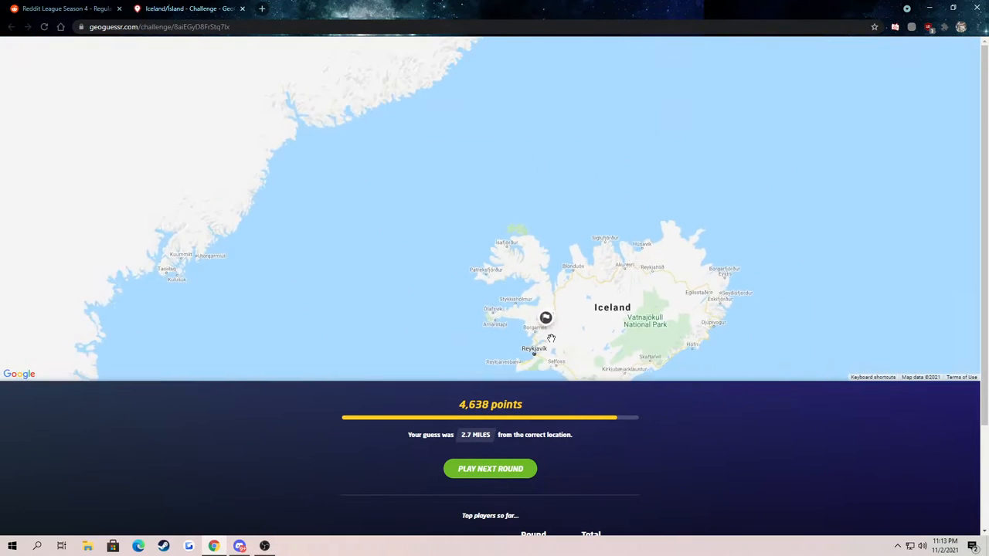
pyautogui.scroll(-3)
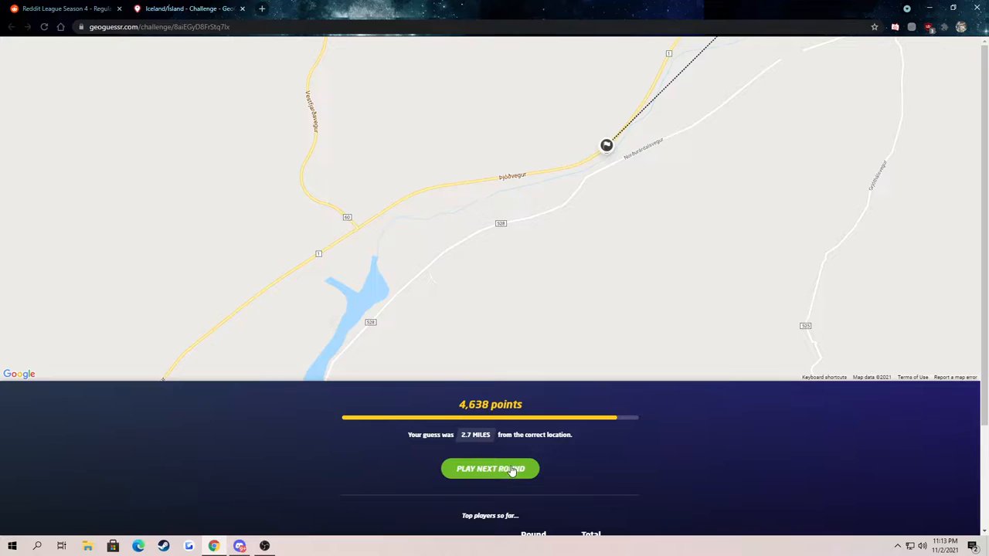
# Begin round 4 and walk the road up to the Vorsabær road 324 signpost
pyautogui.click(490, 468)
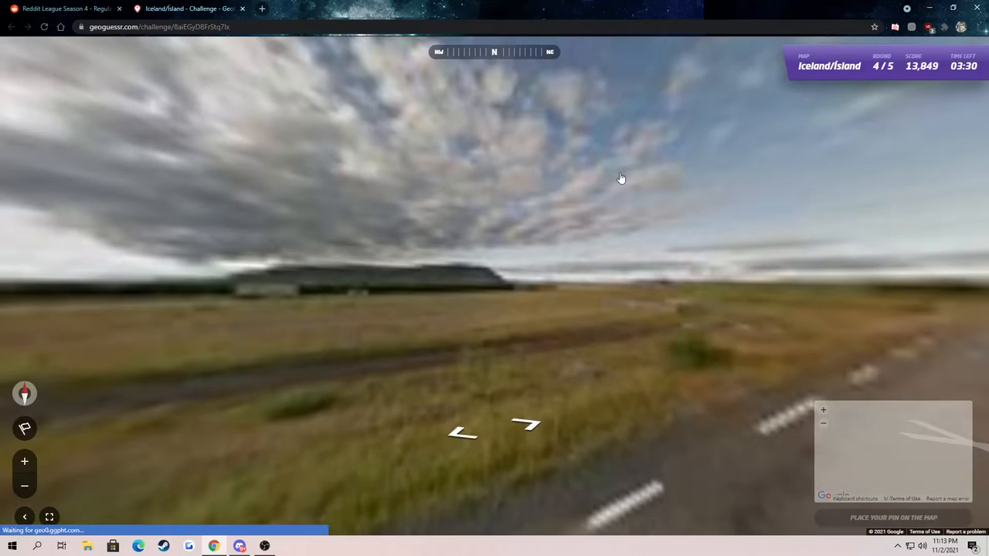
pyautogui.click(495, 379)
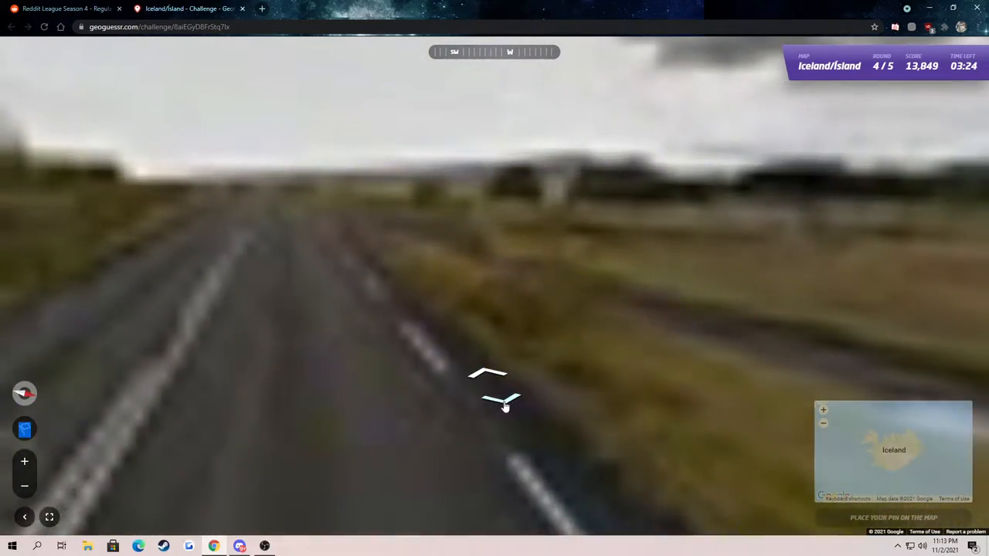
pyautogui.click(500, 399)
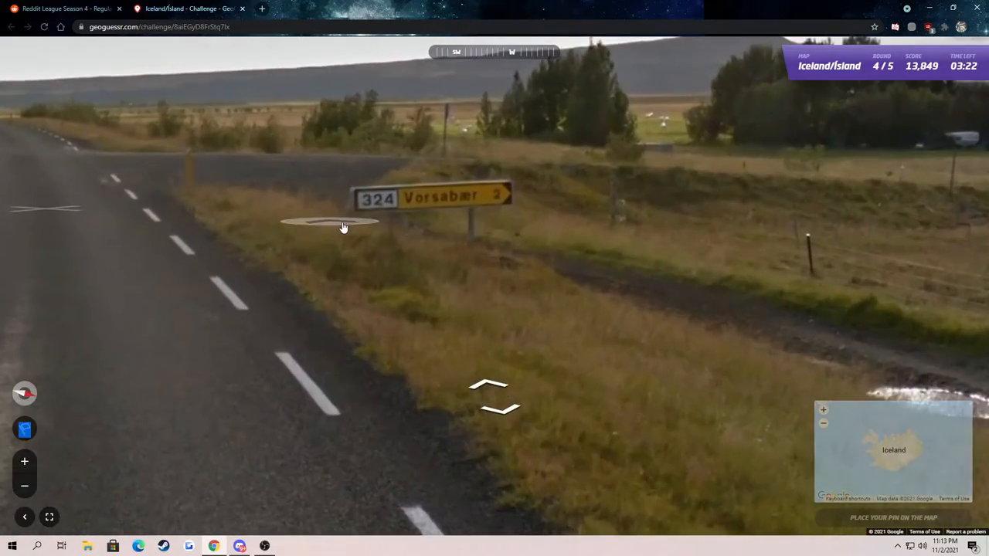
pyautogui.click(488, 395)
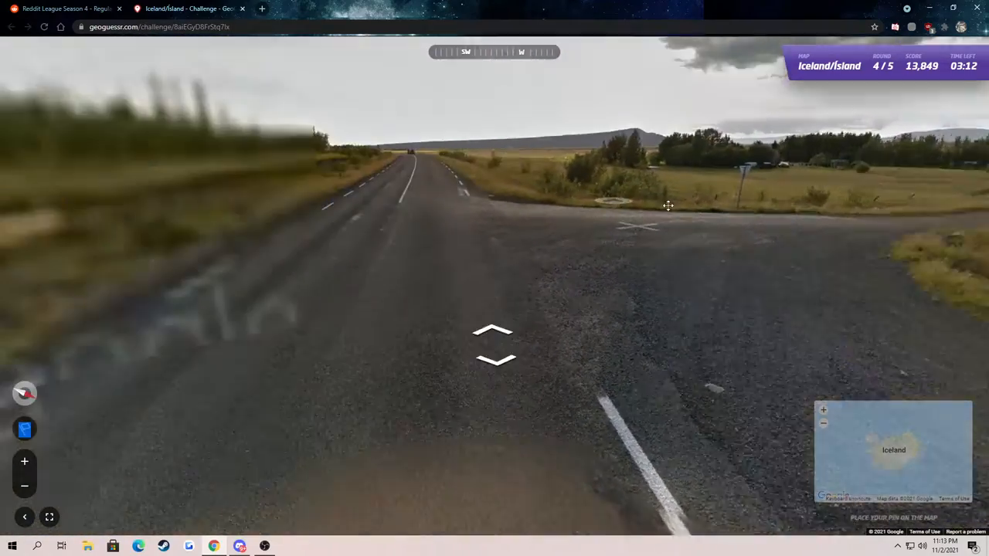
pyautogui.click(493, 340)
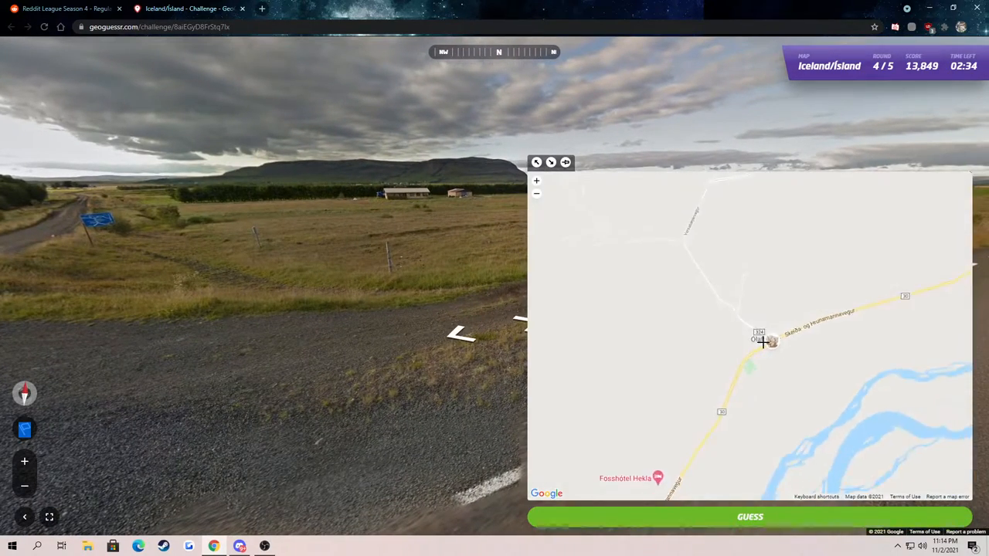
# Look around and step to another roadside spot near Skeiða- og Hrunamannavegur
pyautogui.scroll(-3)
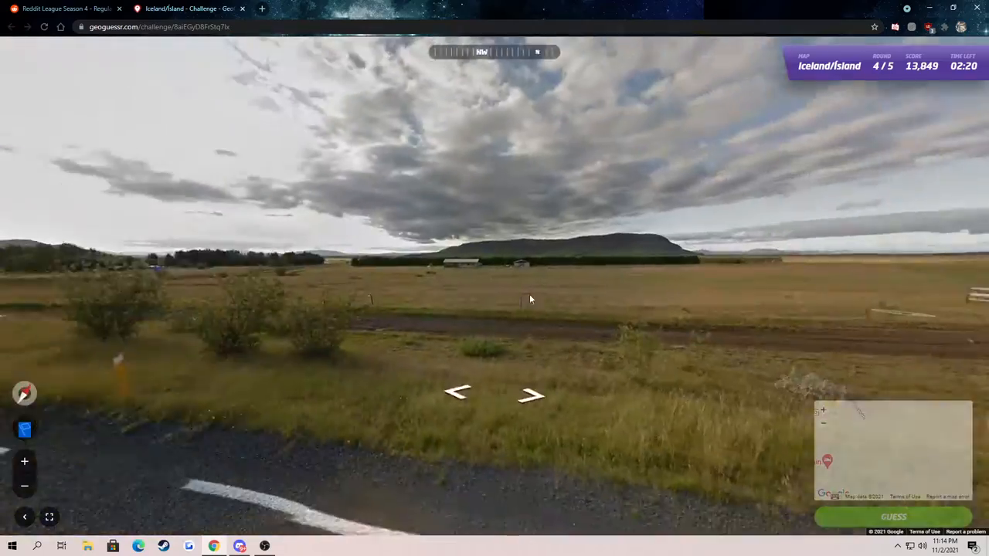
pyautogui.click(531, 394)
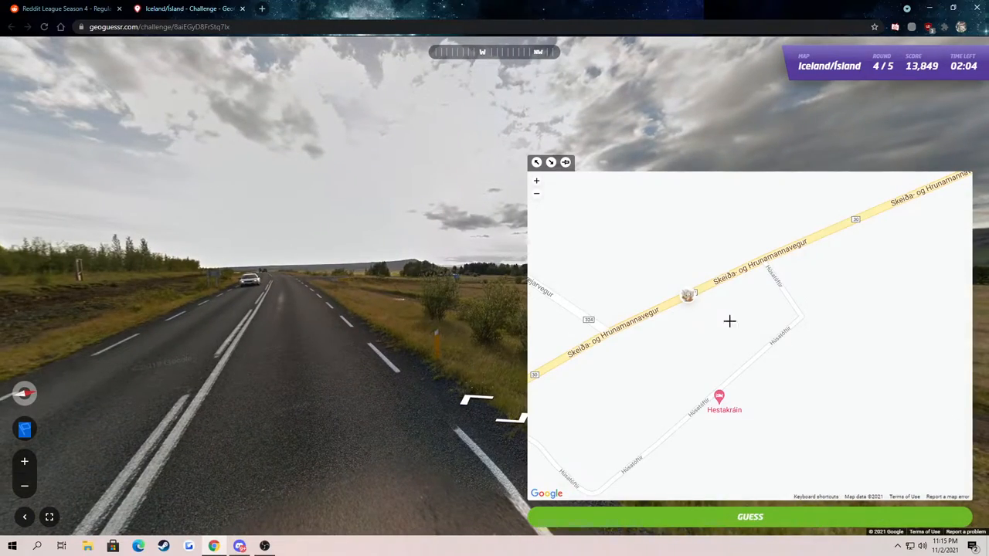
pyautogui.moveTo(678, 303)
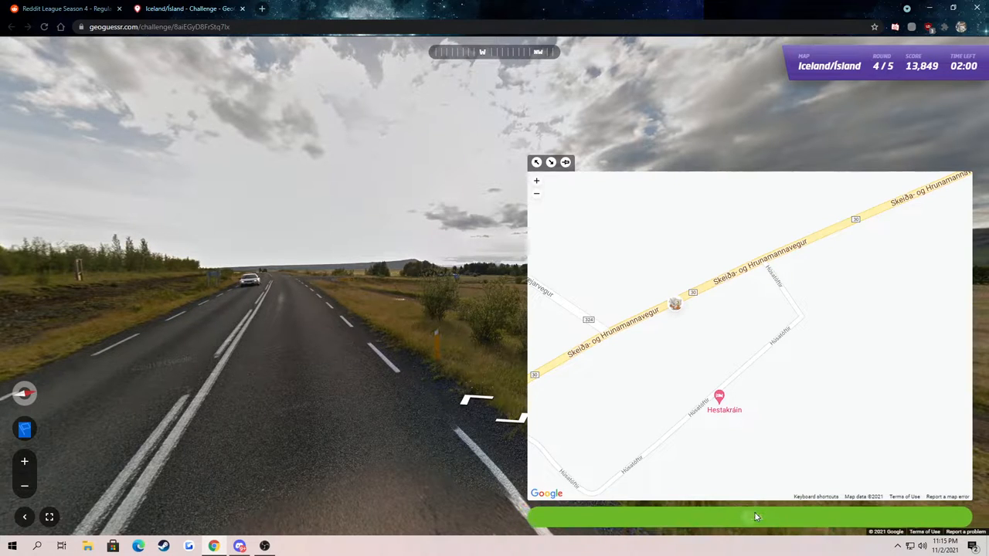
# Submit the round 4 guess for a perfect 5,000 points, 17 yards off
pyautogui.click(749, 516)
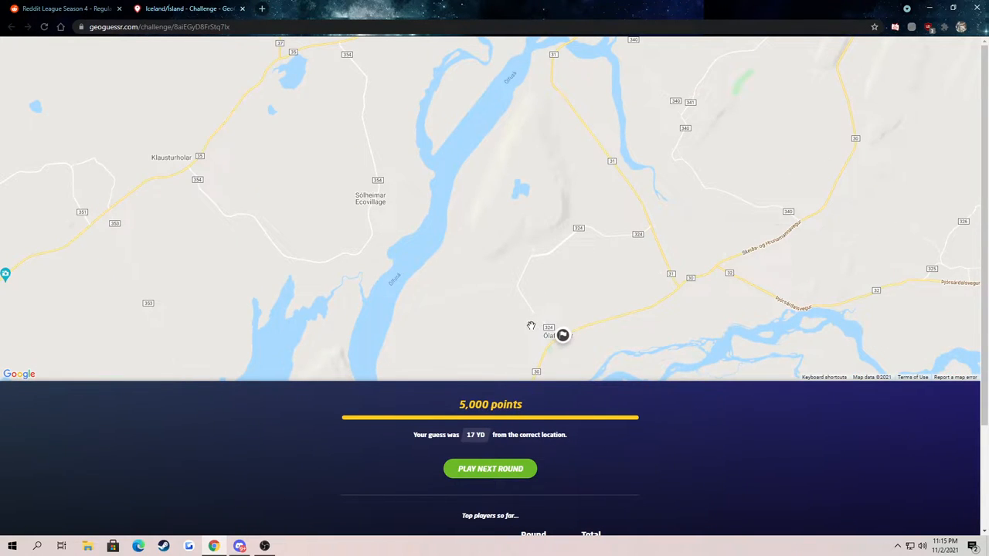
pyautogui.scroll(-3)
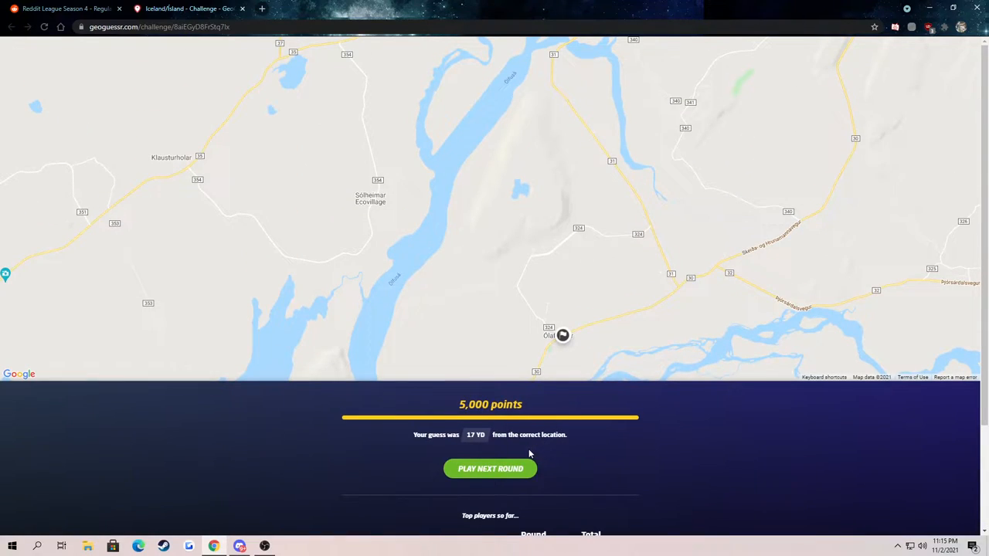
# Begin round 5 and head down the empty rural grassland road
pyautogui.click(490, 470)
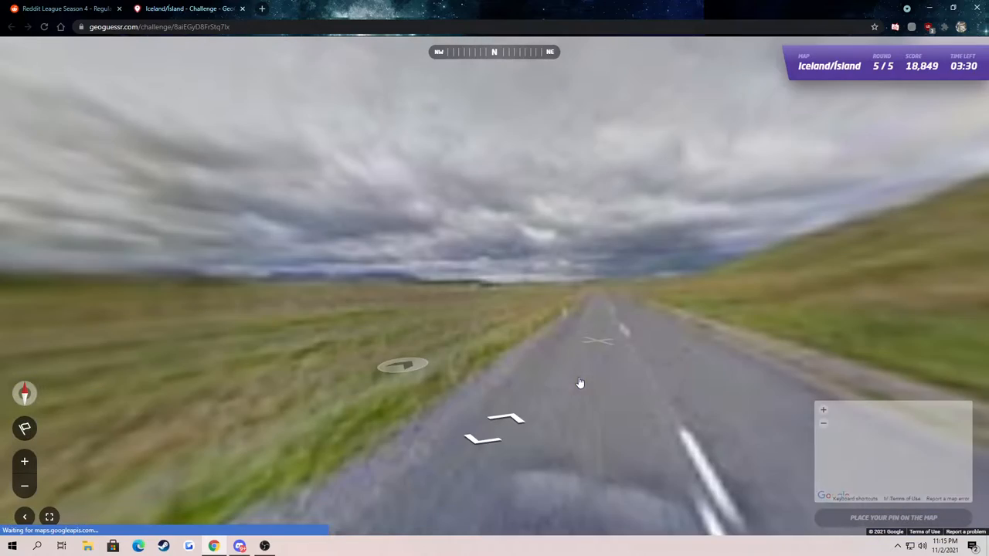
pyautogui.click(402, 365)
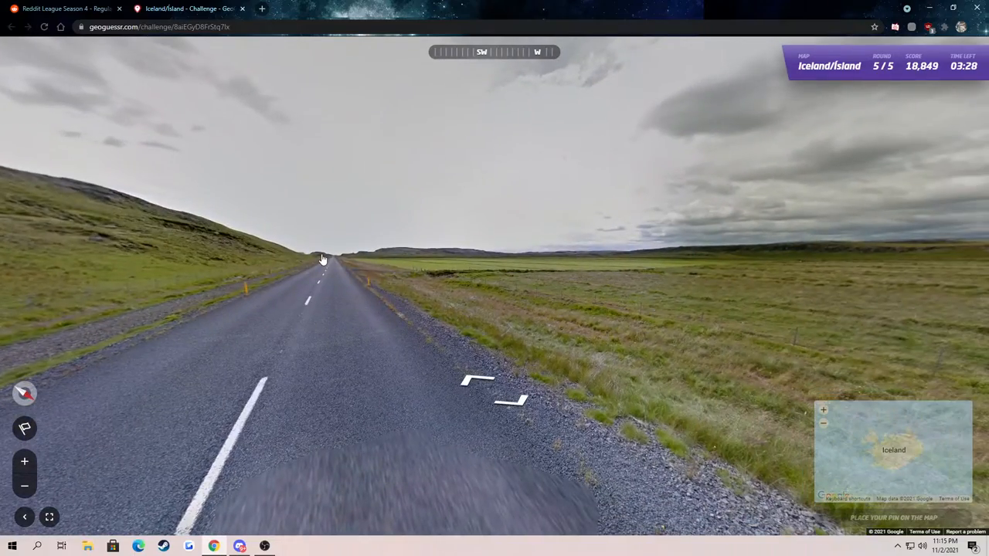
pyautogui.click(323, 258)
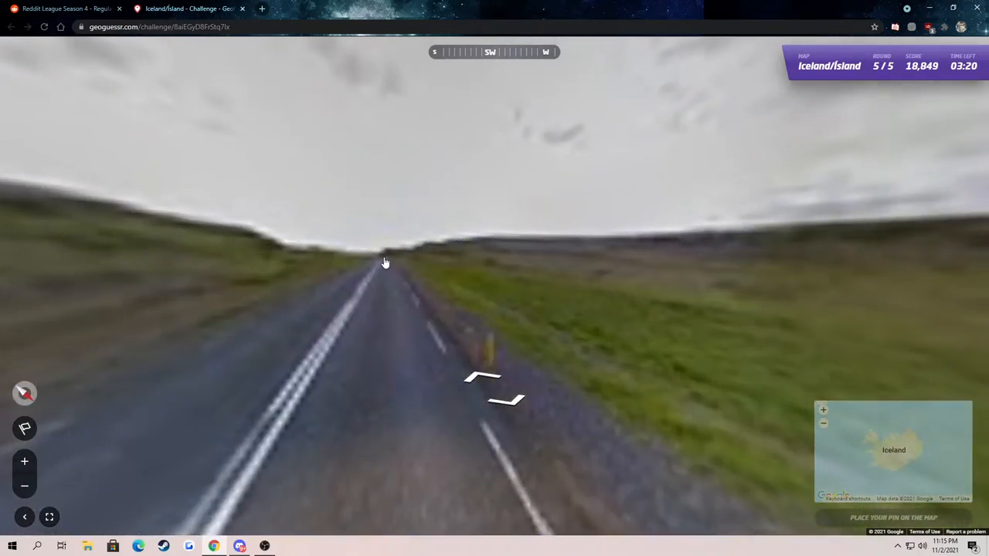
pyautogui.click(386, 263)
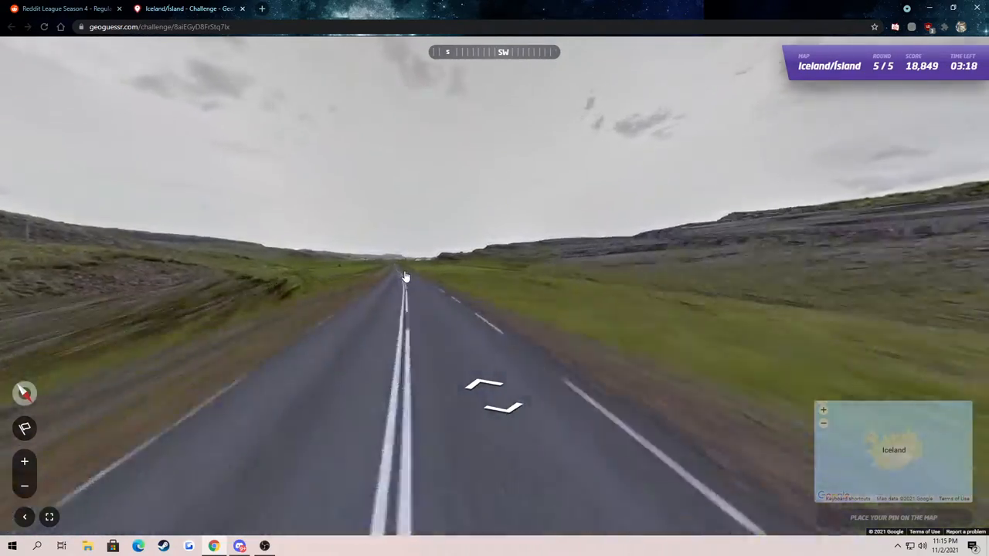
pyautogui.click(405, 266)
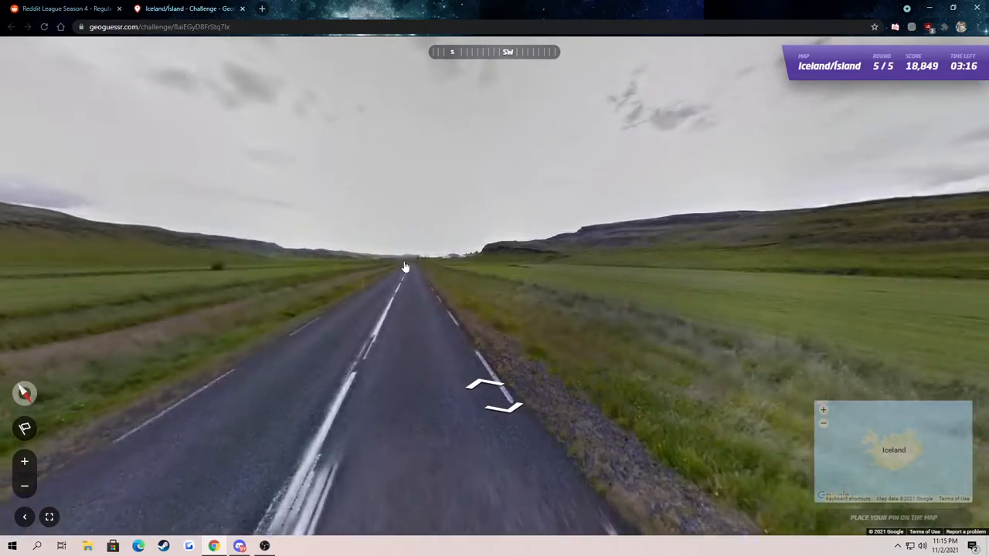
pyautogui.click(487, 394)
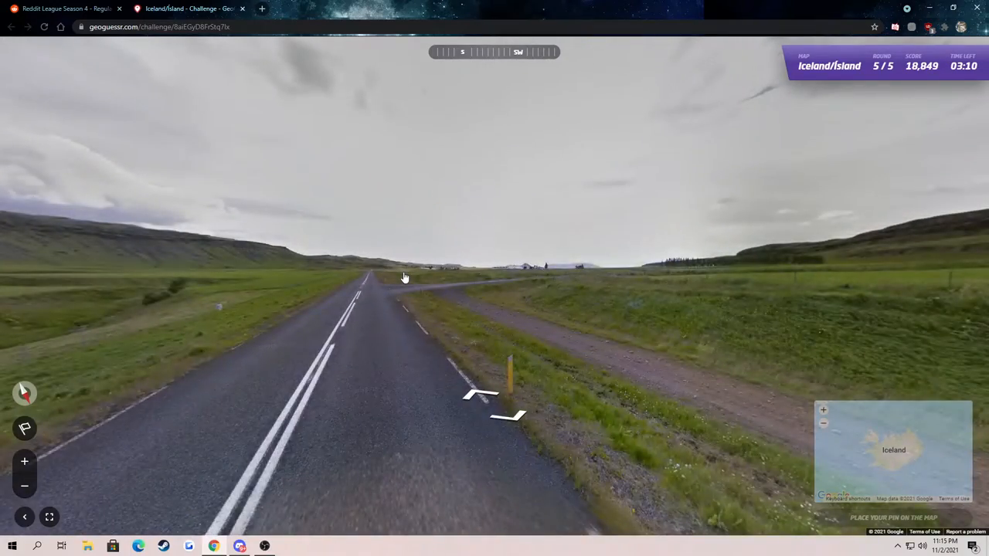
pyautogui.click(394, 266)
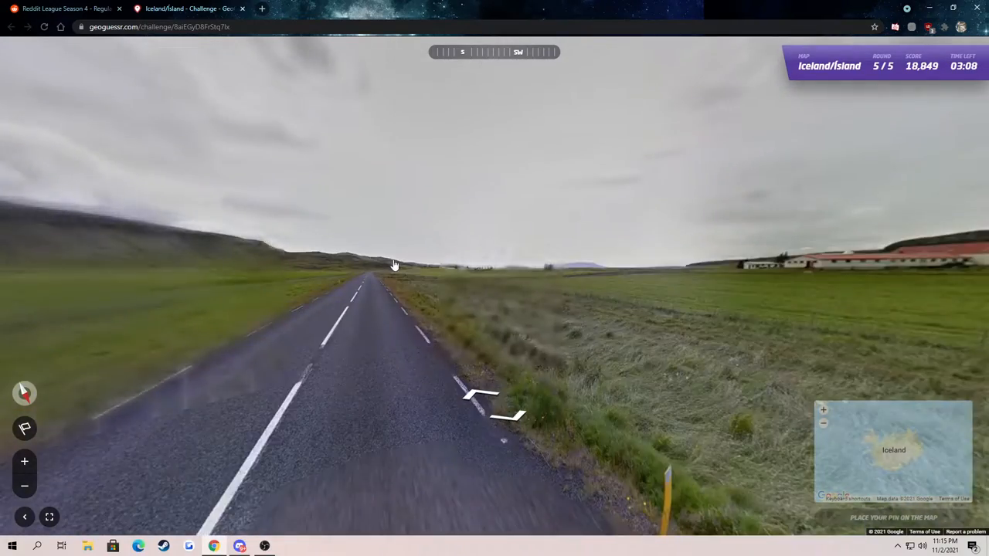
pyautogui.click(394, 266)
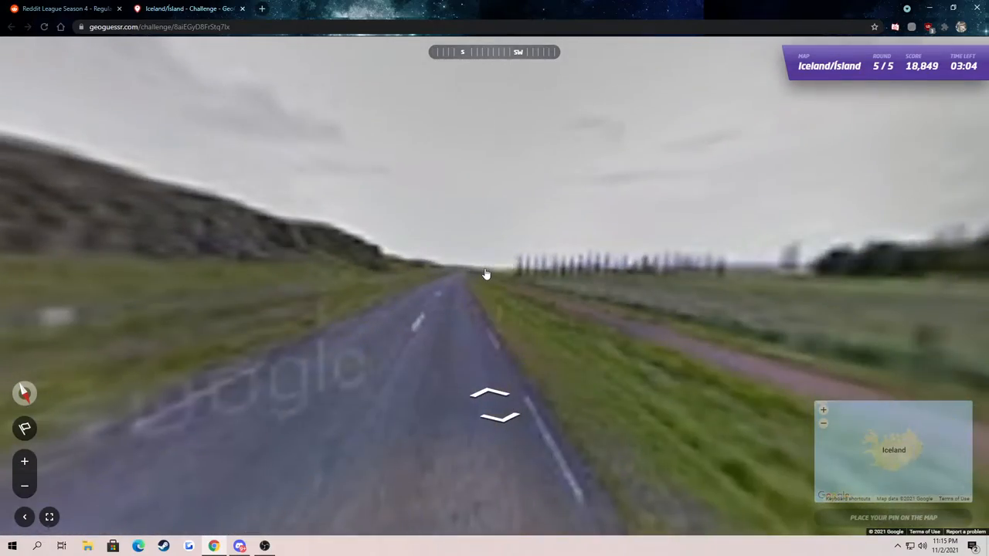
# Keep travelling until the junction with red-roofed farm buildings appears
pyautogui.click(491, 398)
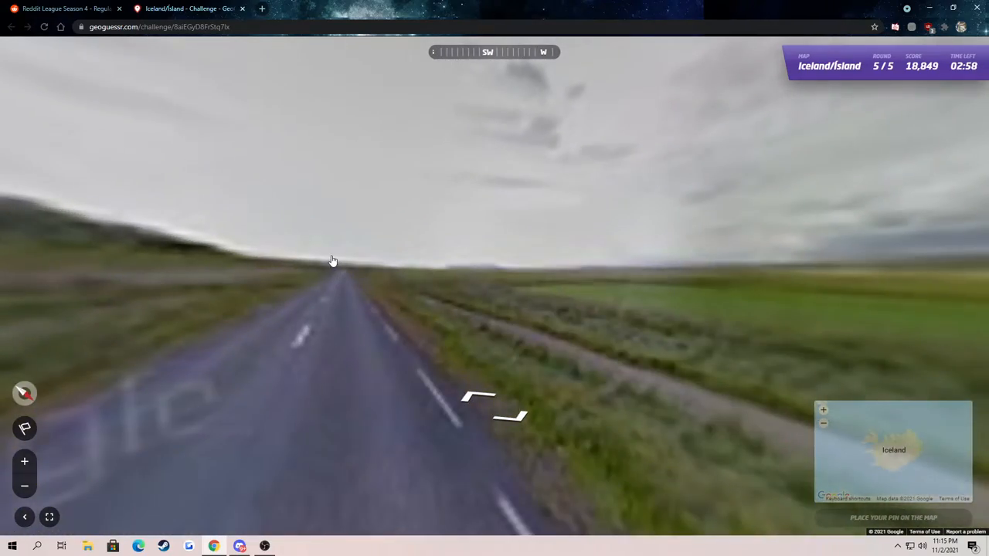
pyautogui.click(332, 260)
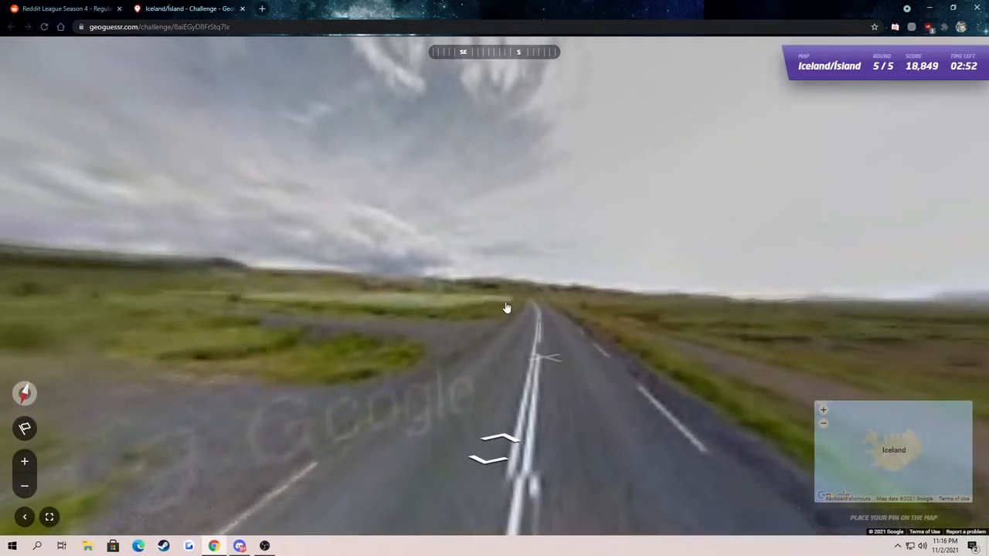
pyautogui.click(507, 308)
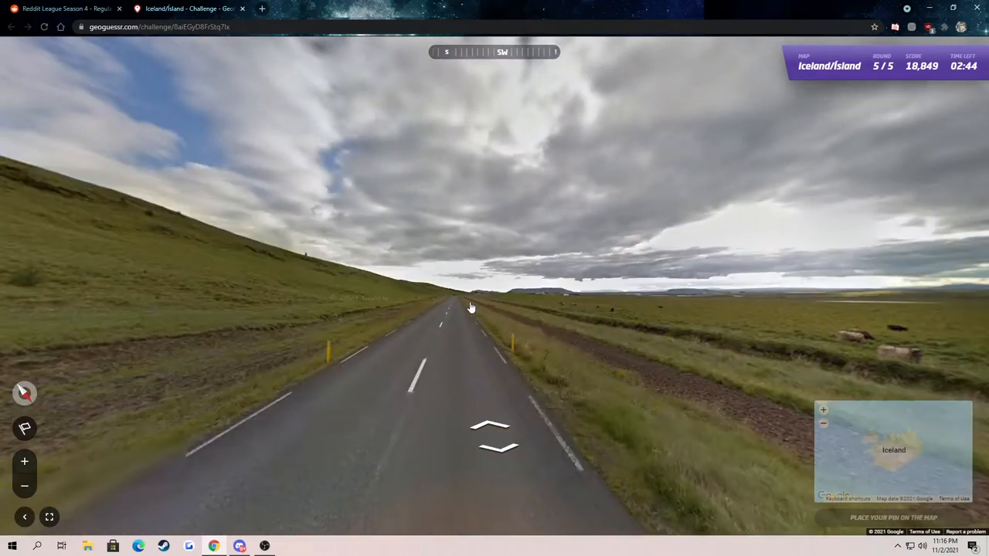
pyautogui.click(489, 430)
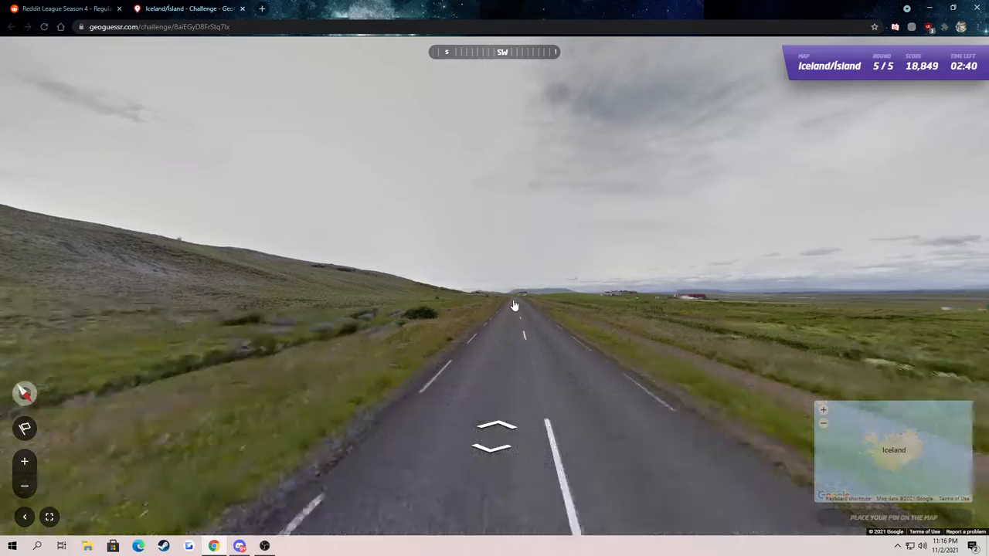
pyautogui.click(512, 303)
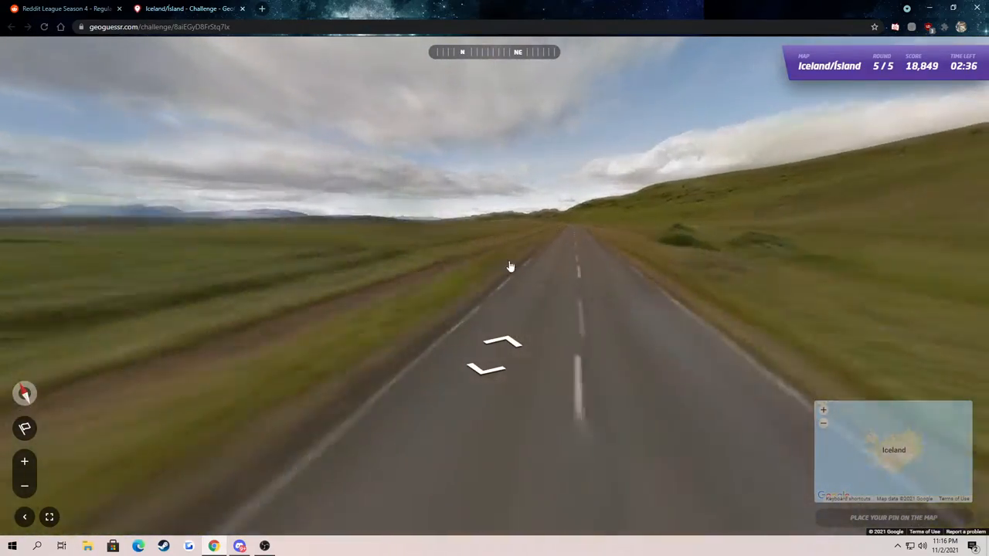
pyautogui.click(510, 263)
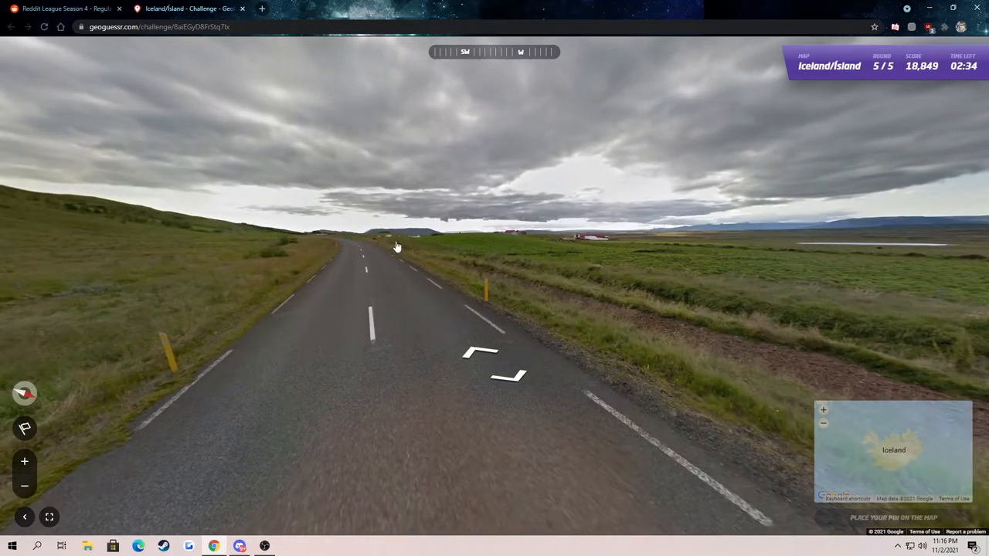
pyautogui.click(395, 247)
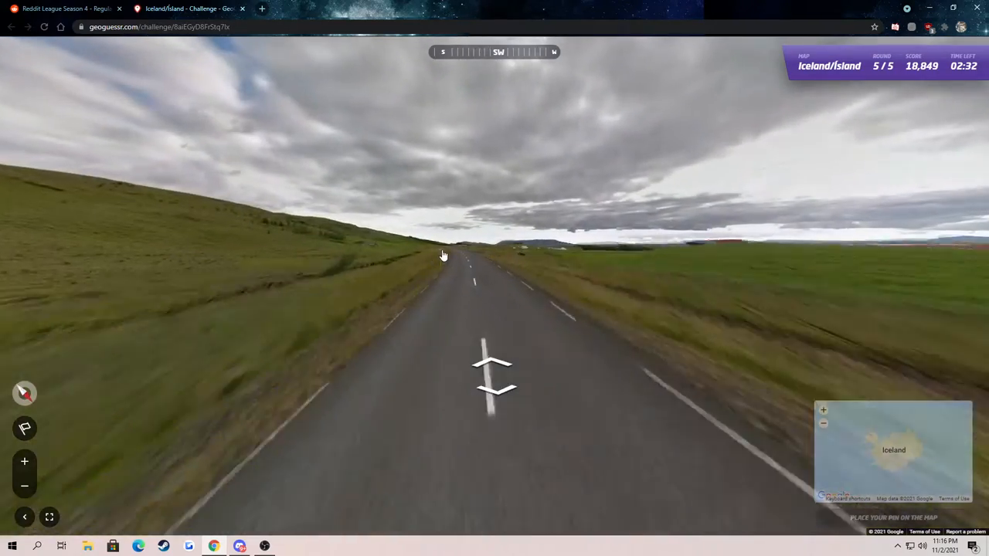
pyautogui.click(491, 378)
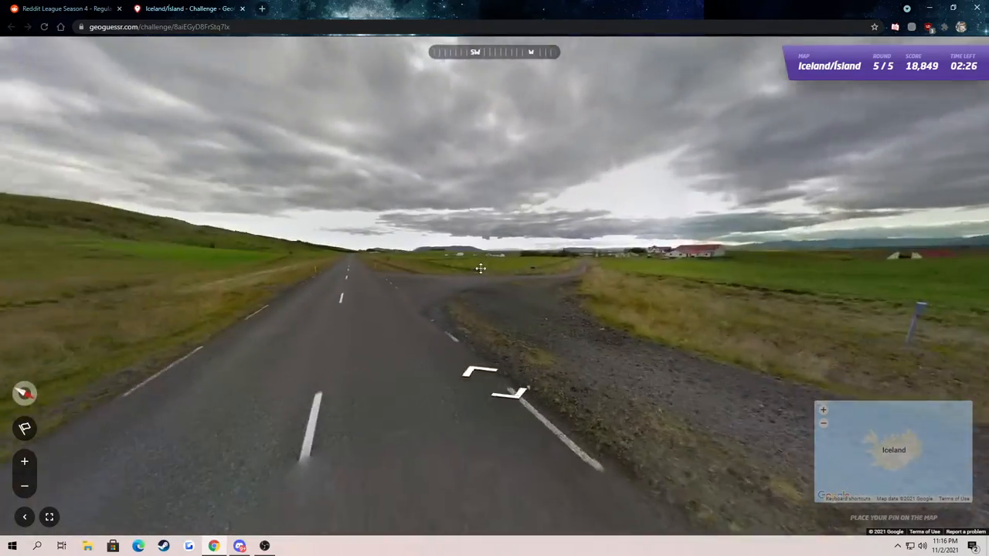
# Carry on past the junction and farms toward the side road
pyautogui.click(480, 269)
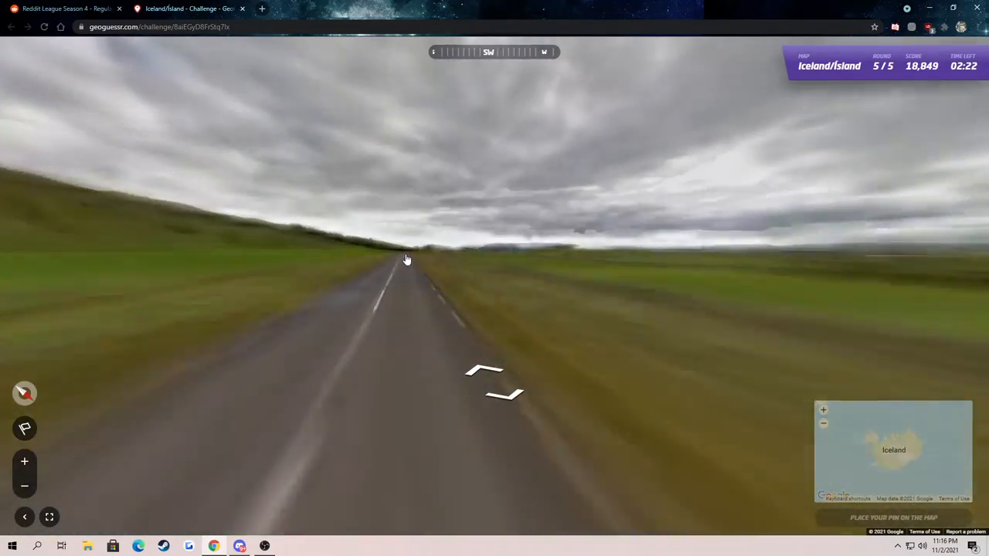
pyautogui.click(502, 387)
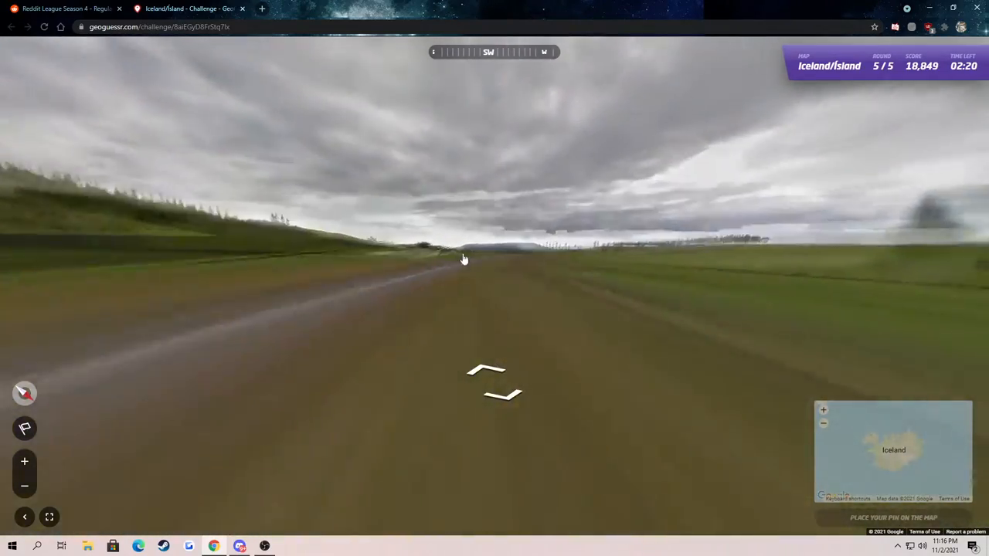
pyautogui.click(495, 387)
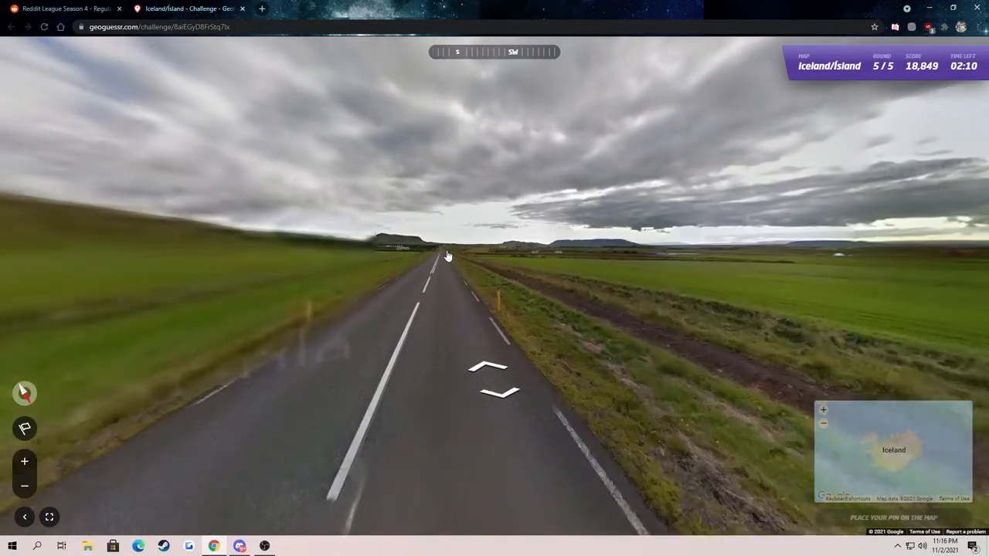
pyautogui.click(486, 376)
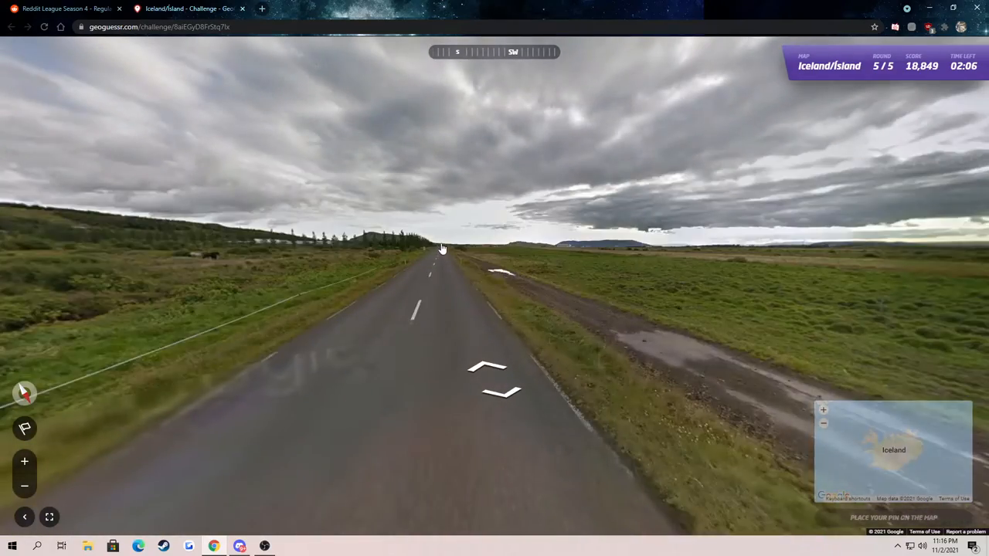
pyautogui.click(442, 248)
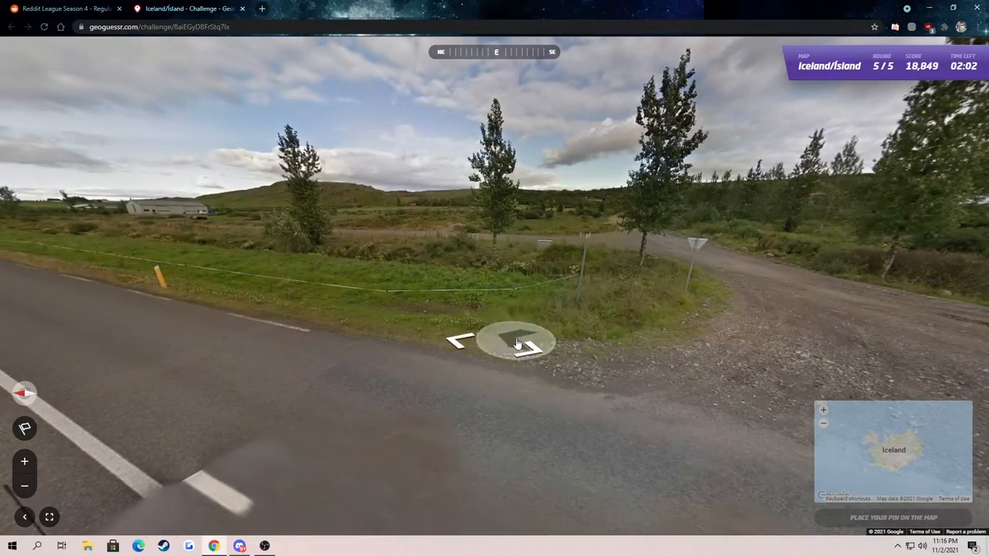
pyautogui.click(516, 343)
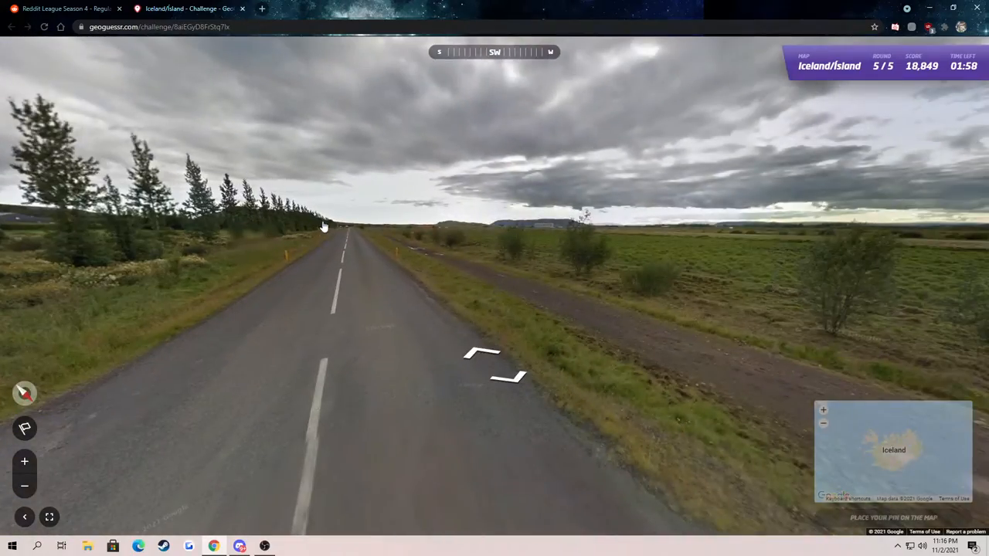
pyautogui.click(340, 232)
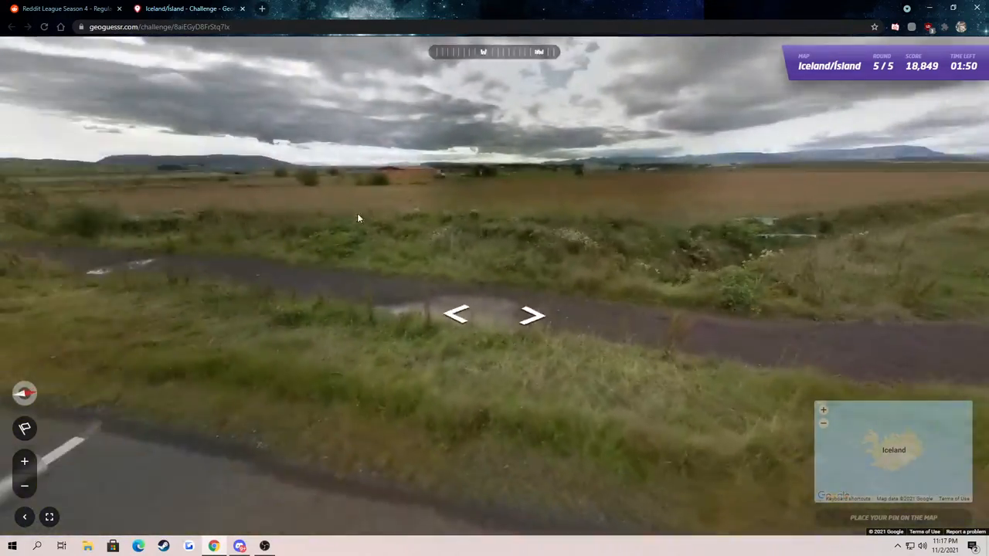
# Reach the Selfoss / Reykjavík / Flúðir road sign past the town sign
pyautogui.click(532, 315)
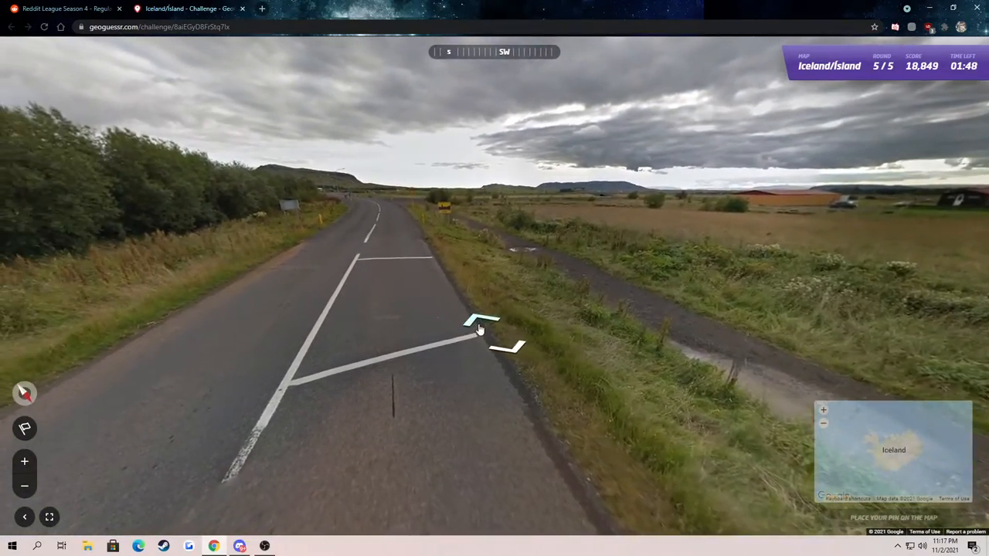
pyautogui.click(479, 320)
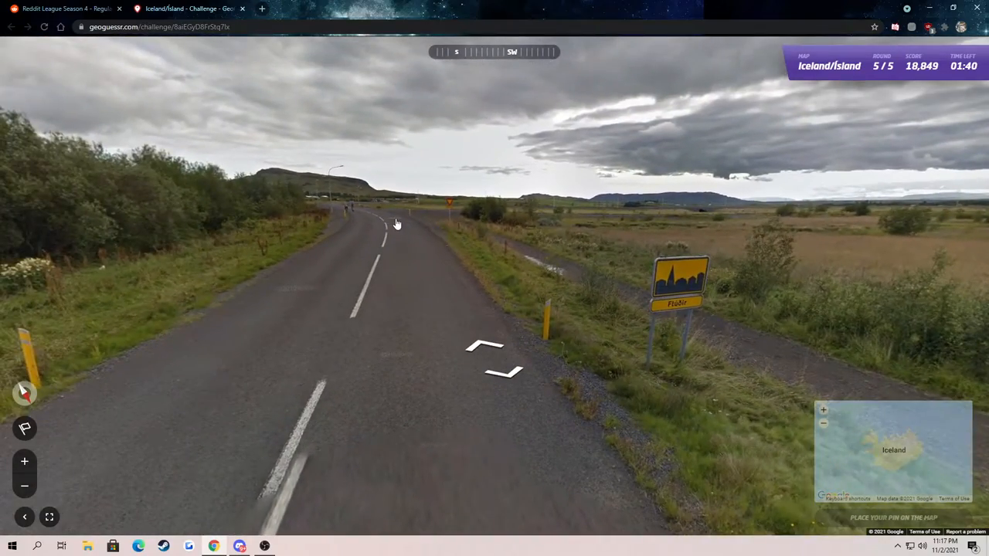
pyautogui.click(395, 224)
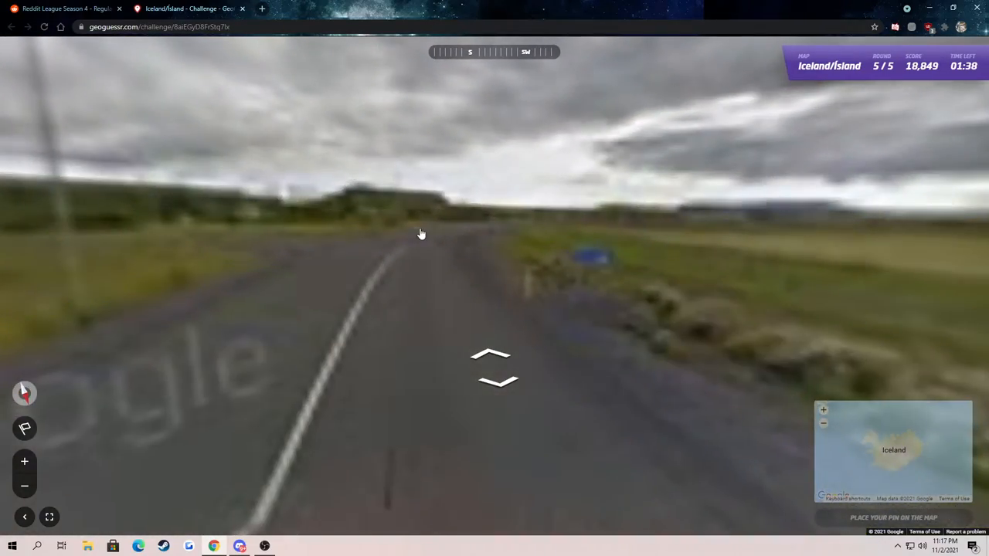
pyautogui.click(491, 356)
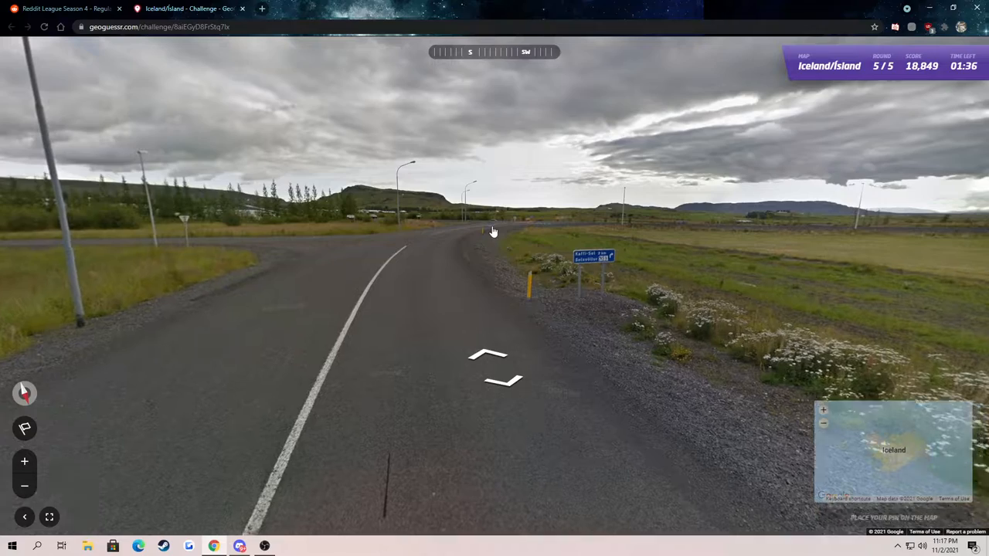
pyautogui.click(495, 232)
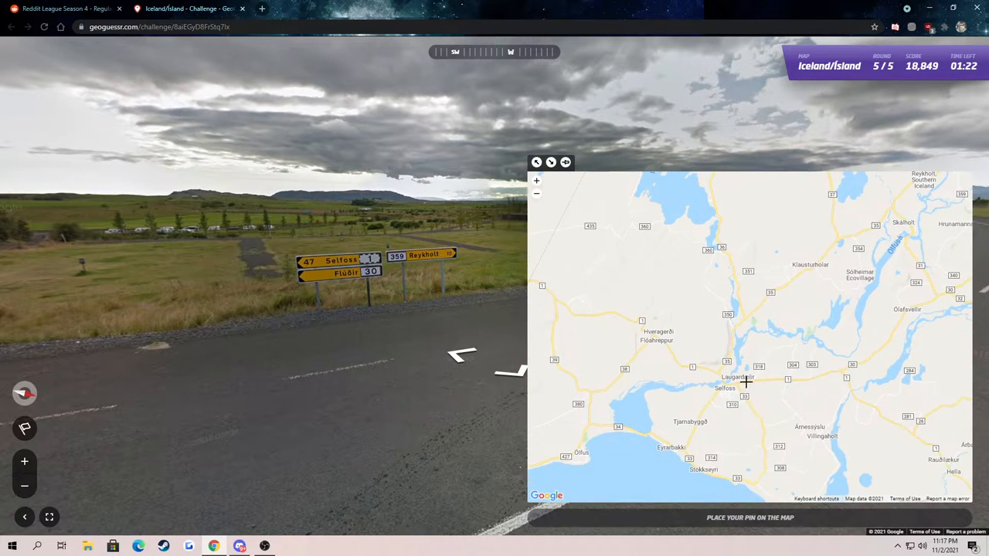
# Drop a first round 5 pin on southern Iceland and step toward the roundabout
pyautogui.click(760, 382)
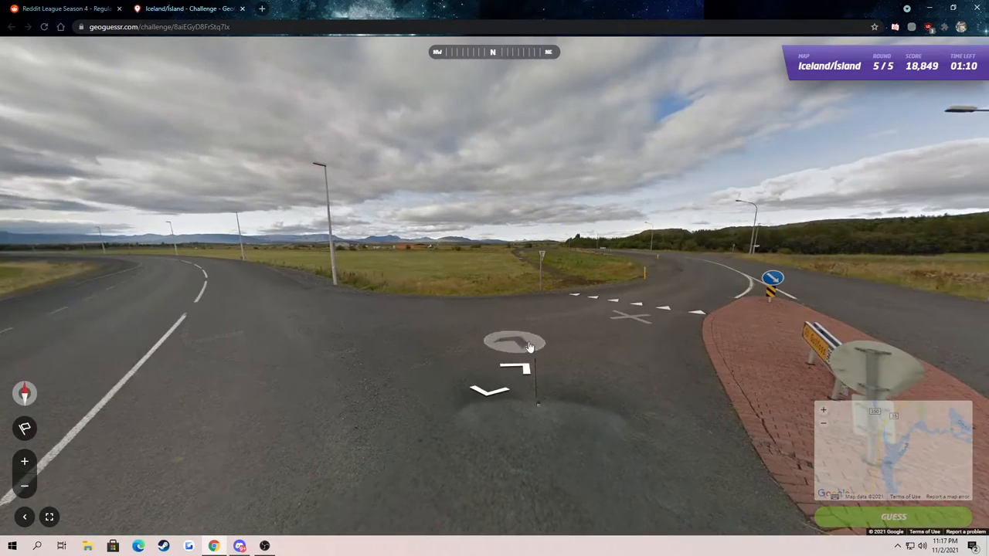
pyautogui.click(514, 343)
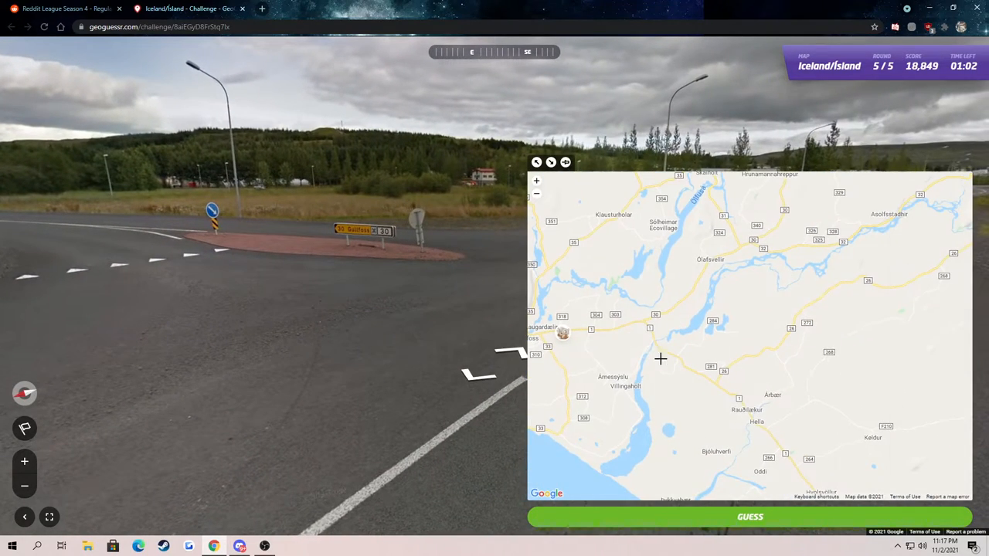
pyautogui.scroll(3)
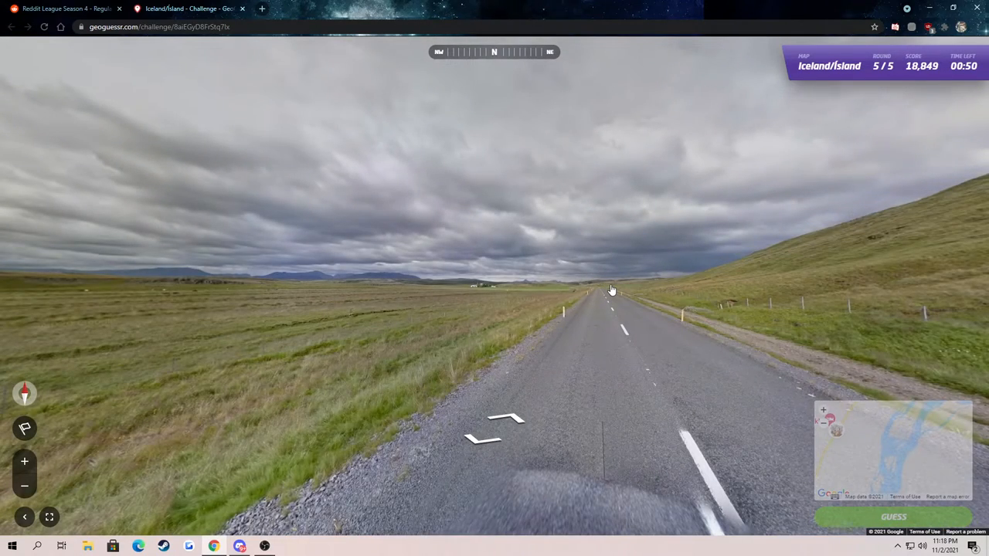
# Place the final pin near the river and submit for 3,009 points, 10 miles off
pyautogui.click(611, 290)
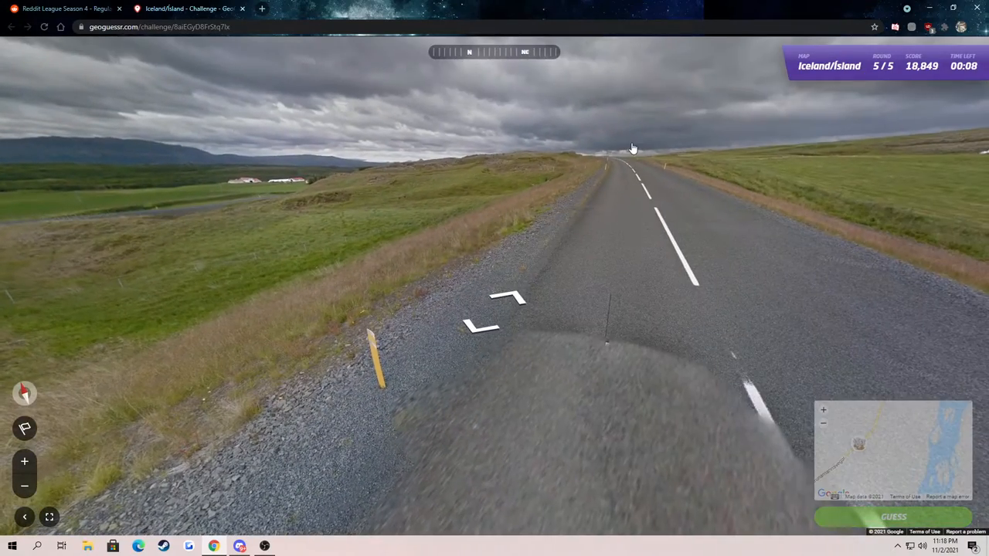
pyautogui.click(632, 148)
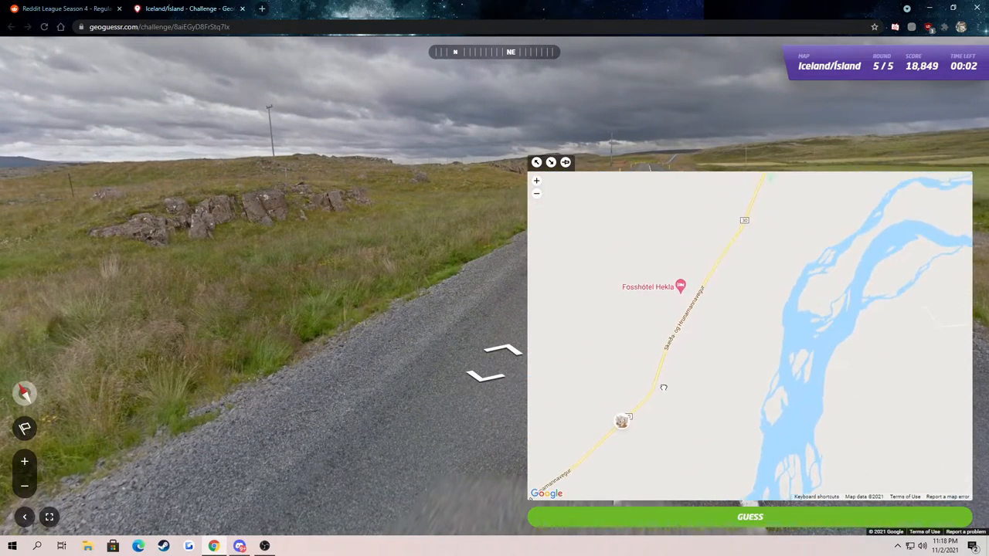
pyautogui.click(749, 516)
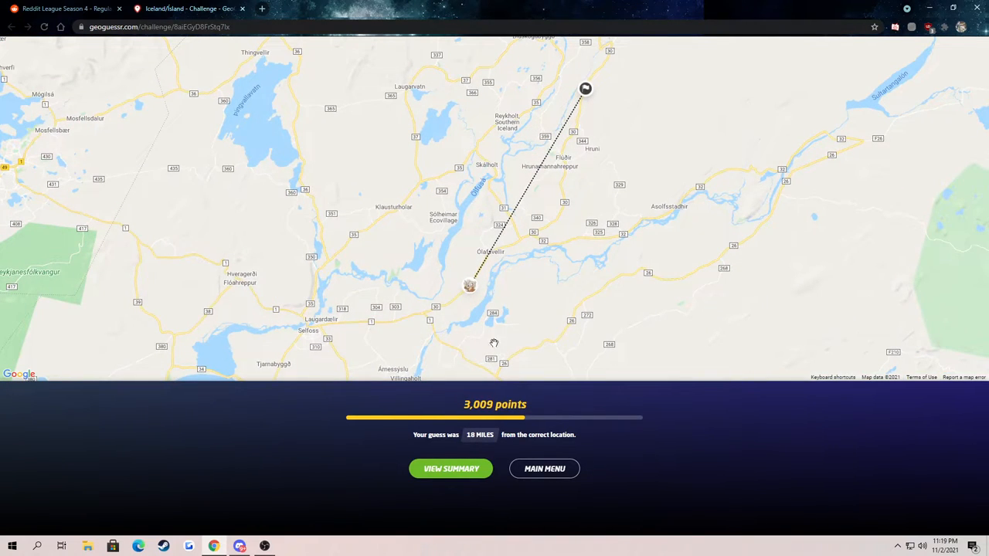
pyautogui.moveTo(652, 116)
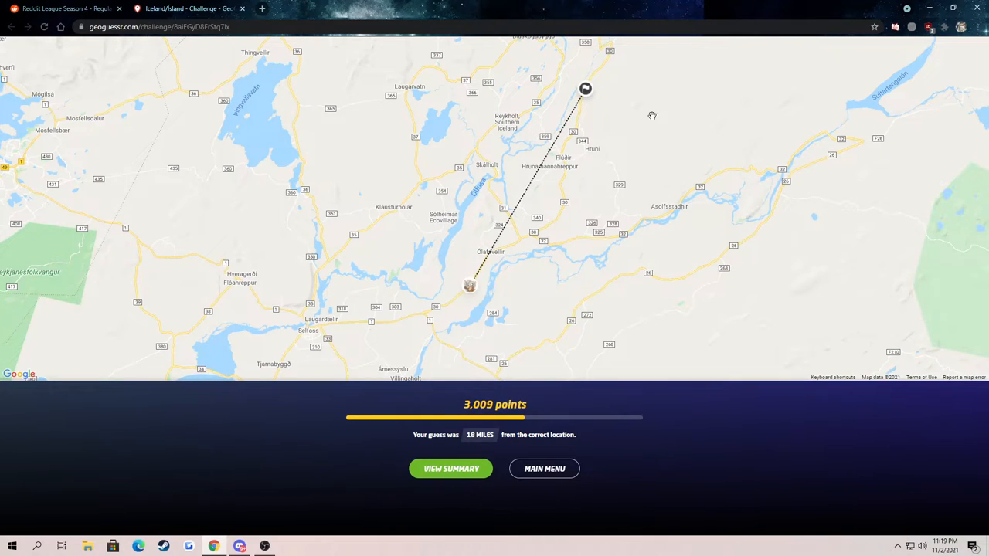
pyautogui.moveTo(461, 306)
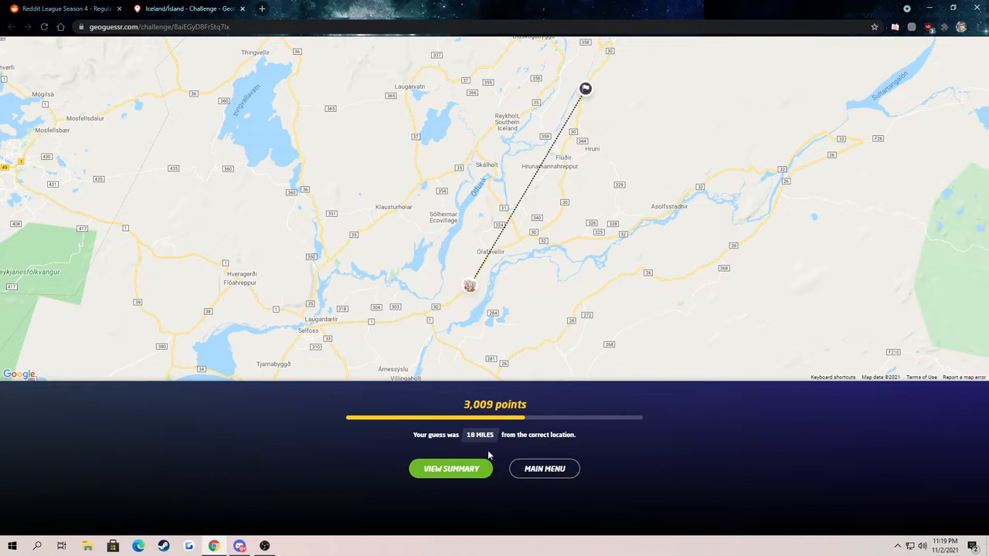
# Show the game summary with the 21,058 point total and 109 XP
pyautogui.click(451, 470)
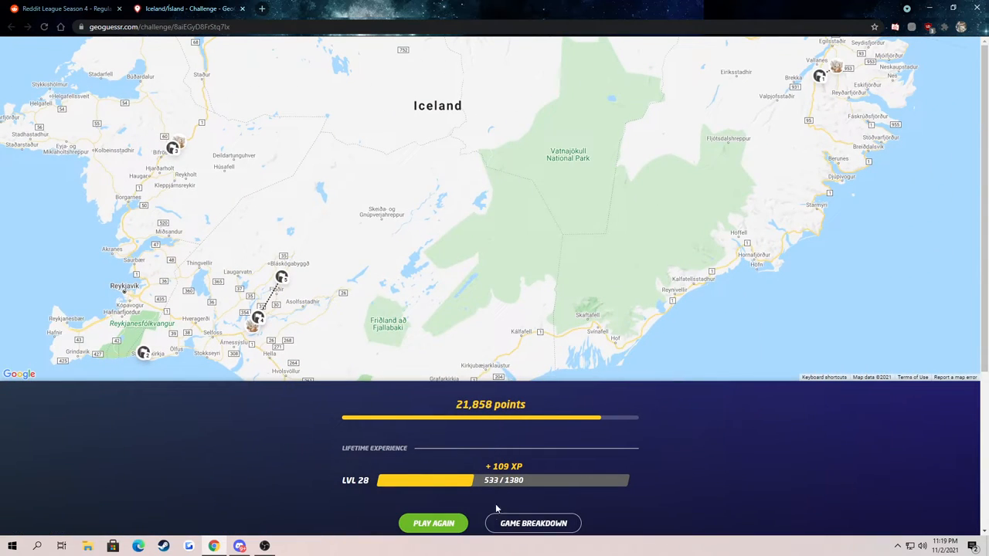
pyautogui.moveTo(533, 522)
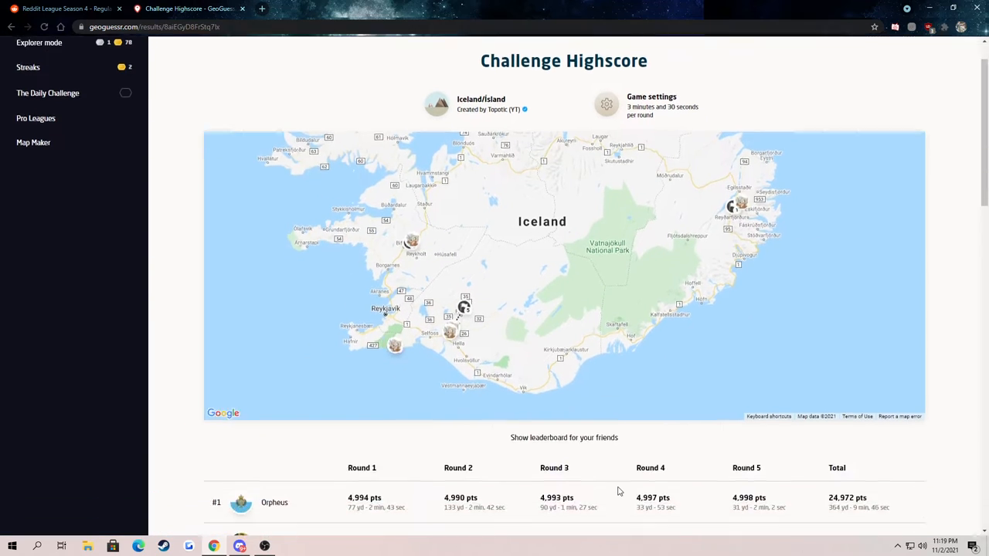
# Scroll down the Challenge Highscore leaderboard to the player's own highlighted 21,858-point row
pyautogui.scroll(-3)
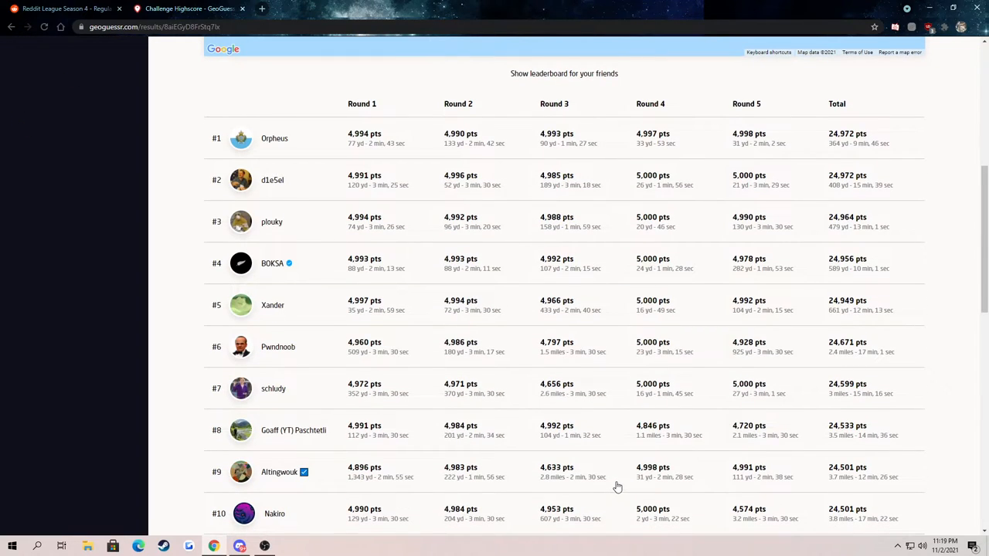
pyautogui.scroll(-3)
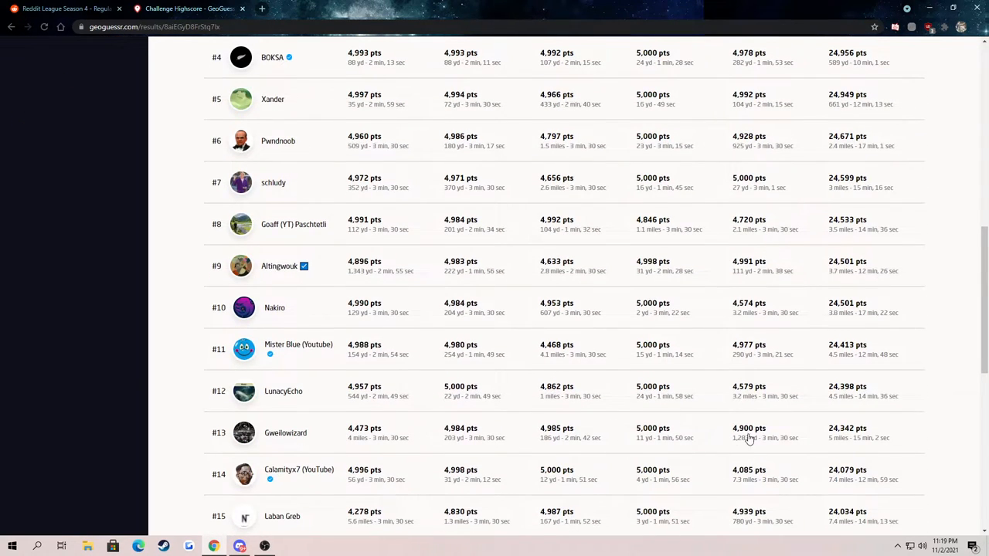
pyautogui.scroll(-3)
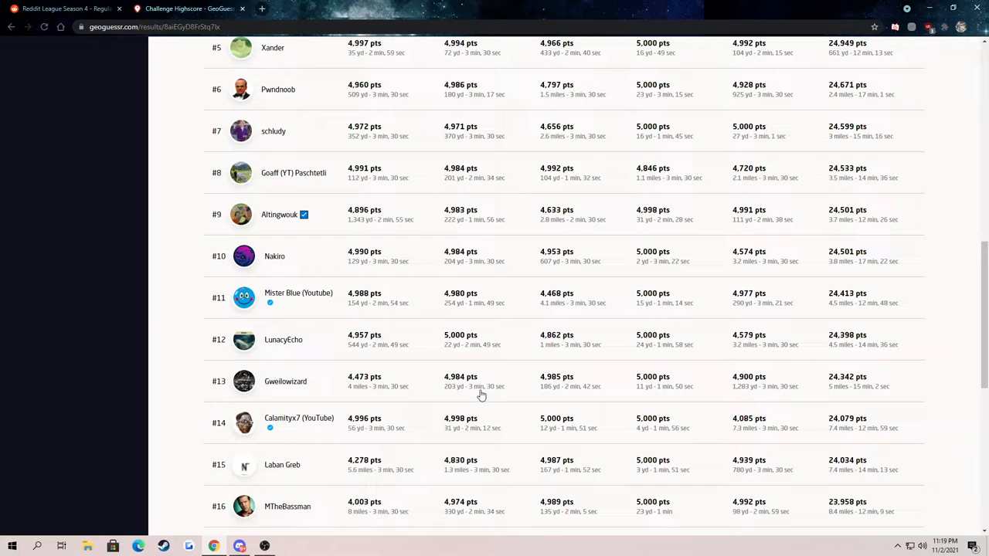
pyautogui.scroll(-3)
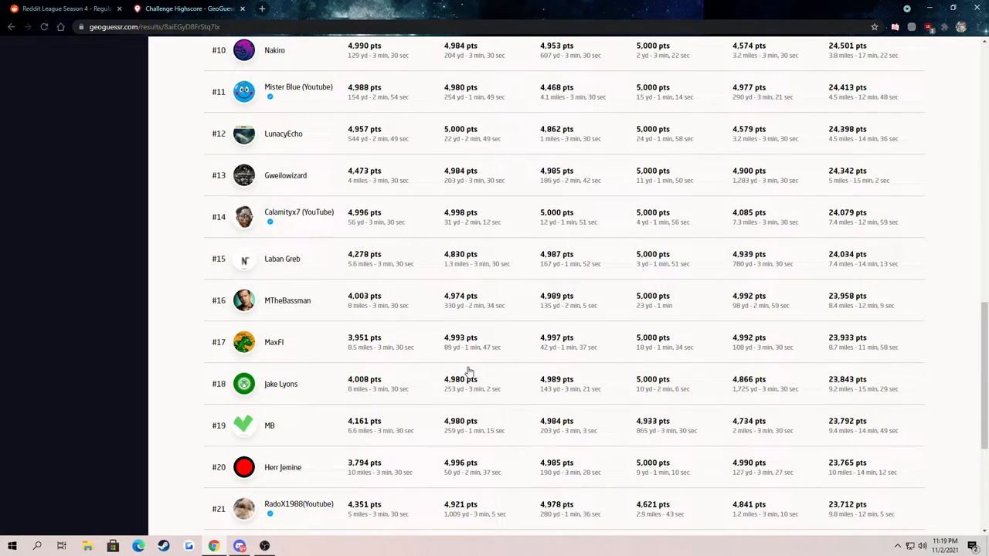
pyautogui.moveTo(470, 192)
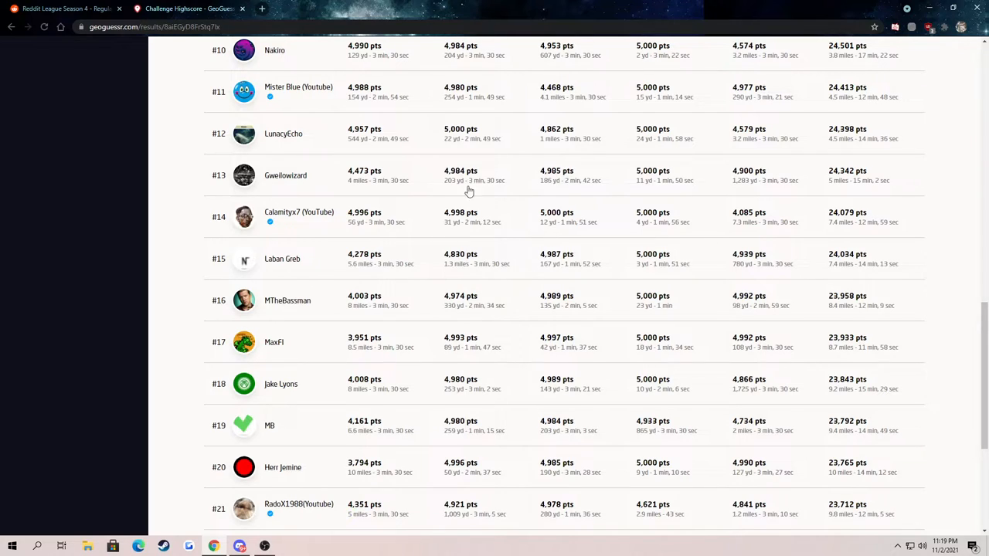
pyautogui.moveTo(386, 192)
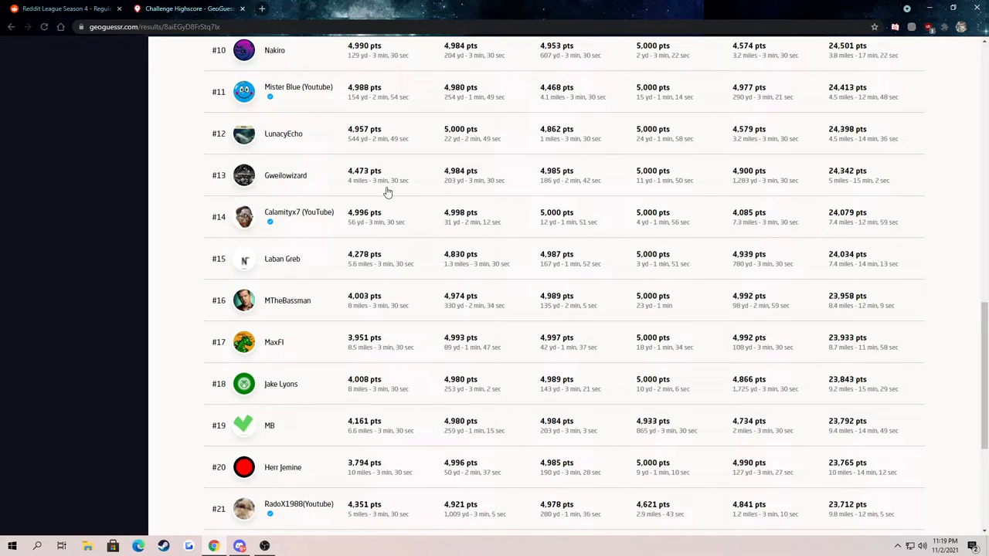
pyautogui.moveTo(802, 177)
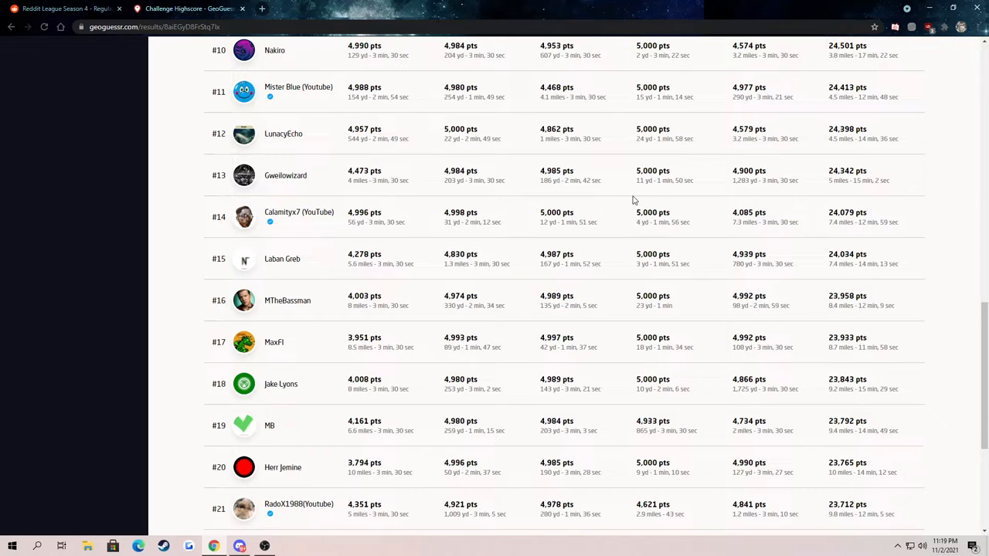
pyautogui.scroll(-3)
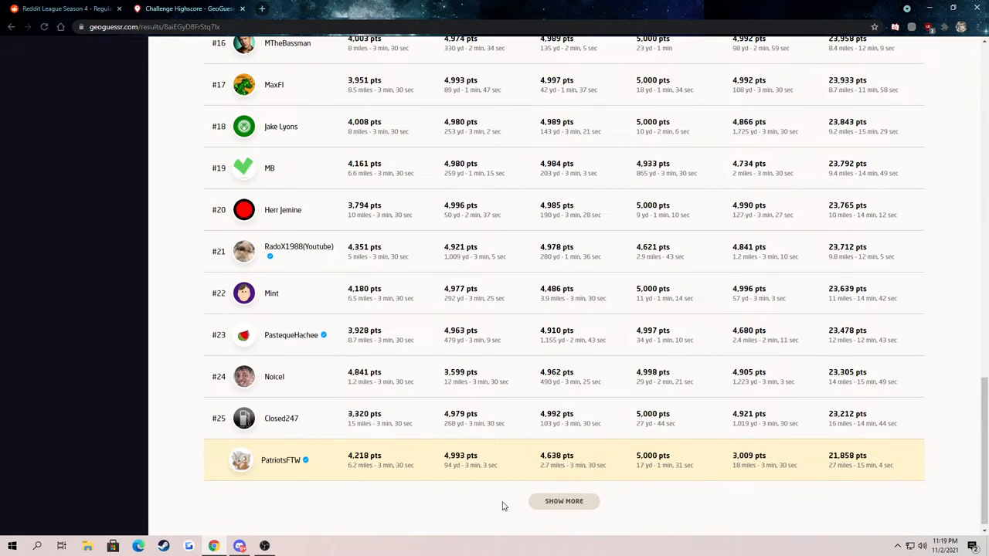
pyautogui.moveTo(476, 490)
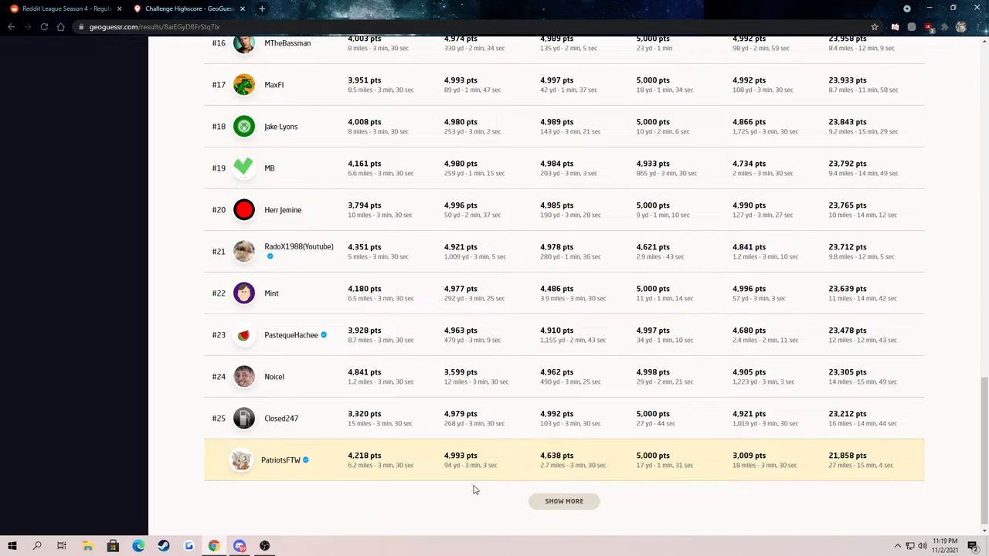
pyautogui.moveTo(575, 479)
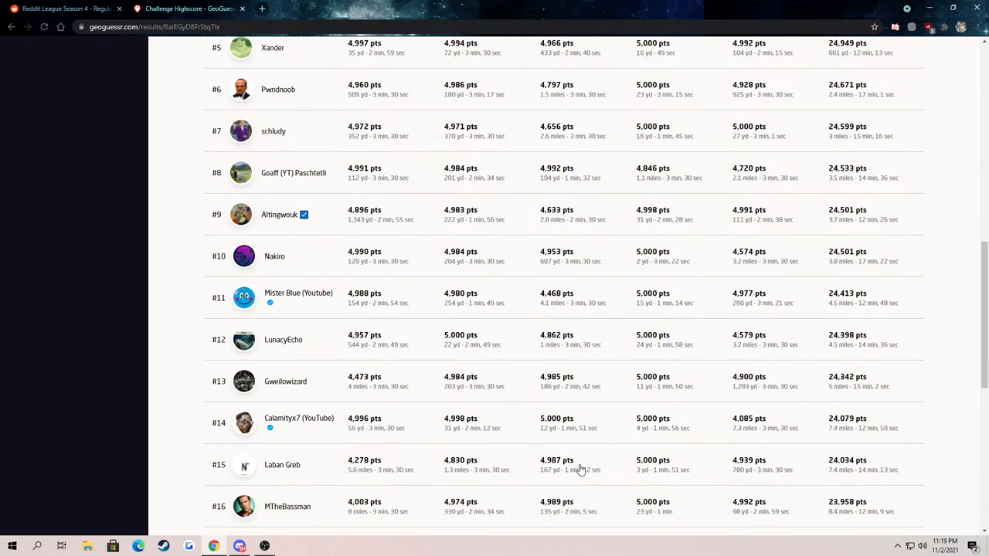
pyautogui.scroll(-3)
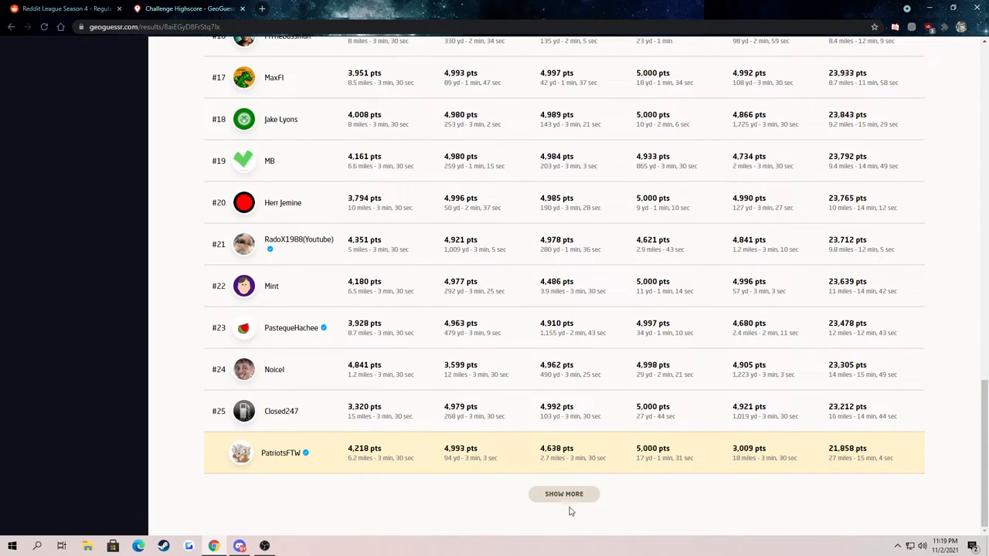
# Show More to list all 43 players and scroll to the player's 34th-place entry
pyautogui.click(564, 494)
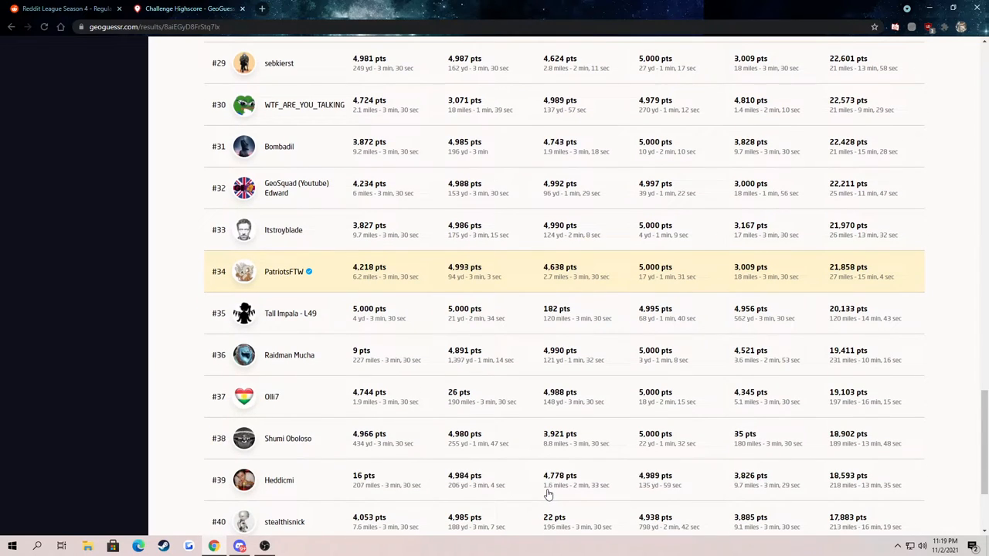
pyautogui.scroll(-3)
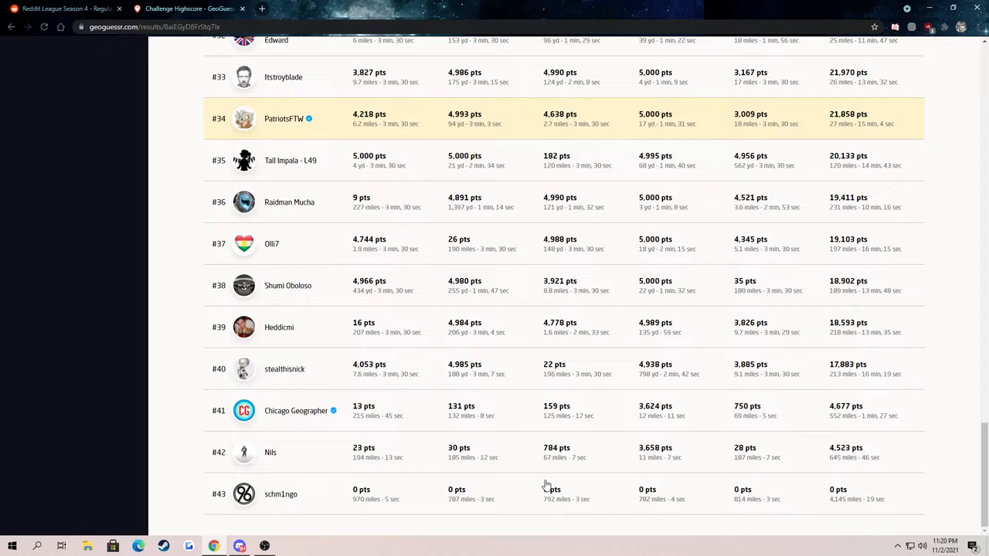
pyautogui.moveTo(574, 217)
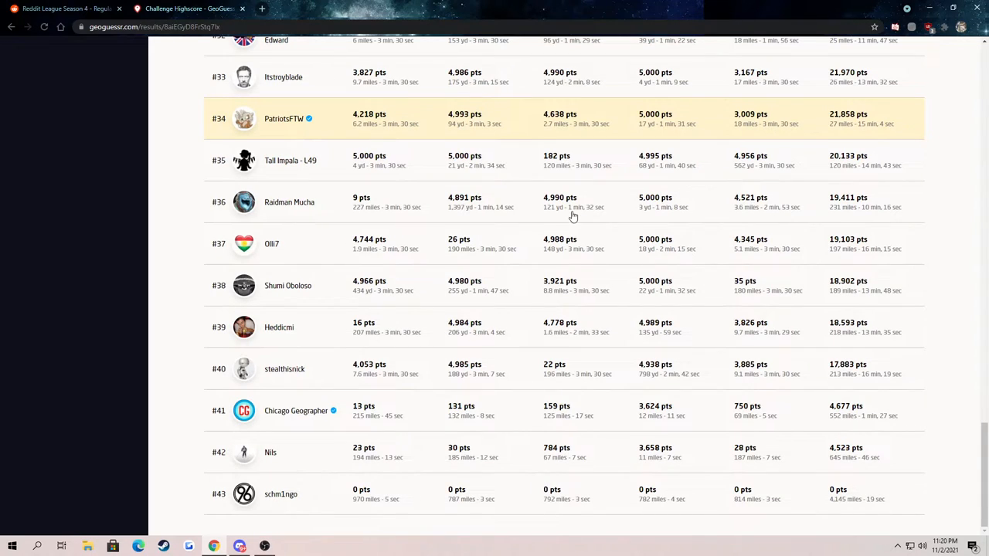
pyautogui.moveTo(850, 167)
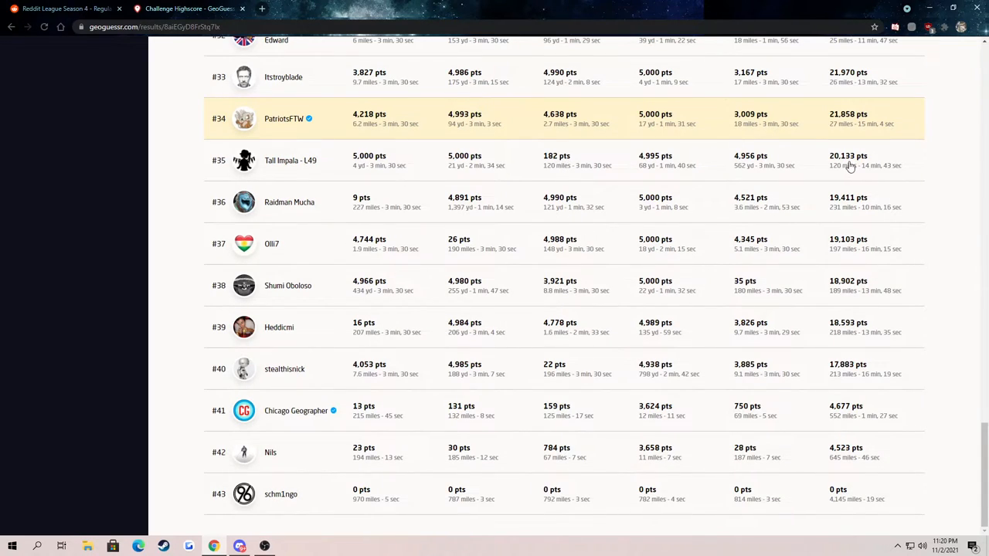
pyautogui.moveTo(797, 172)
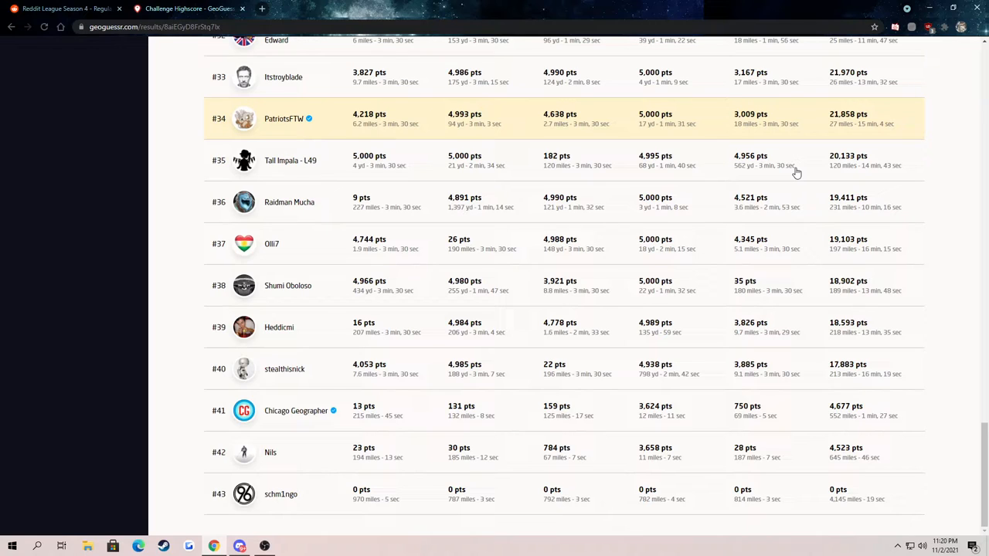
pyautogui.moveTo(479, 303)
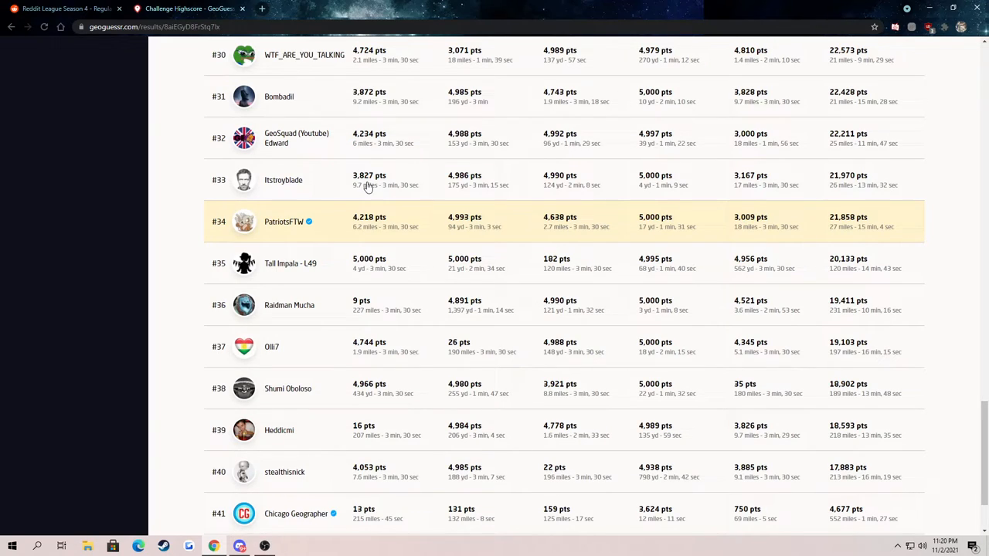
pyautogui.moveTo(285, 272)
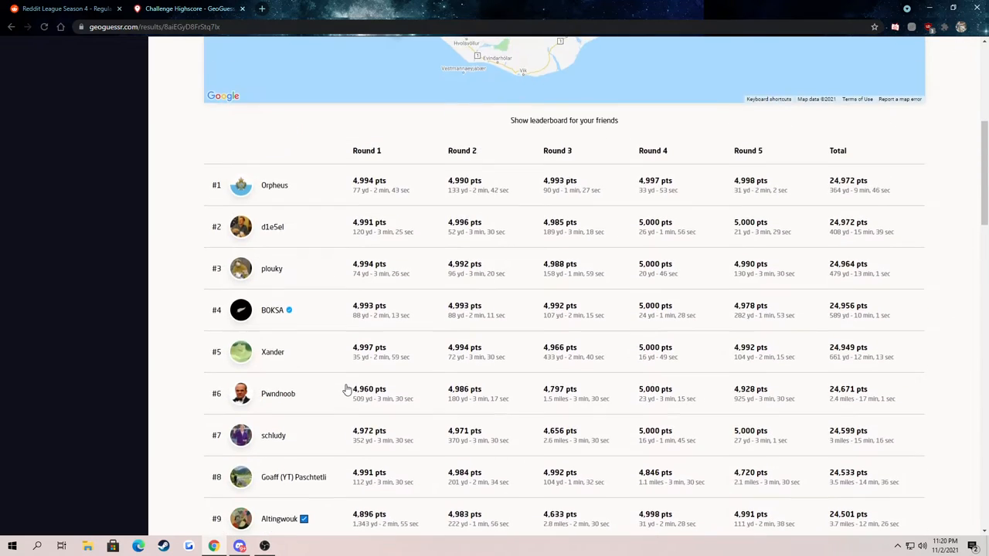
pyautogui.scroll(3)
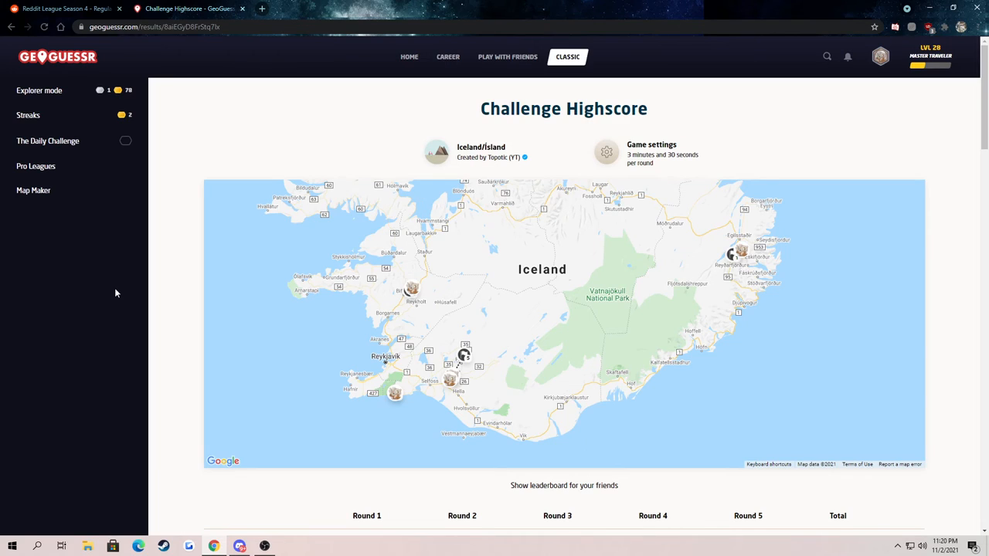
pyautogui.moveTo(219, 507)
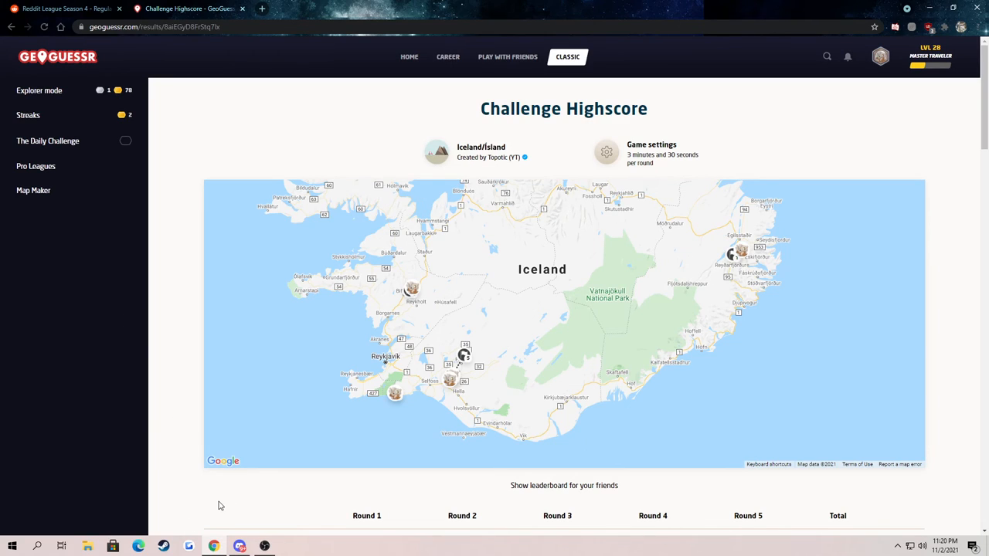
pyautogui.scroll(-3)
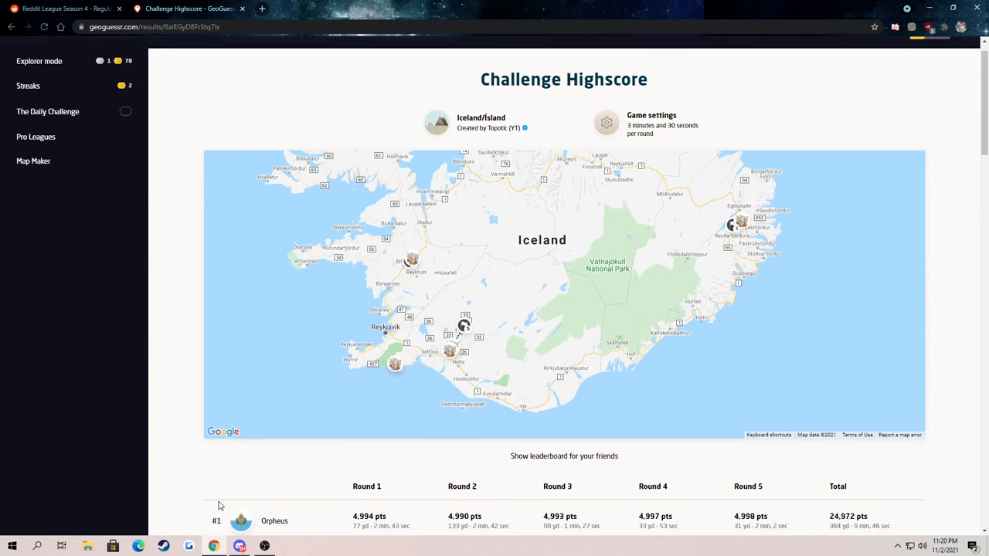
pyautogui.scroll(-3)
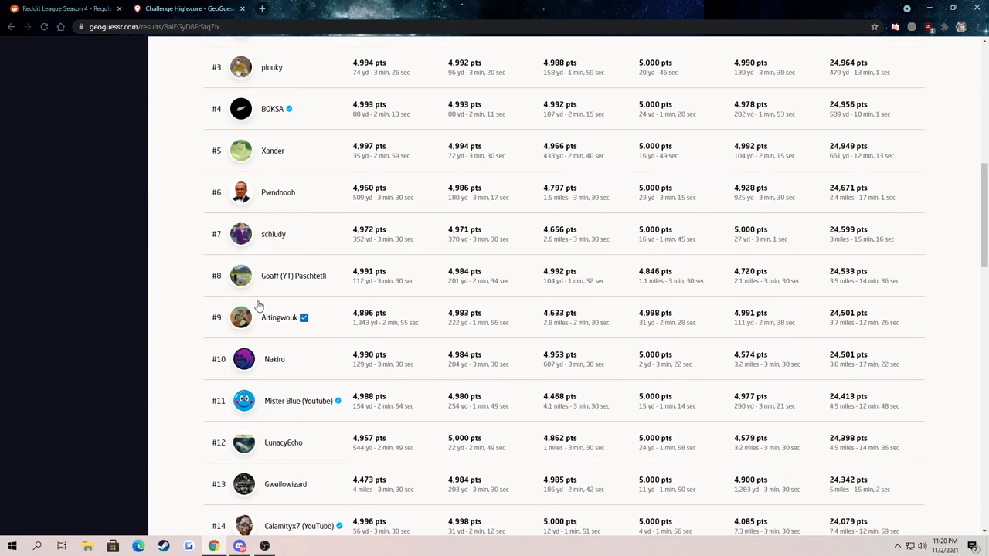